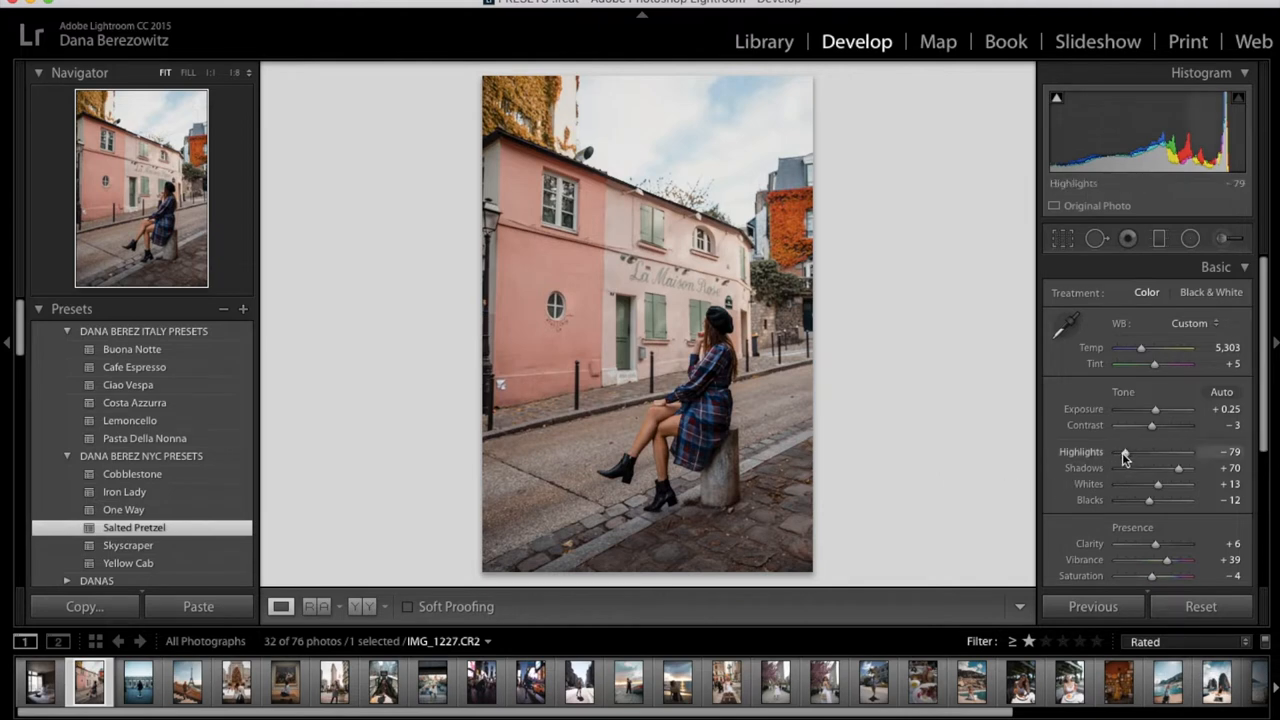
# Pull the Highlights of the pink-house street portrait fully down to -100
pyautogui.moveTo(1124, 452); pyautogui.dragTo(1110, 452)
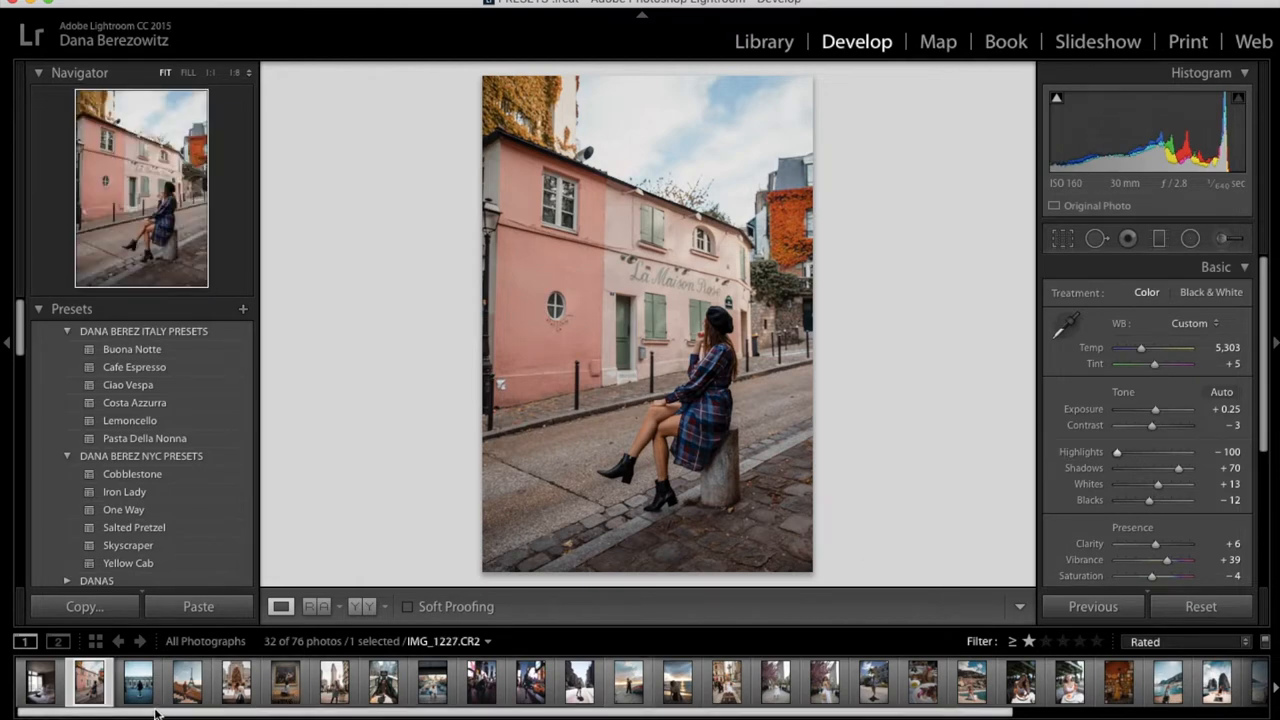
# Select the bedroom portrait from the filmstrip and apply the Skyscraper preset
pyautogui.click(40, 680)
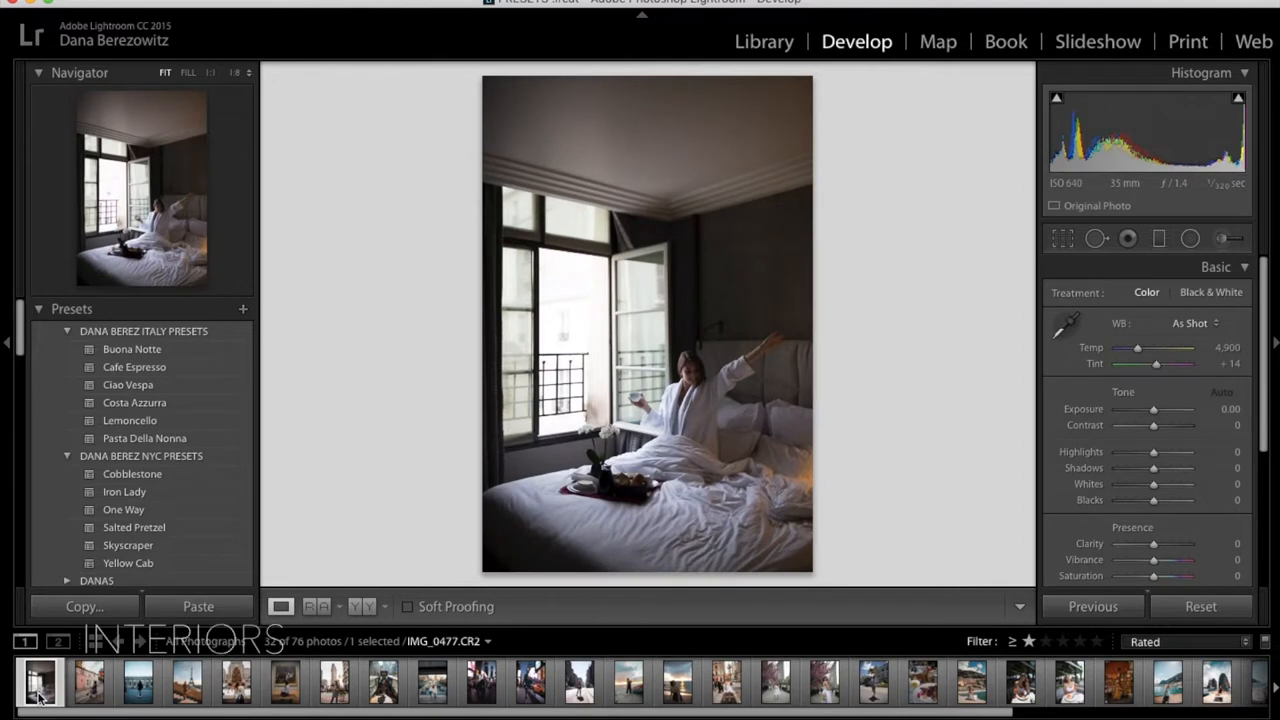
pyautogui.moveTo(618, 468)
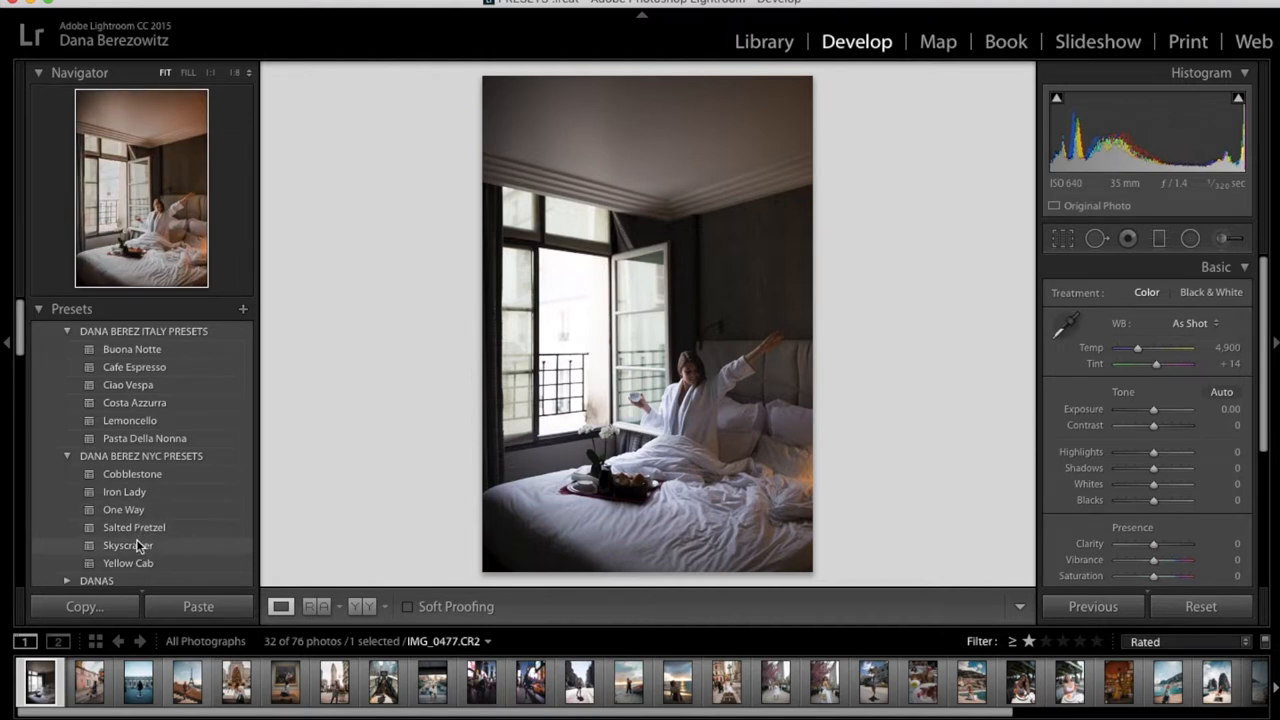
pyautogui.click(128, 544)
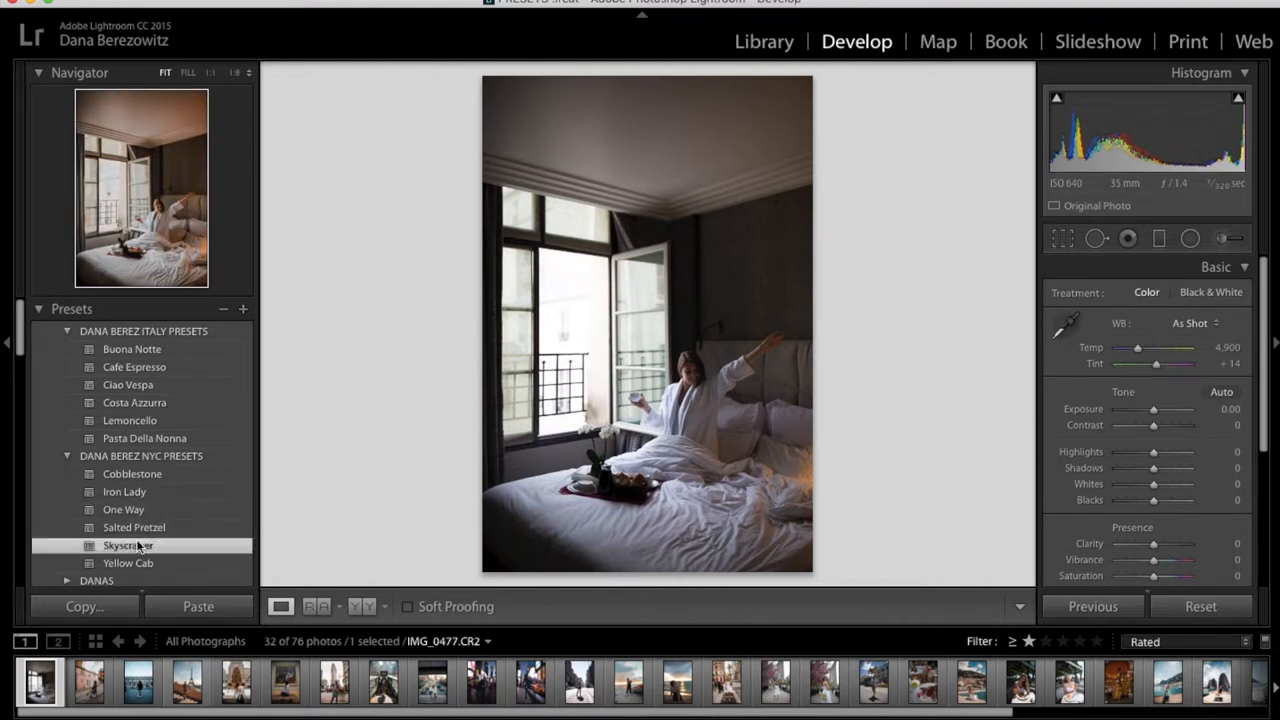
pyautogui.click(128, 544)
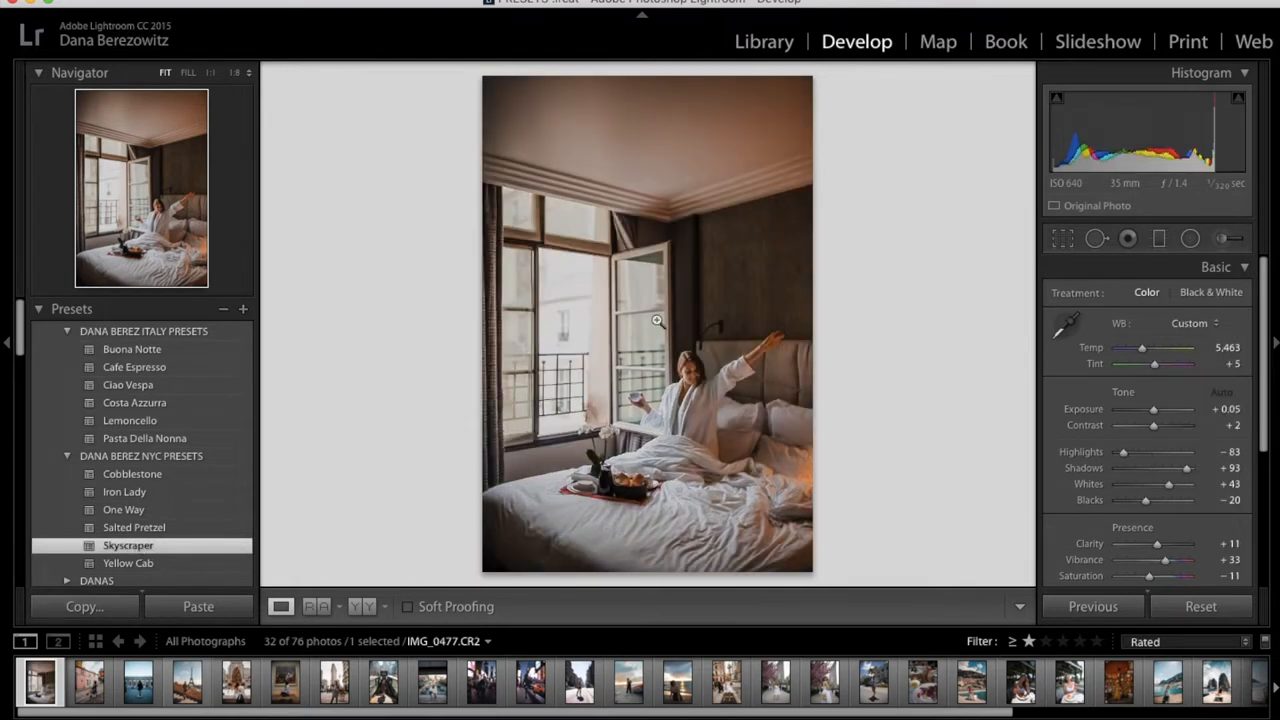
pyautogui.moveTo(984, 472)
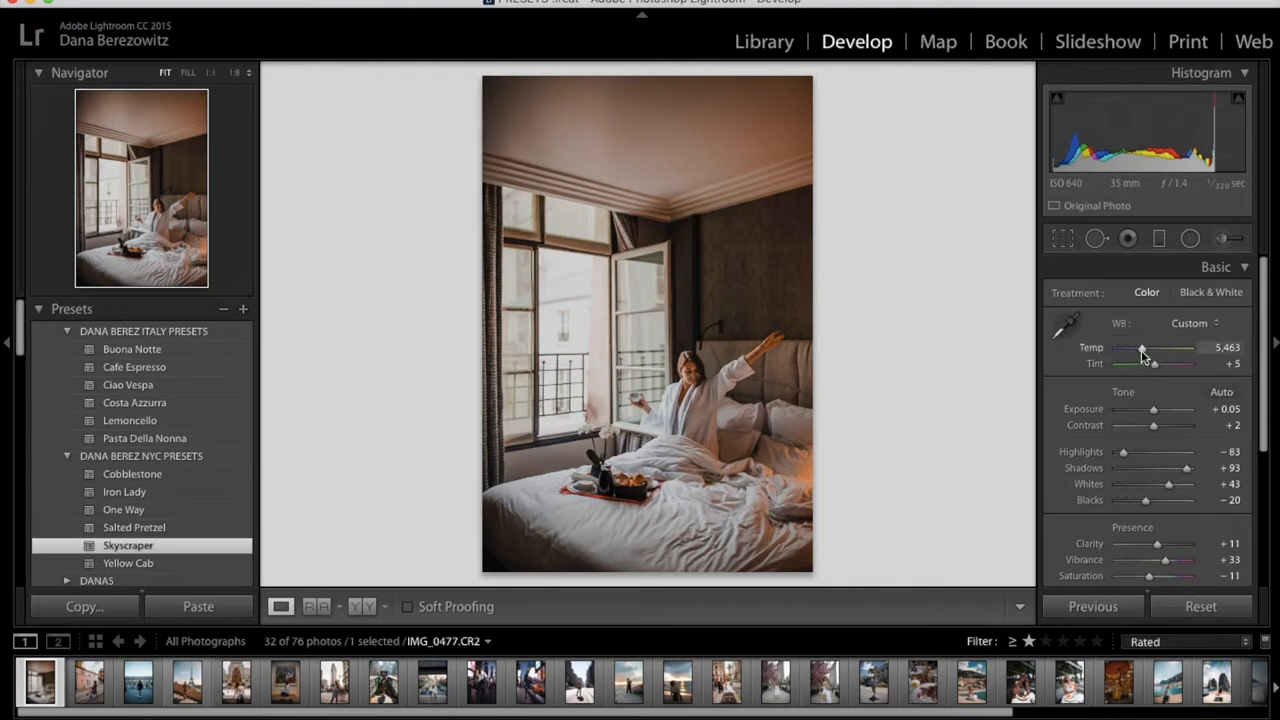
# Cool the white balance temperature, settling it at about 4,829
pyautogui.moveTo(1144, 356); pyautogui.dragTo(1132, 356)
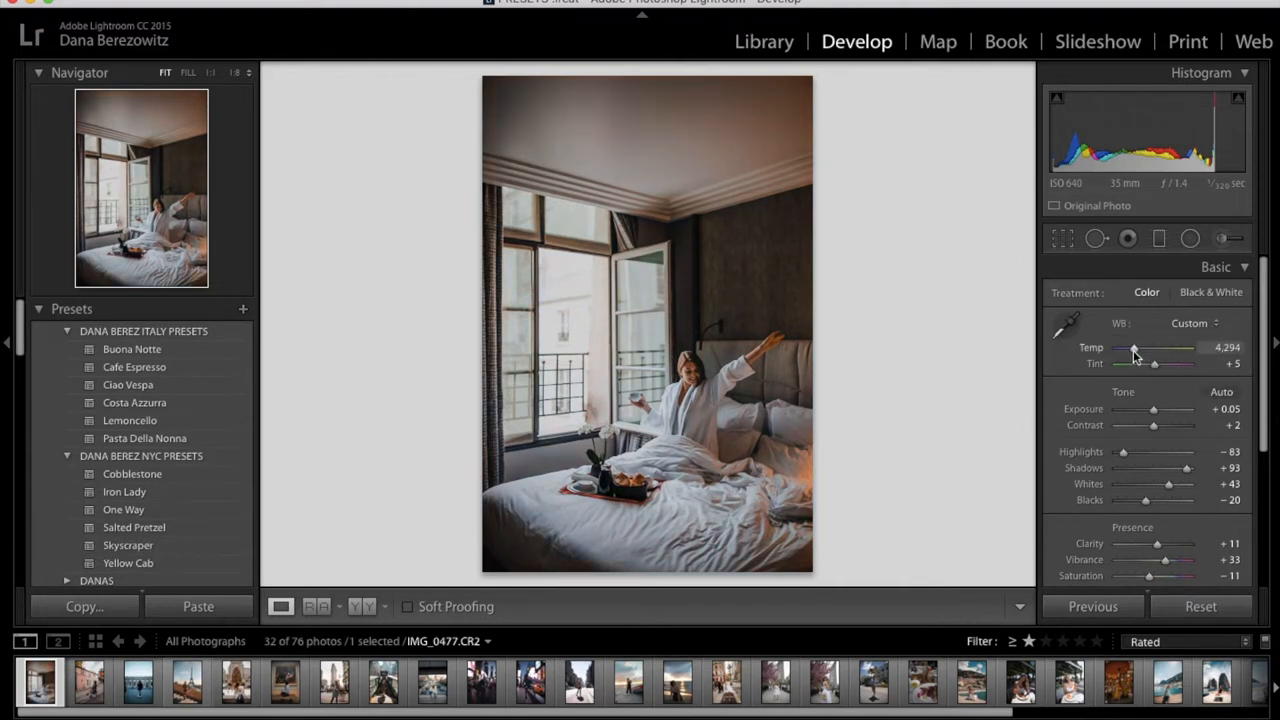
pyautogui.moveTo(1136, 348); pyautogui.dragTo(1144, 348)
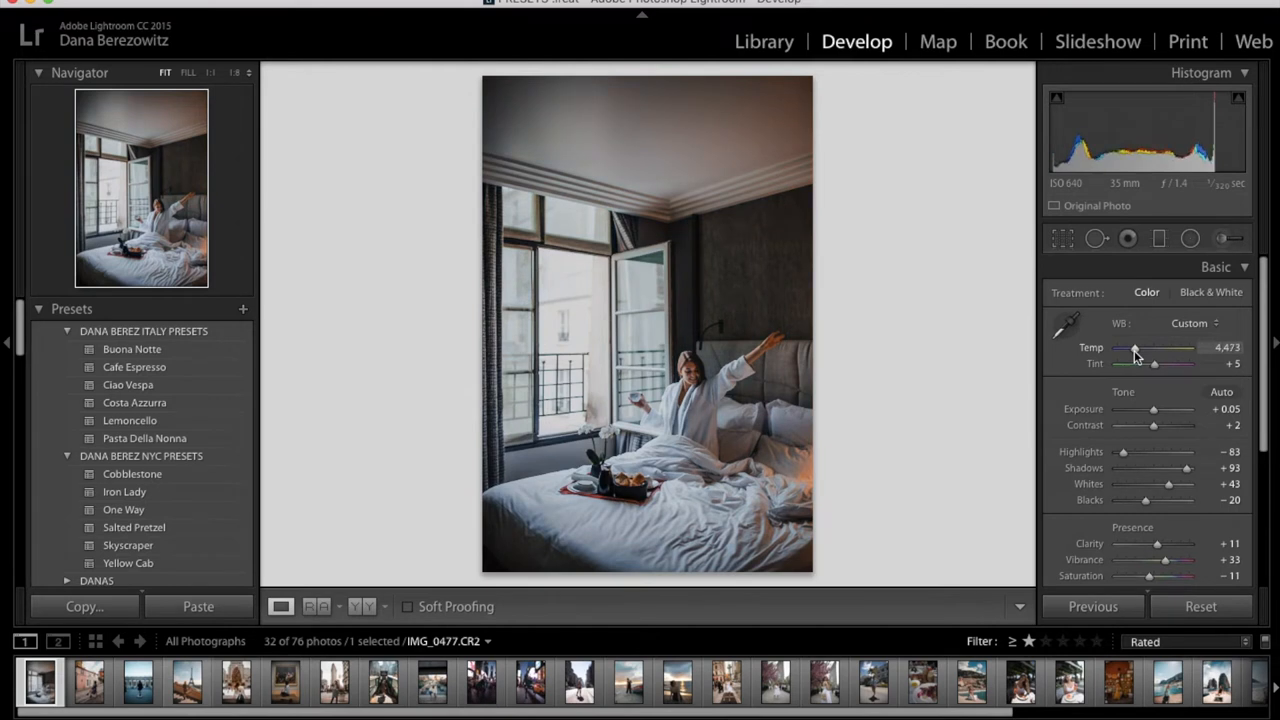
pyautogui.moveTo(1136, 348); pyautogui.dragTo(1144, 348)
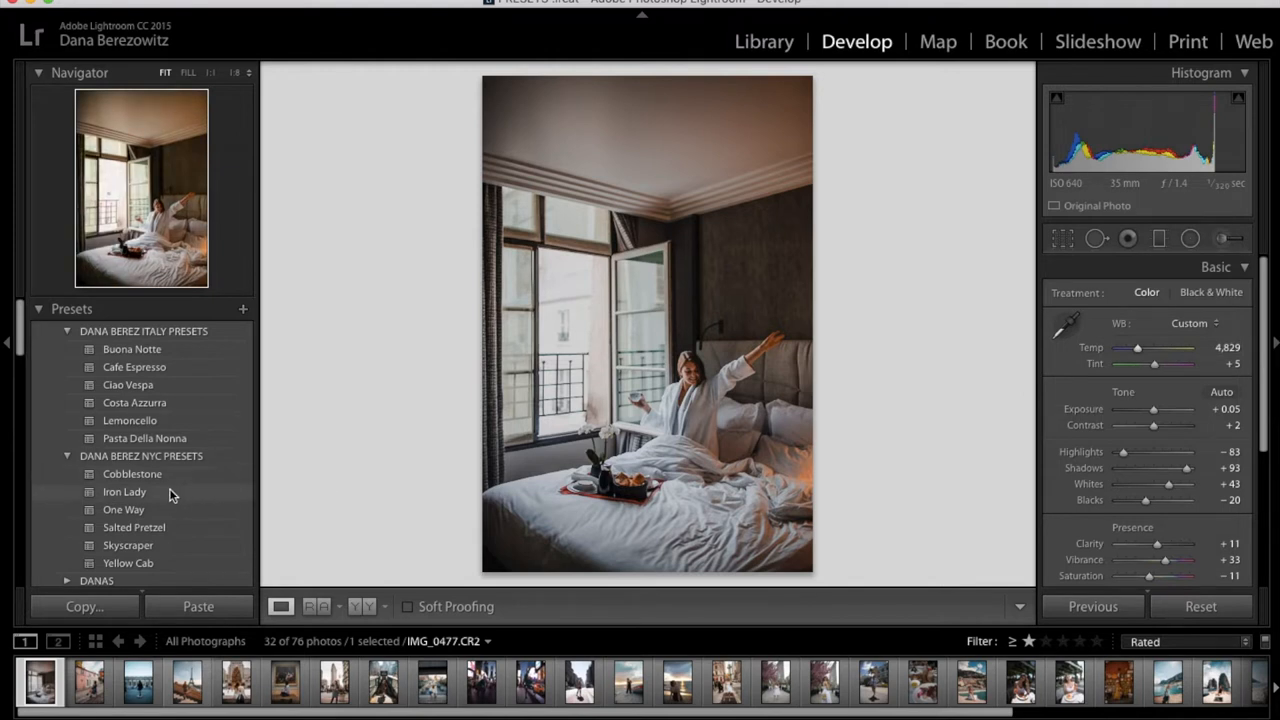
# Swap to the Iron Lady preset, cool Temp to 4,732 and raise Exposure to +0.50
pyautogui.click(124, 492)
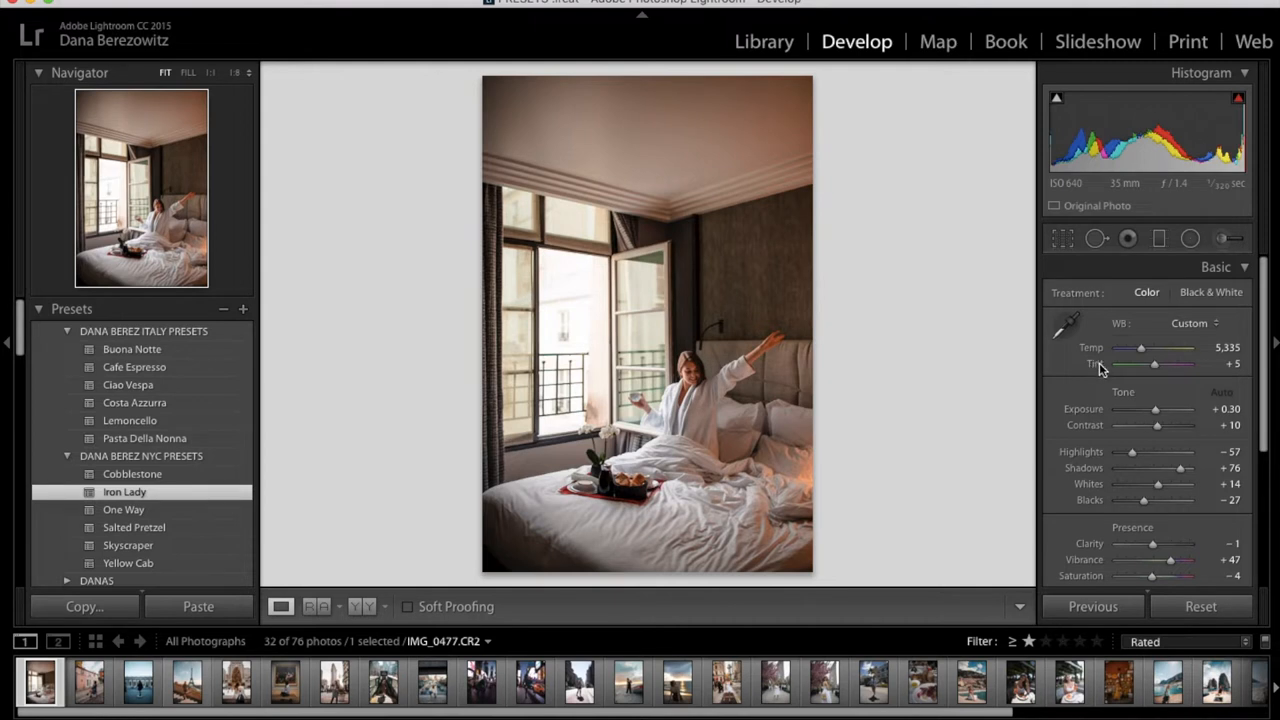
pyautogui.moveTo(1152, 348); pyautogui.dragTo(1180, 348)
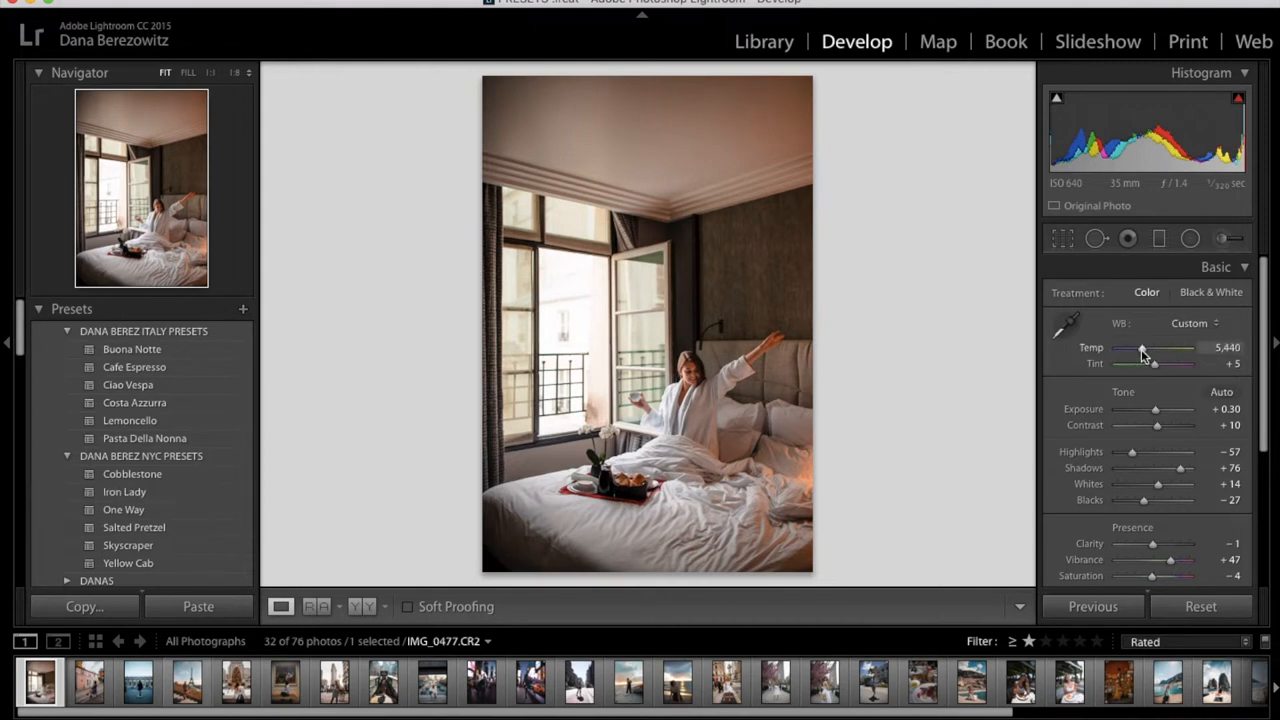
pyautogui.moveTo(1156, 348); pyautogui.dragTo(1138, 348)
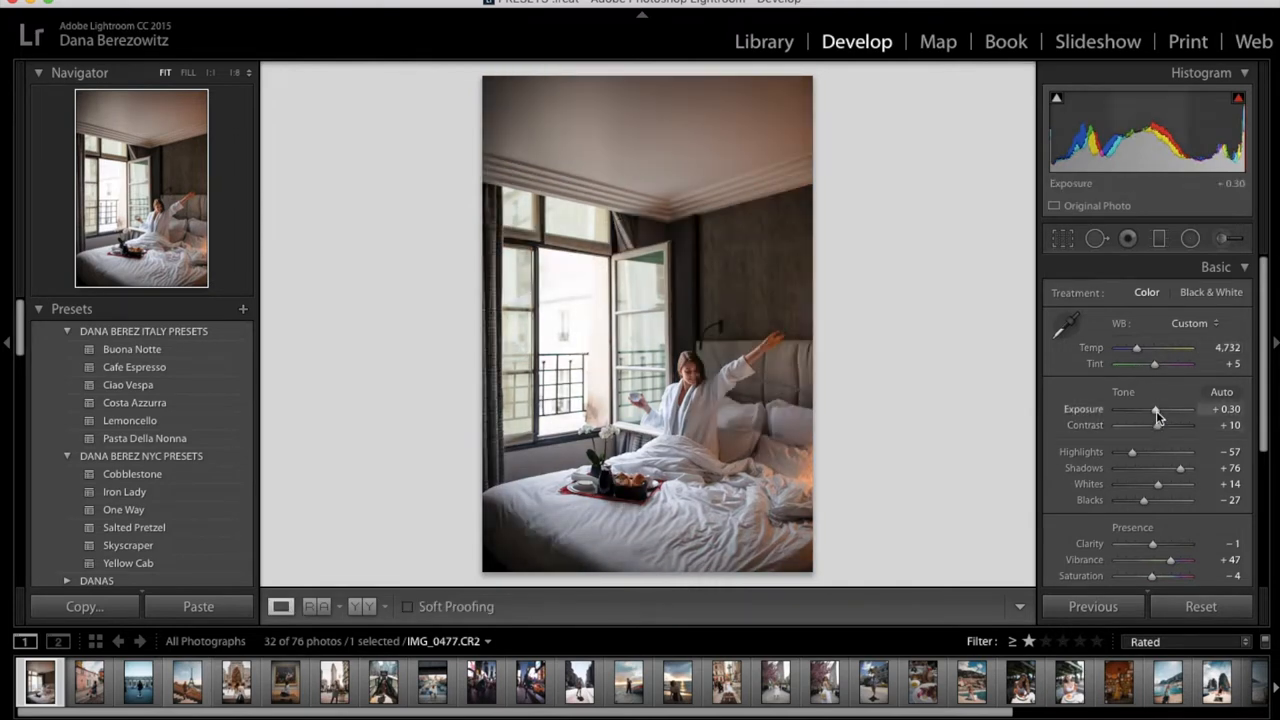
pyautogui.moveTo(1150, 408); pyautogui.dragTo(1158, 408)
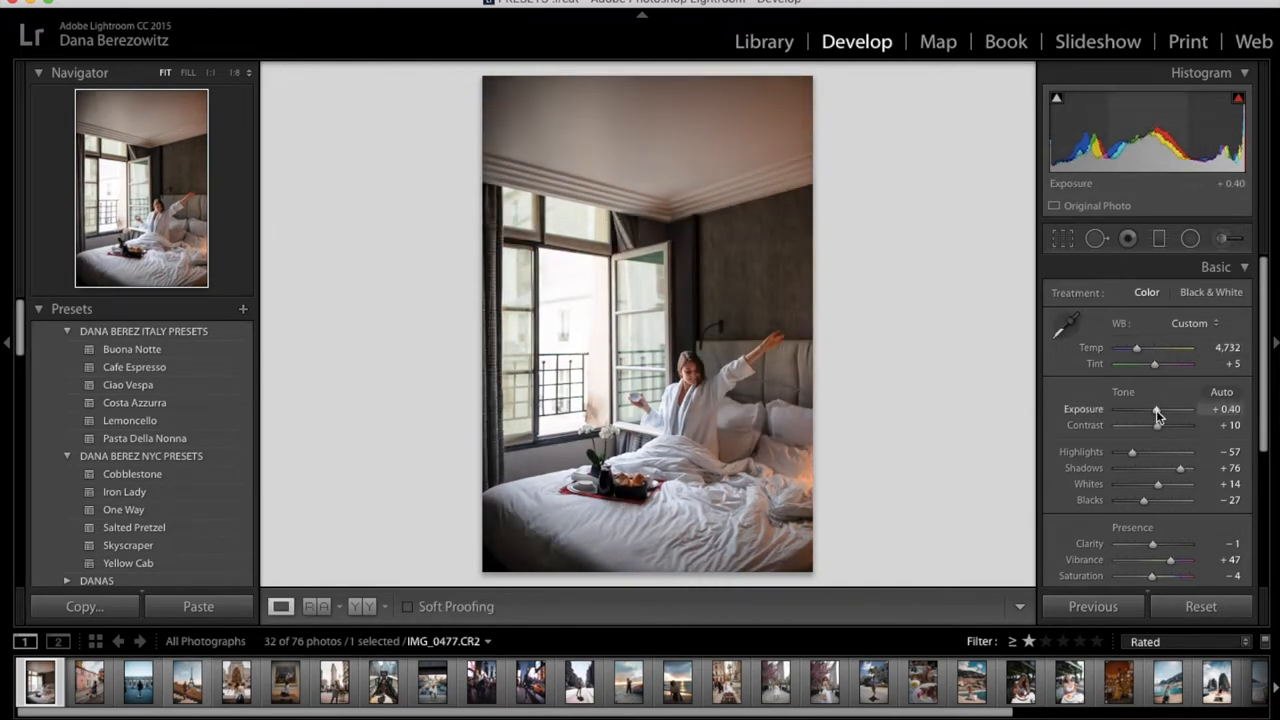
pyautogui.moveTo(1154, 408); pyautogui.dragTo(1160, 408)
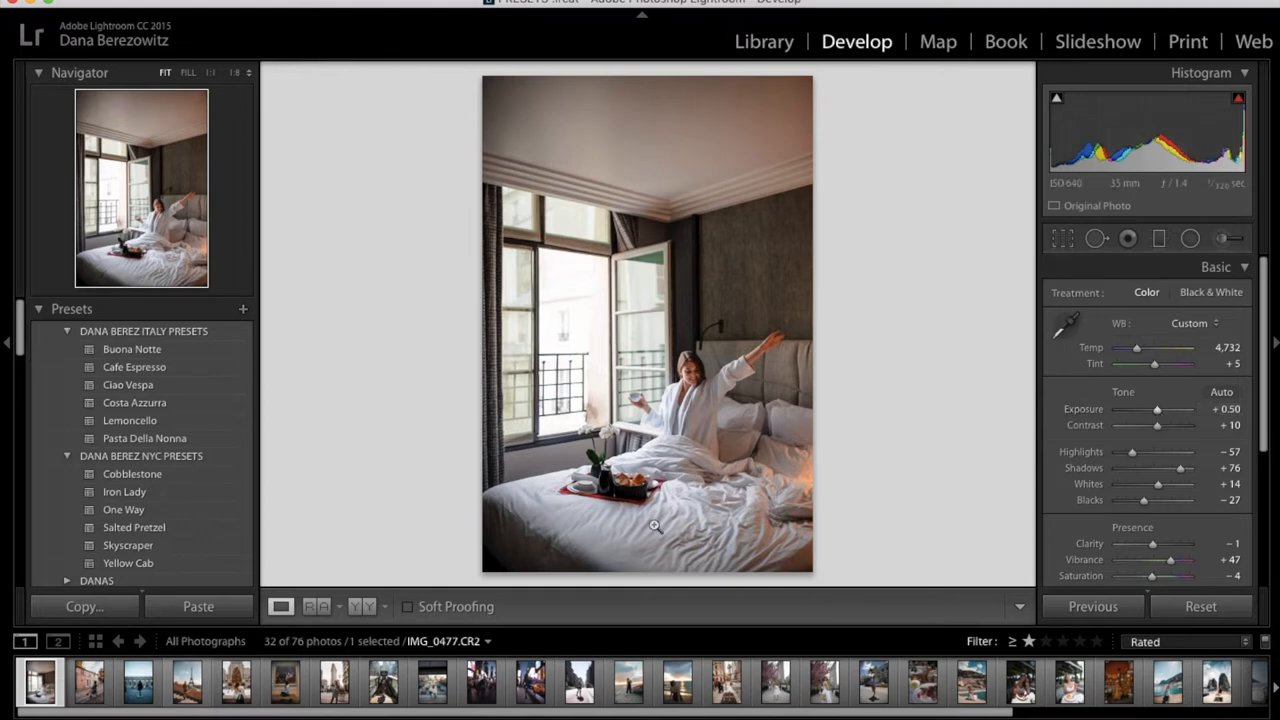
# Select the museum painting portrait and apply the Skyscraper preset
pyautogui.click(284, 680)
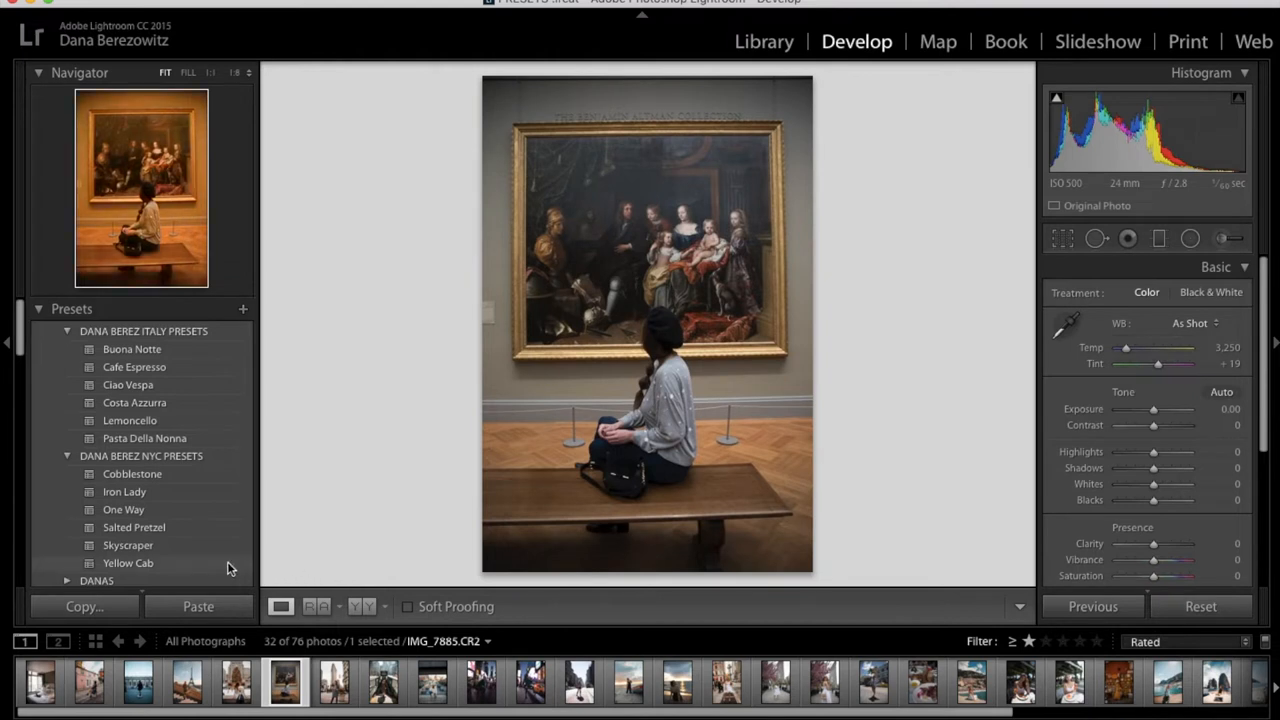
pyautogui.moveTo(222, 548)
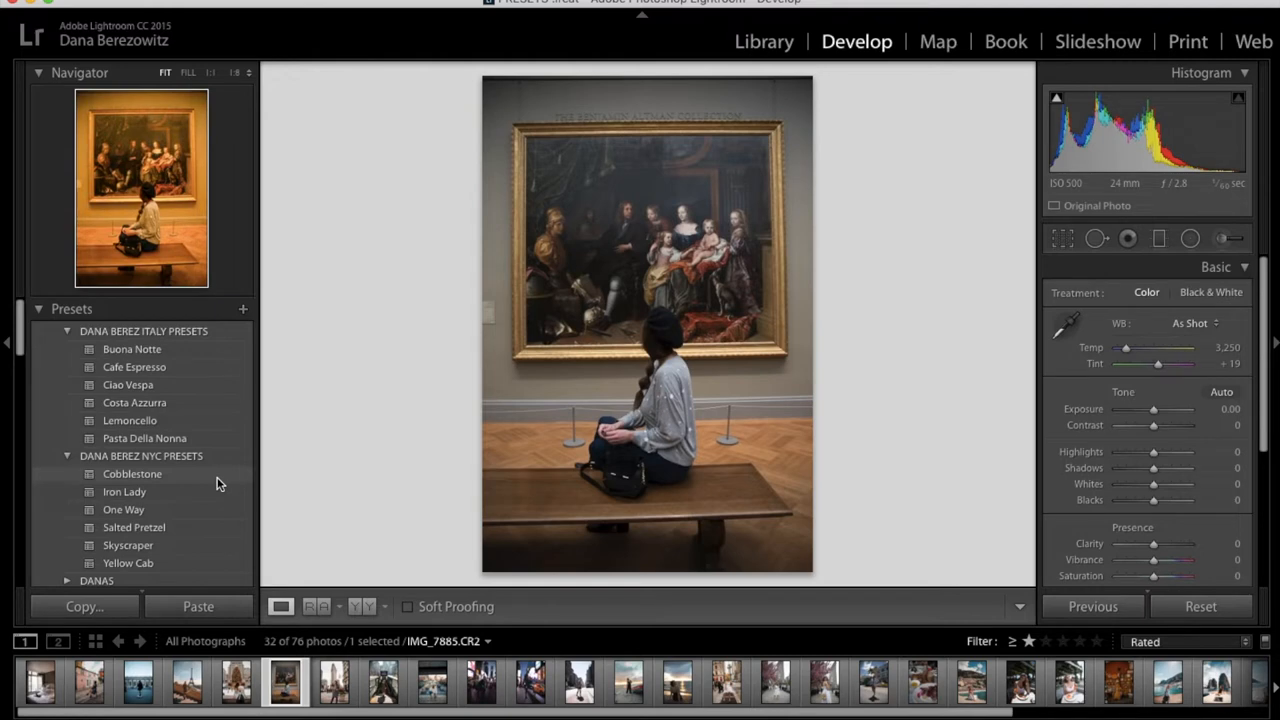
pyautogui.moveTo(196, 544)
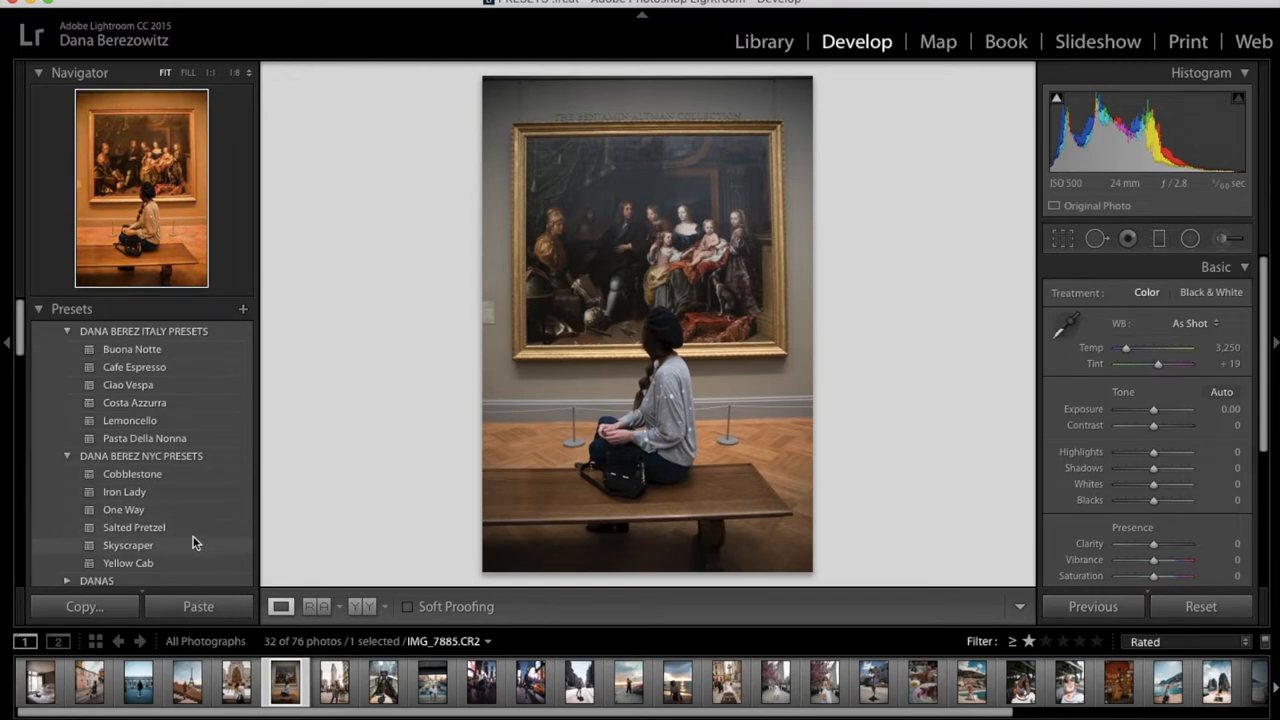
pyautogui.click(128, 544)
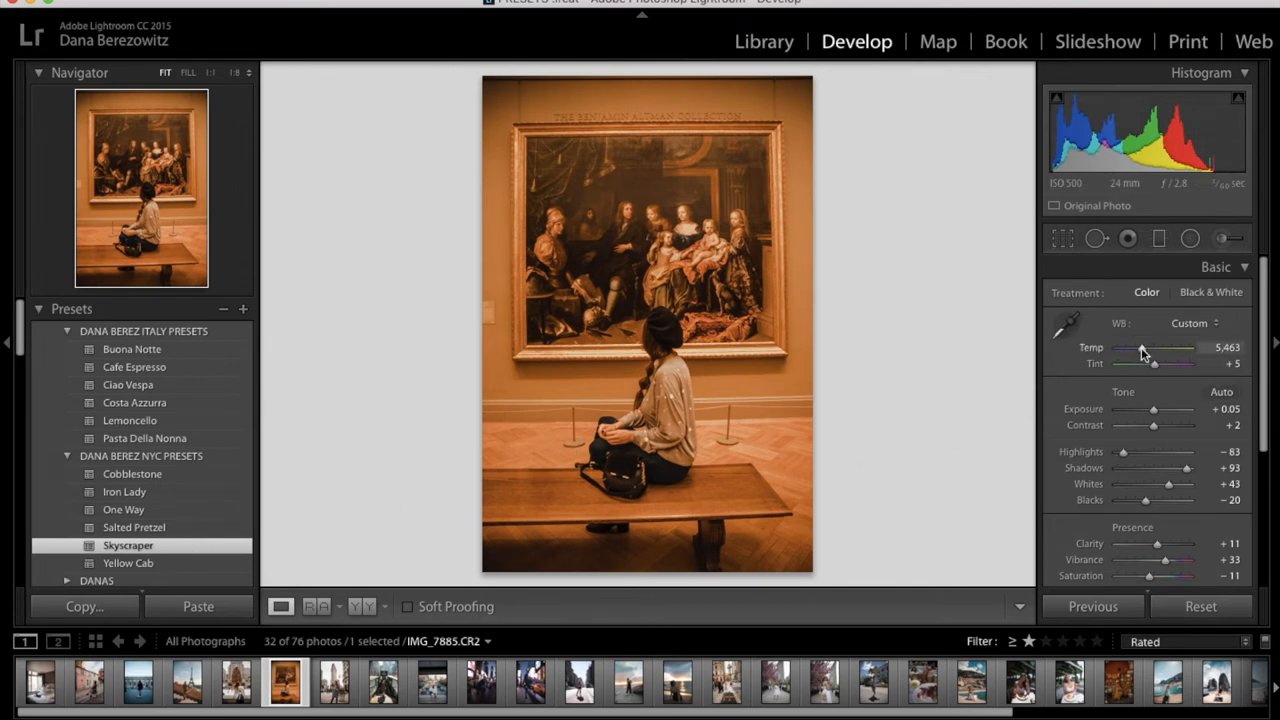
# Cool the temperature to remove the orange cast, settling near 3,327, then move to the subway-stairs photo
pyautogui.moveTo(1184, 348); pyautogui.dragTo(1130, 348)
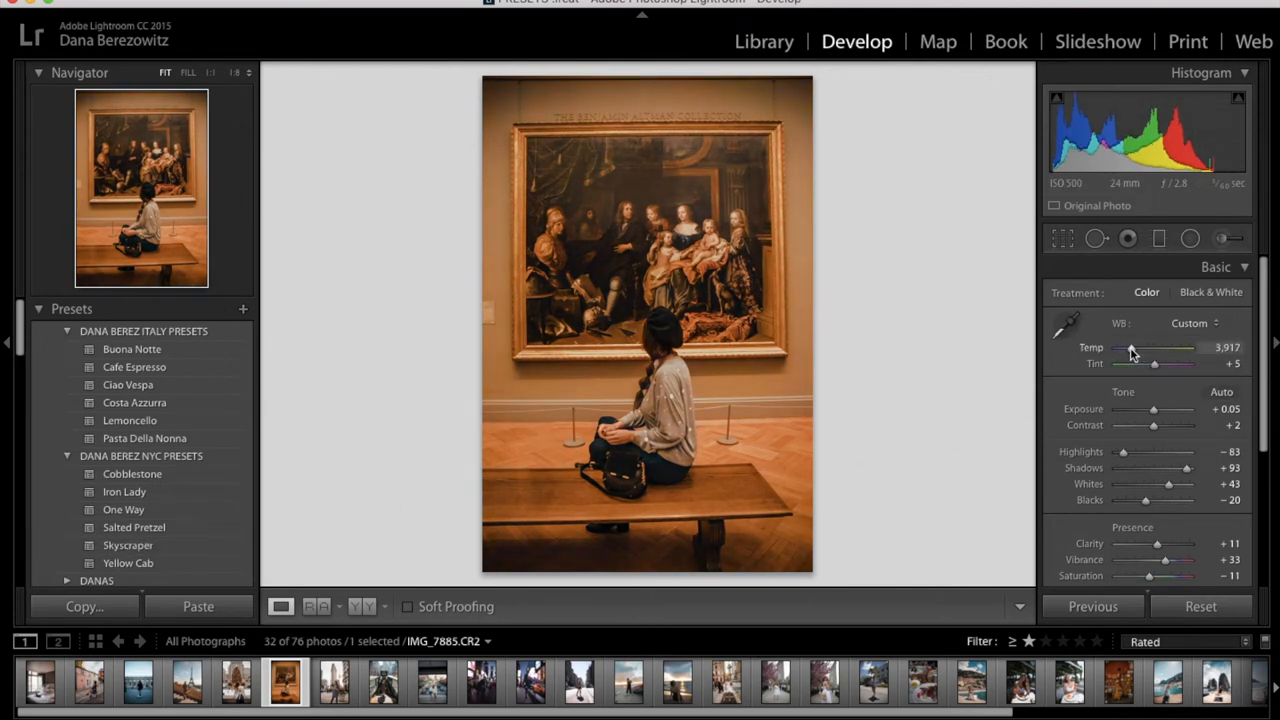
pyautogui.moveTo(1160, 348); pyautogui.dragTo(1136, 348)
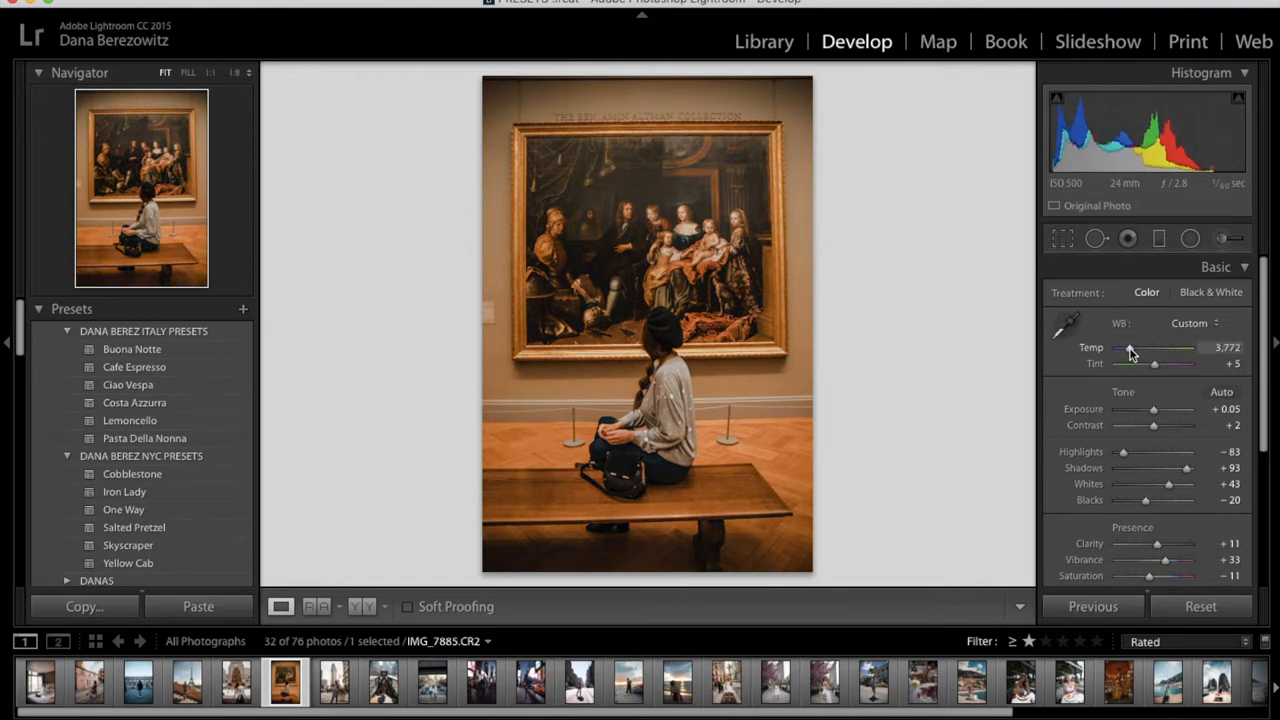
pyautogui.moveTo(1156, 348); pyautogui.dragTo(1124, 348)
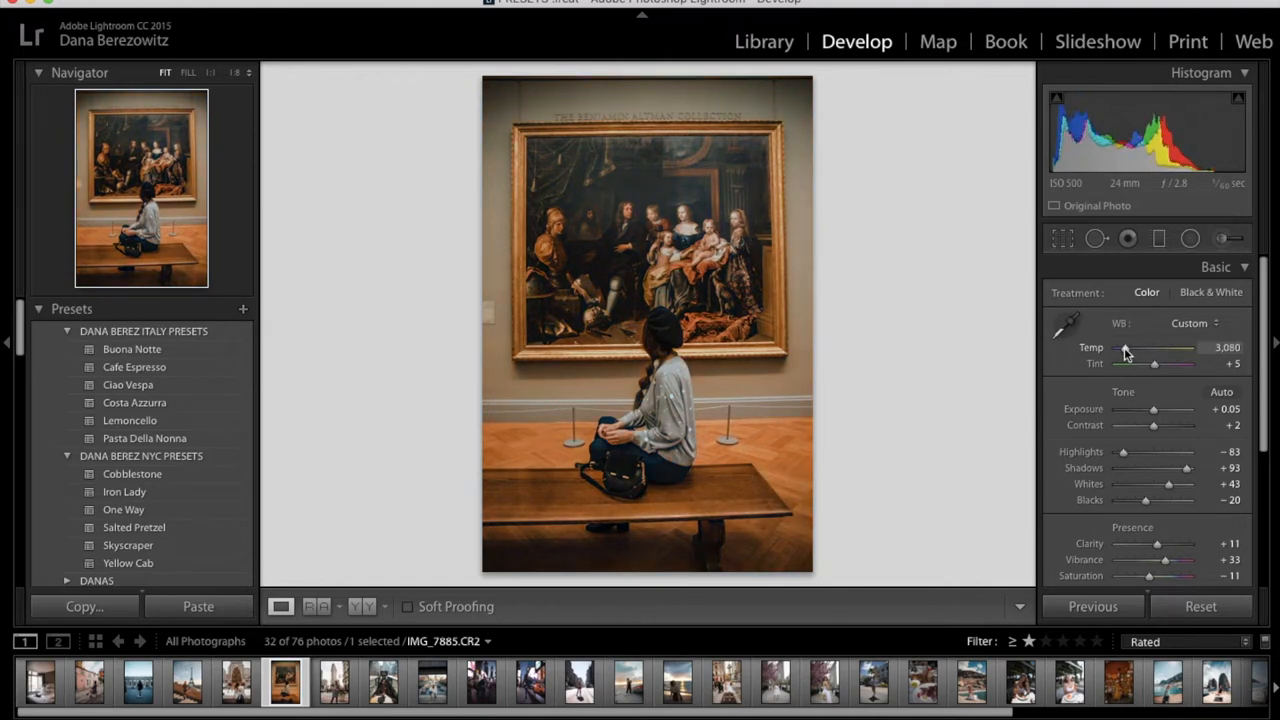
pyautogui.moveTo(1124, 348); pyautogui.dragTo(1156, 348)
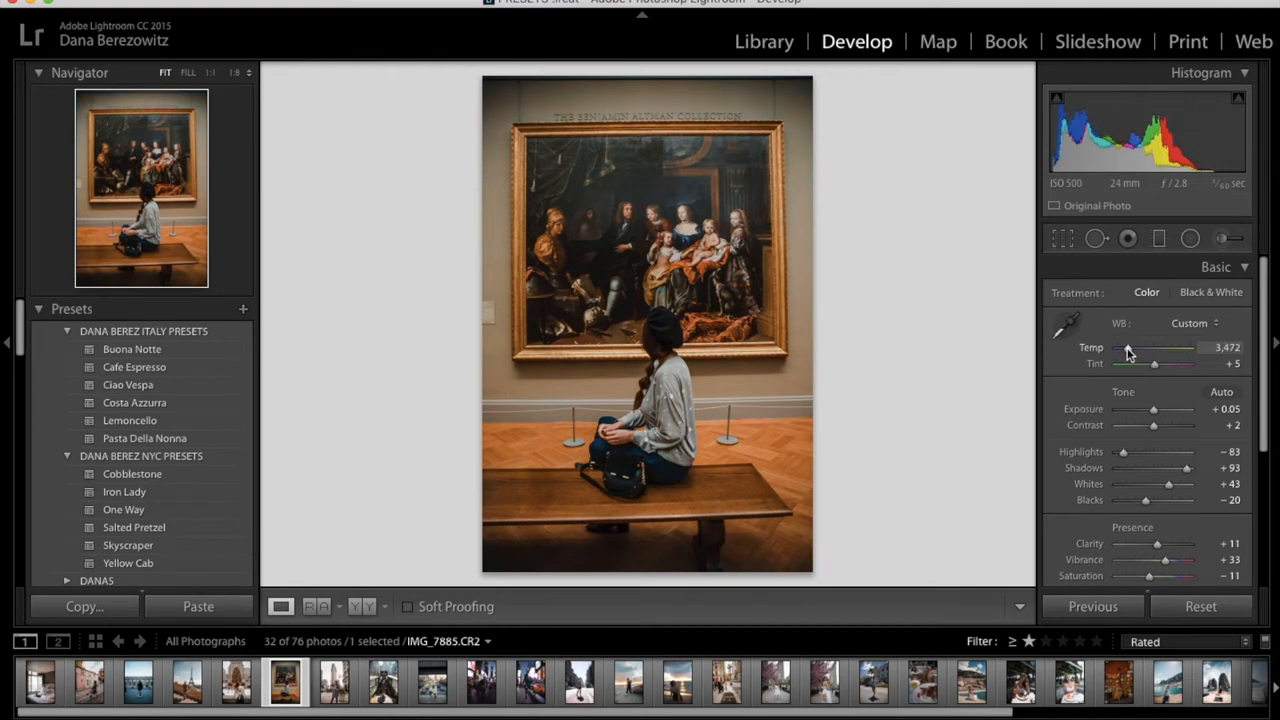
pyautogui.moveTo(1160, 348); pyautogui.dragTo(1128, 348)
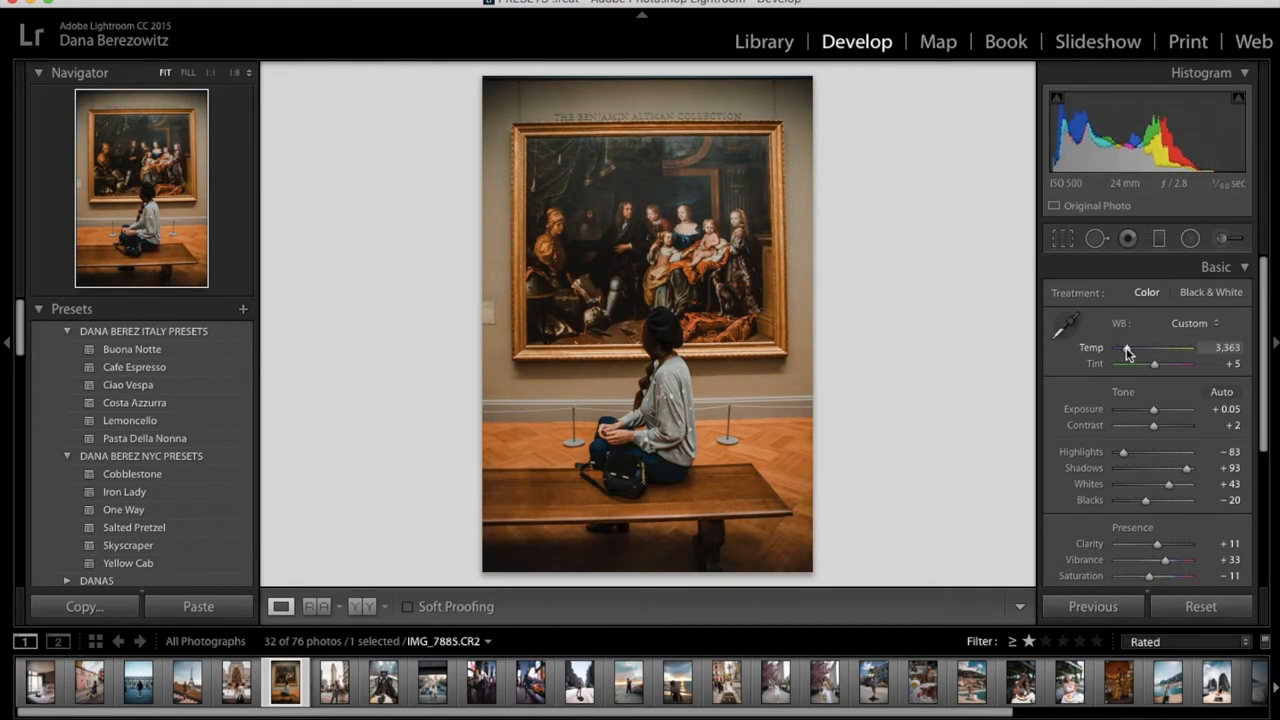
pyautogui.moveTo(1130, 348); pyautogui.dragTo(1128, 348)
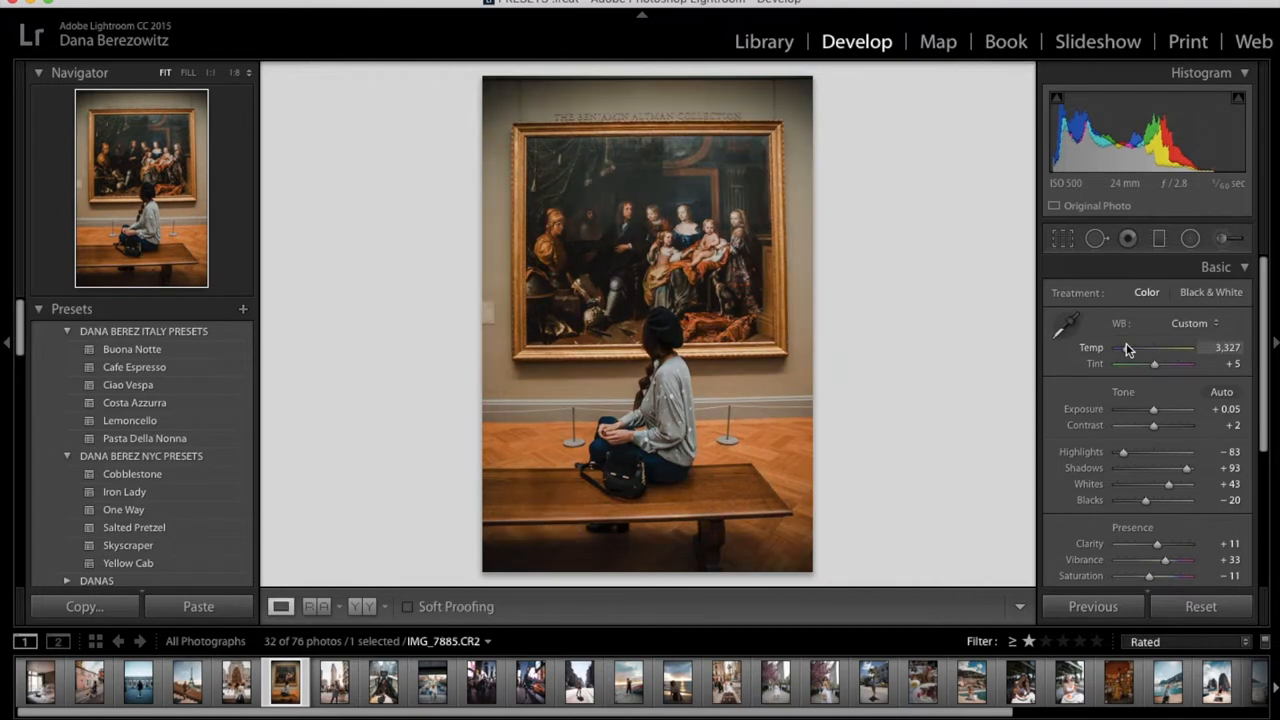
pyautogui.click(384, 680)
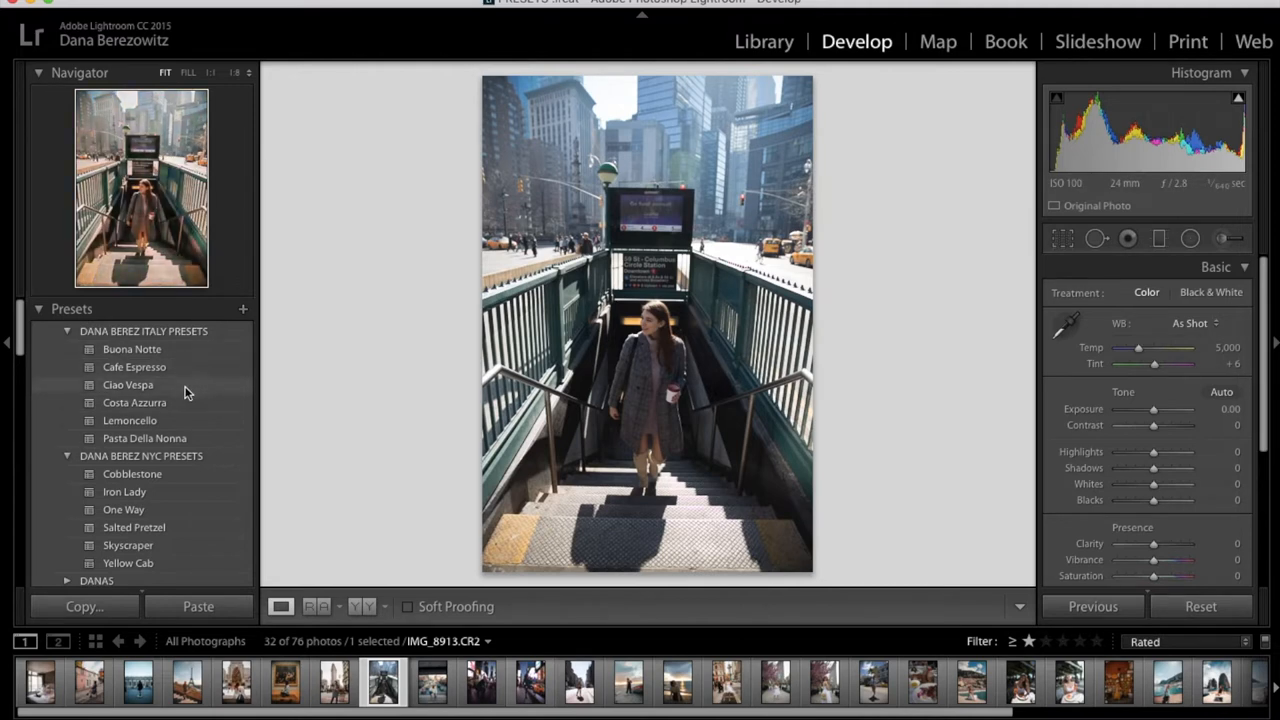
# Apply the Ciao Vespa preset and lift Shadows to about +58, easing back to +49
pyautogui.click(128, 384)
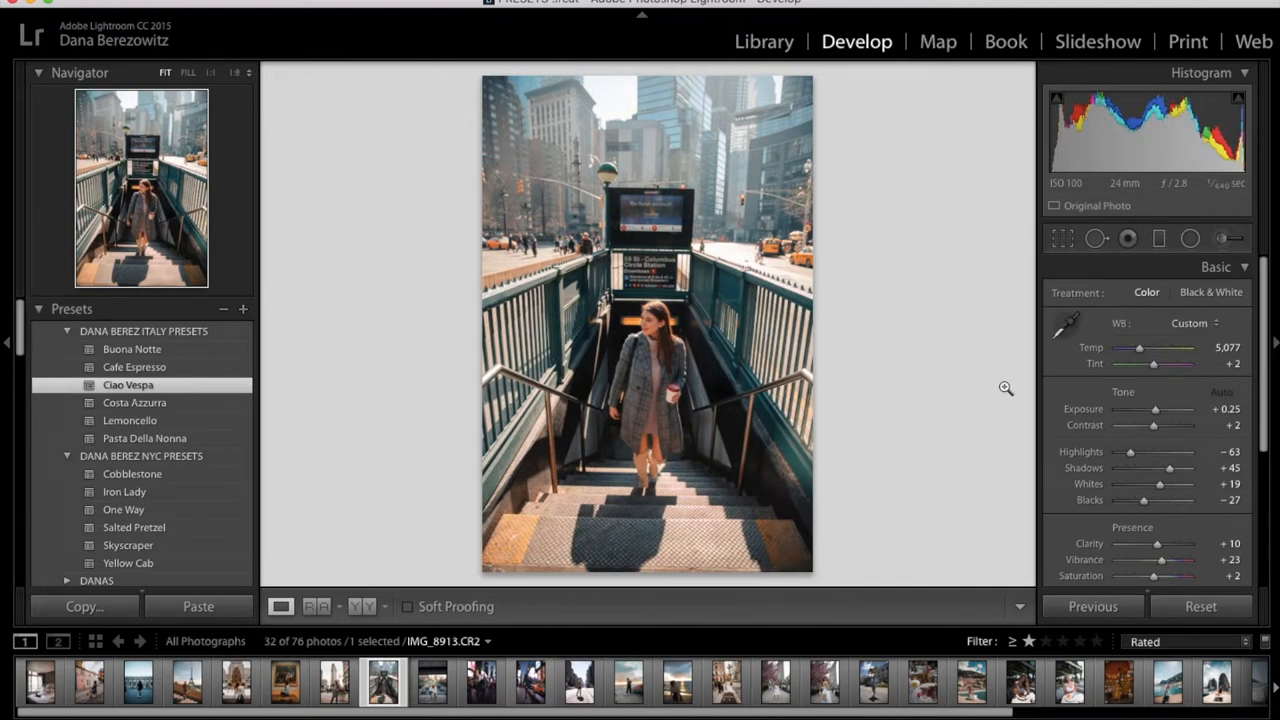
pyautogui.moveTo(1112, 468)
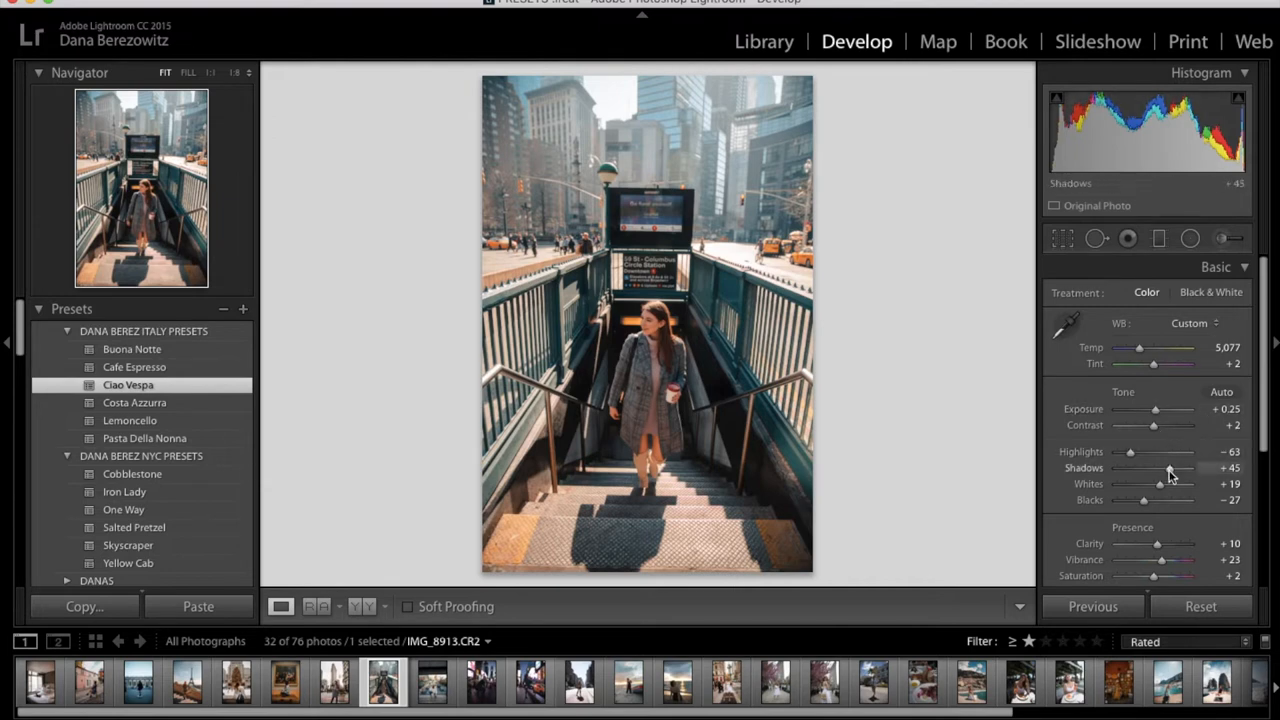
pyautogui.moveTo(1172, 476)
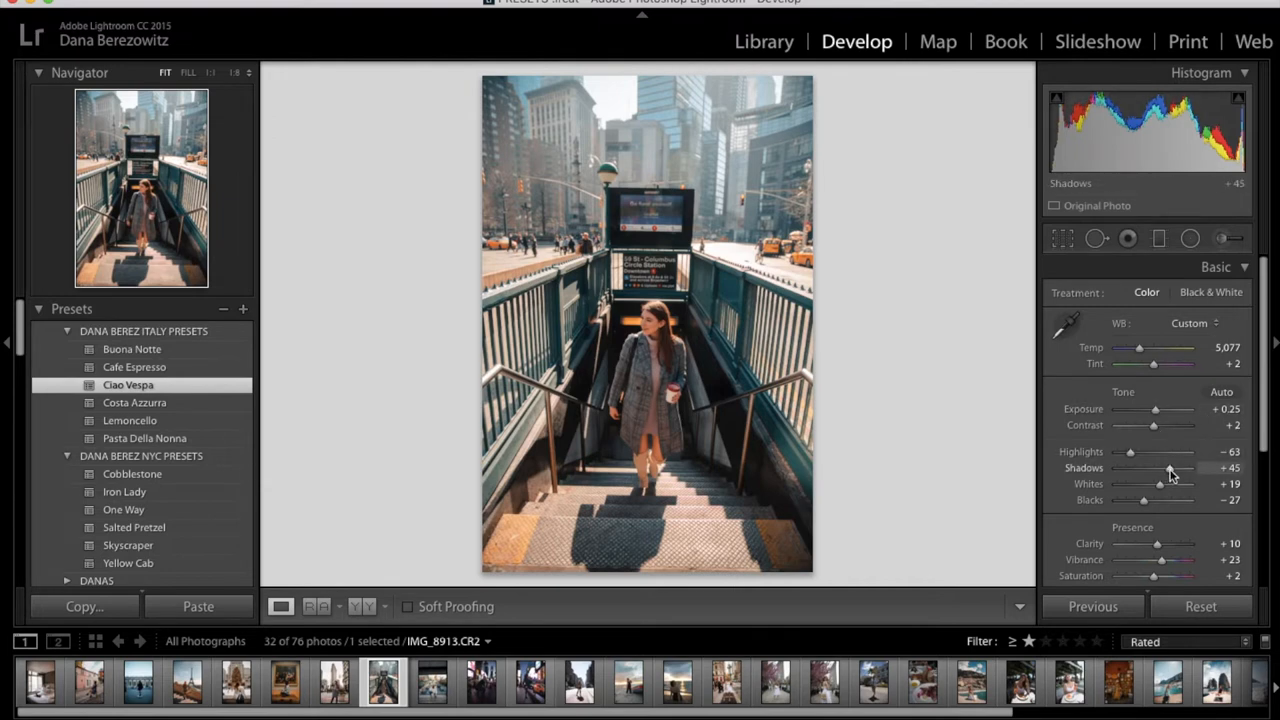
pyautogui.moveTo(1148, 468); pyautogui.dragTo(1172, 468)
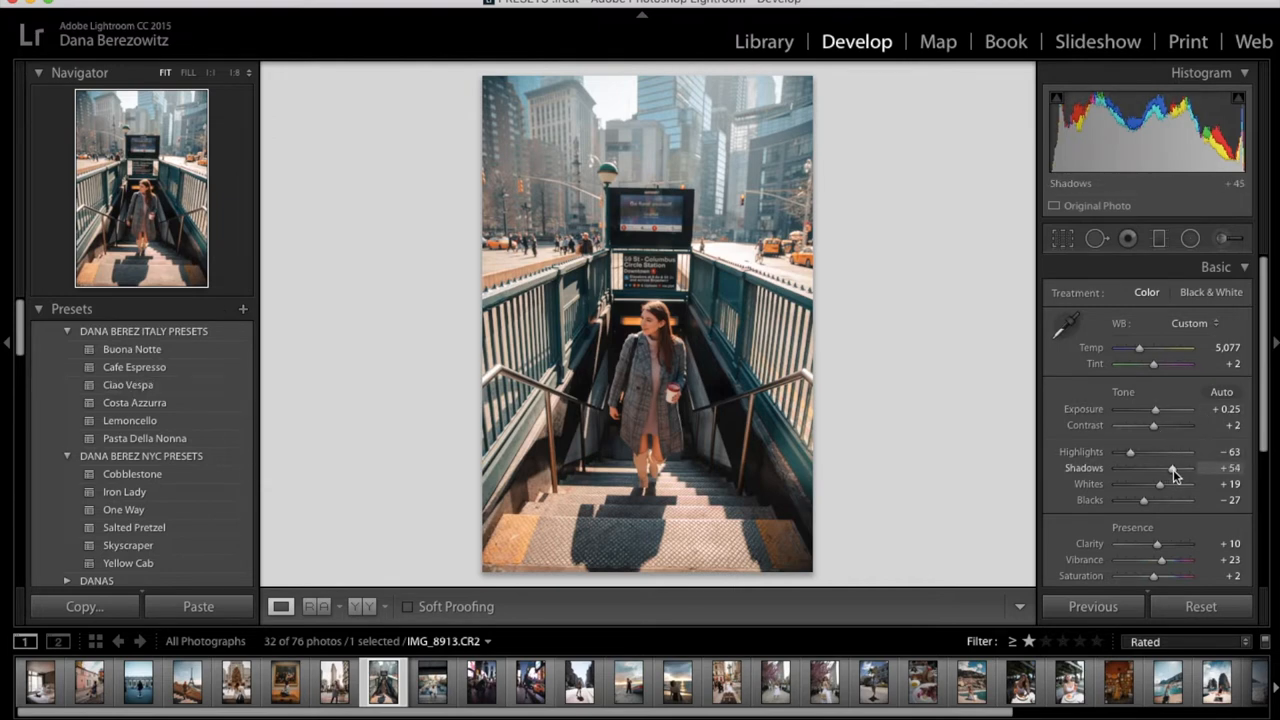
pyautogui.moveTo(1170, 468); pyautogui.dragTo(1176, 468)
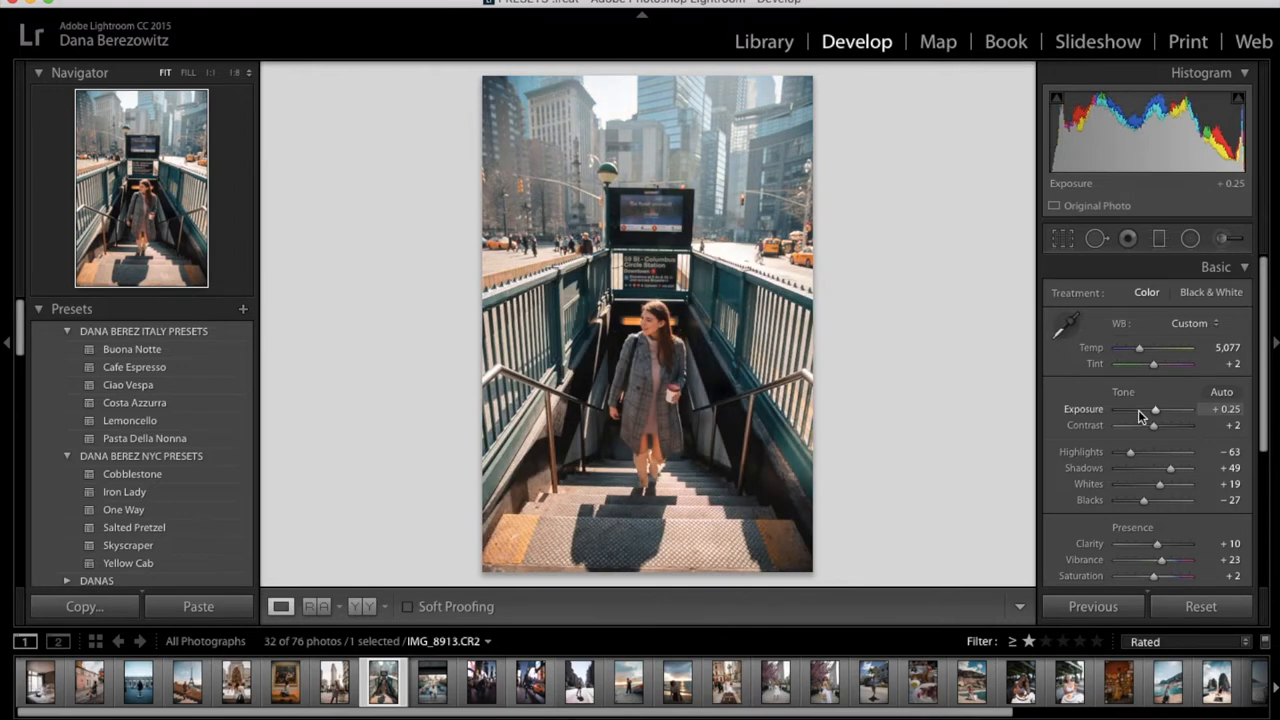
pyautogui.moveTo(764, 510)
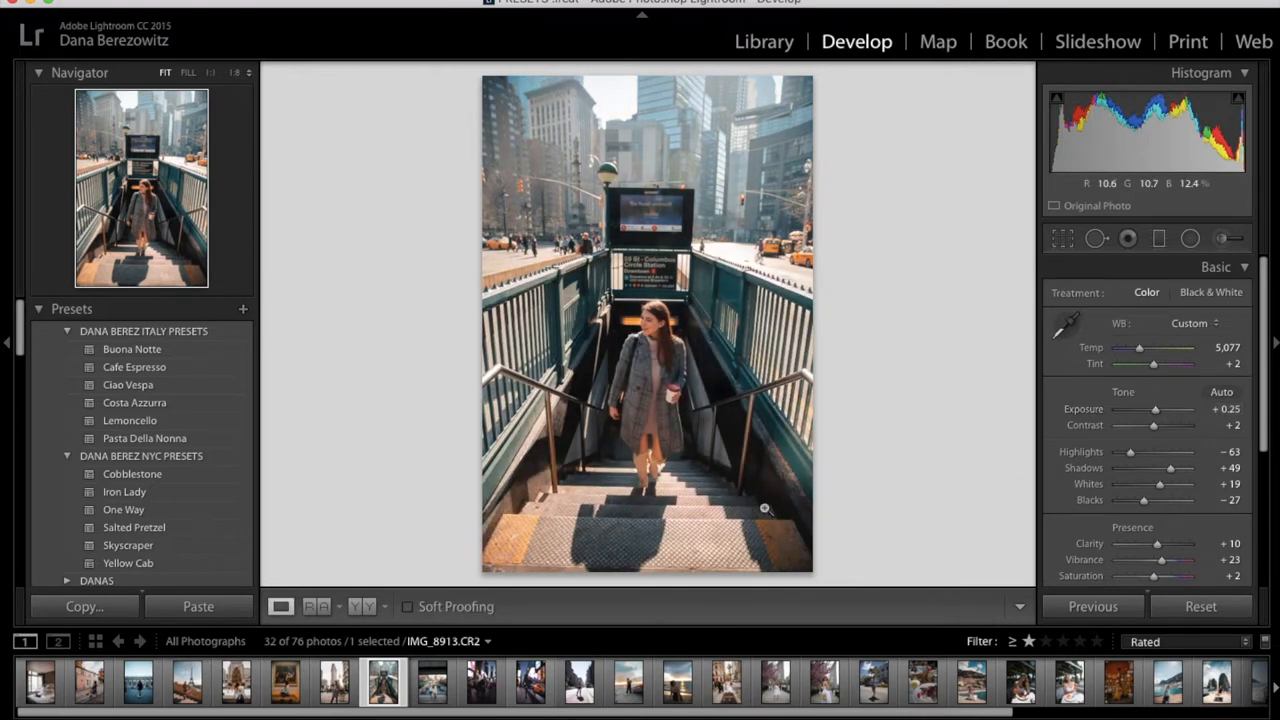
# Select the crouching-woman overpass portrait and apply the Ciao Vespa preset
pyautogui.click(432, 680)
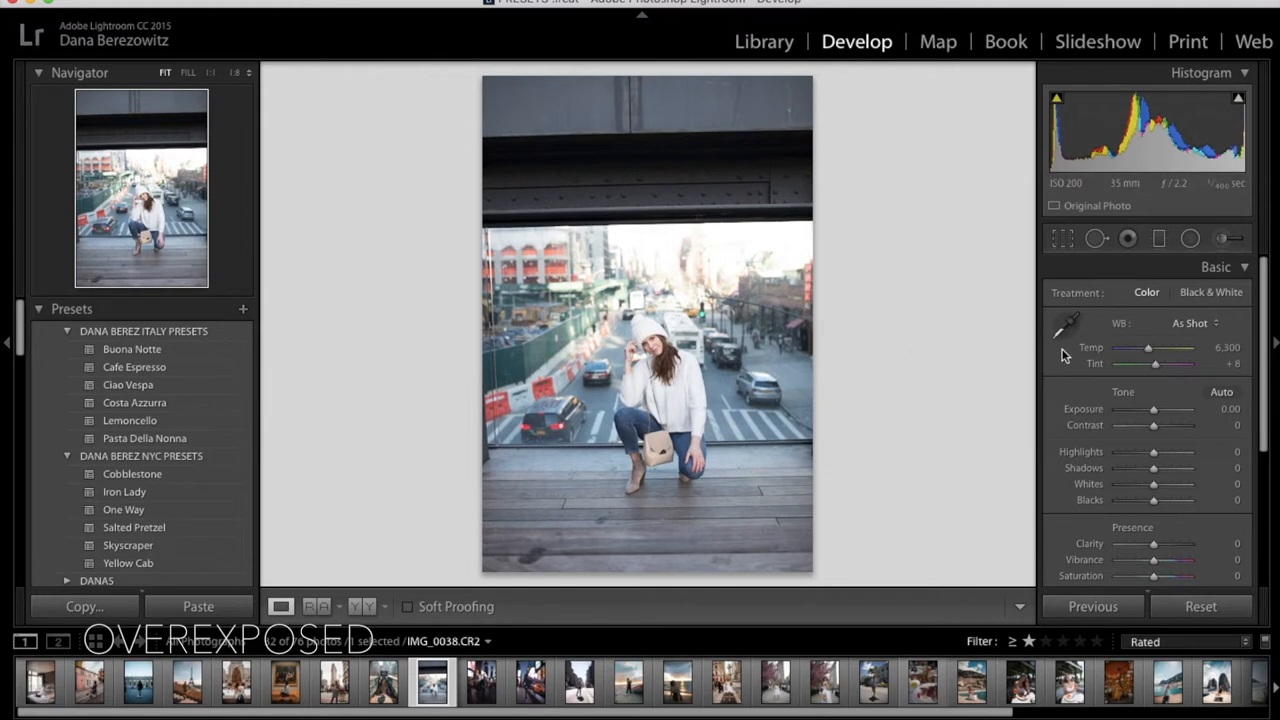
pyautogui.moveTo(990, 346)
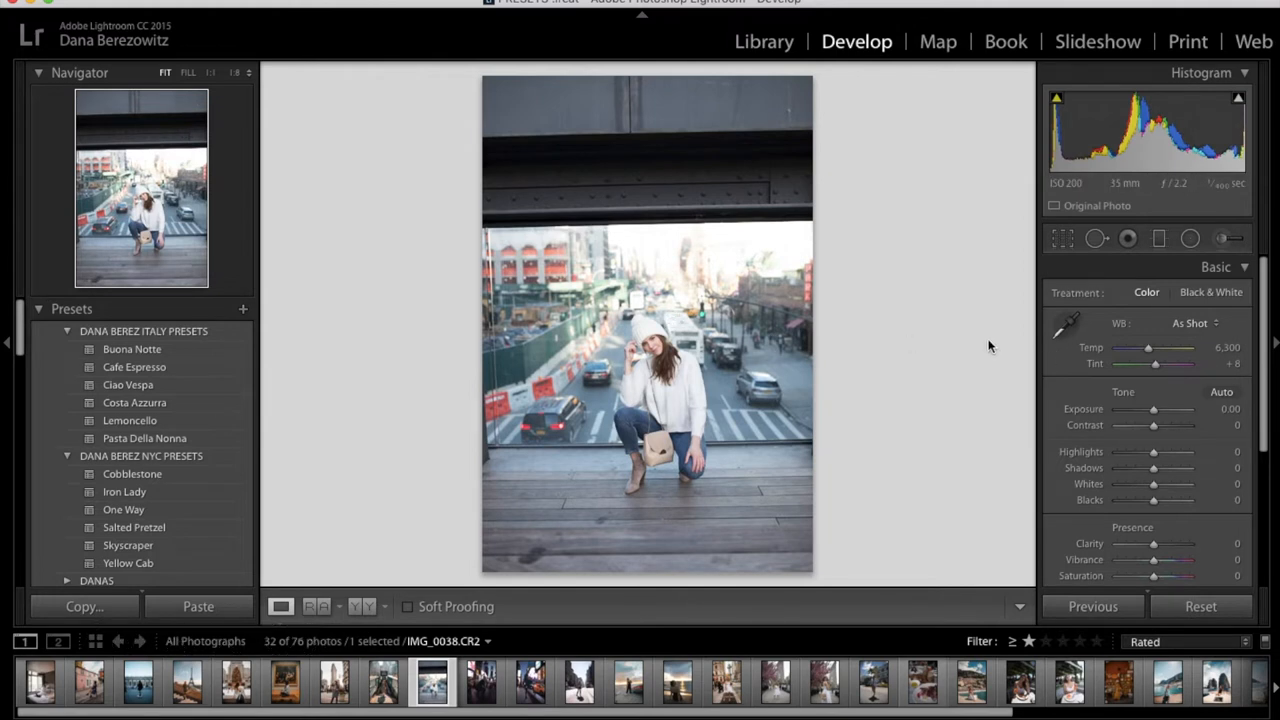
pyautogui.moveTo(308, 360)
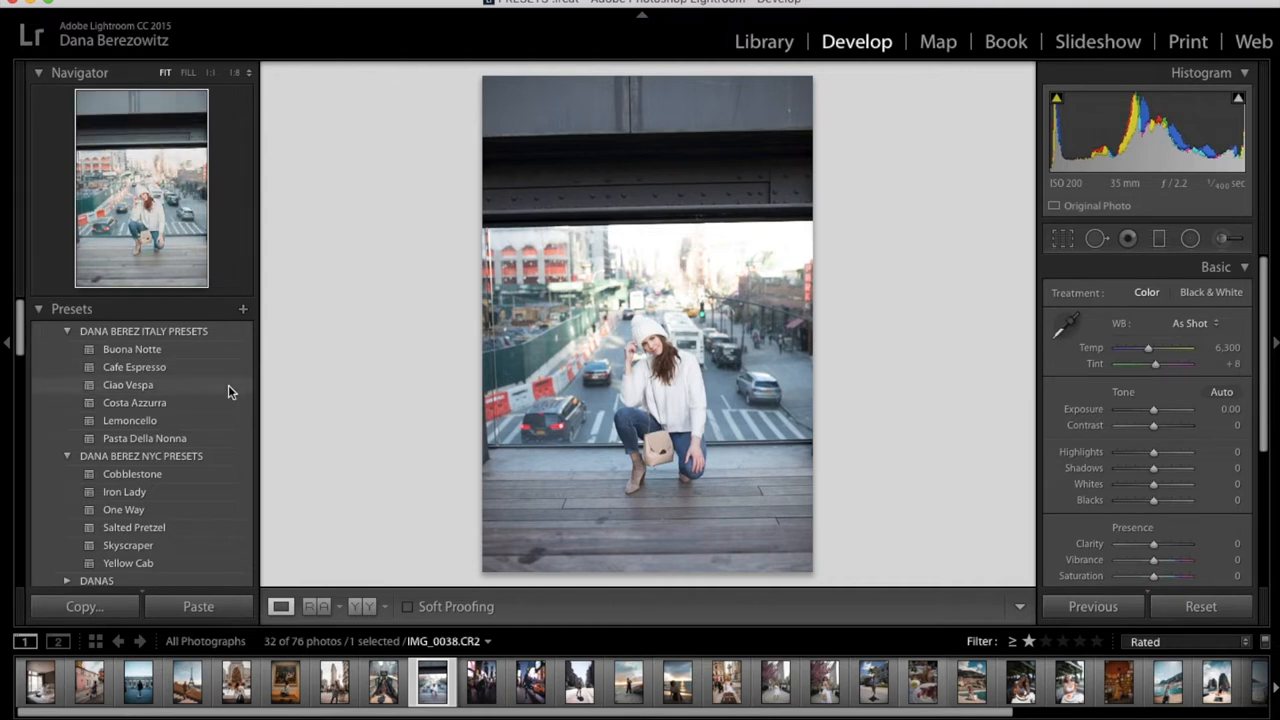
pyautogui.moveTo(222, 408)
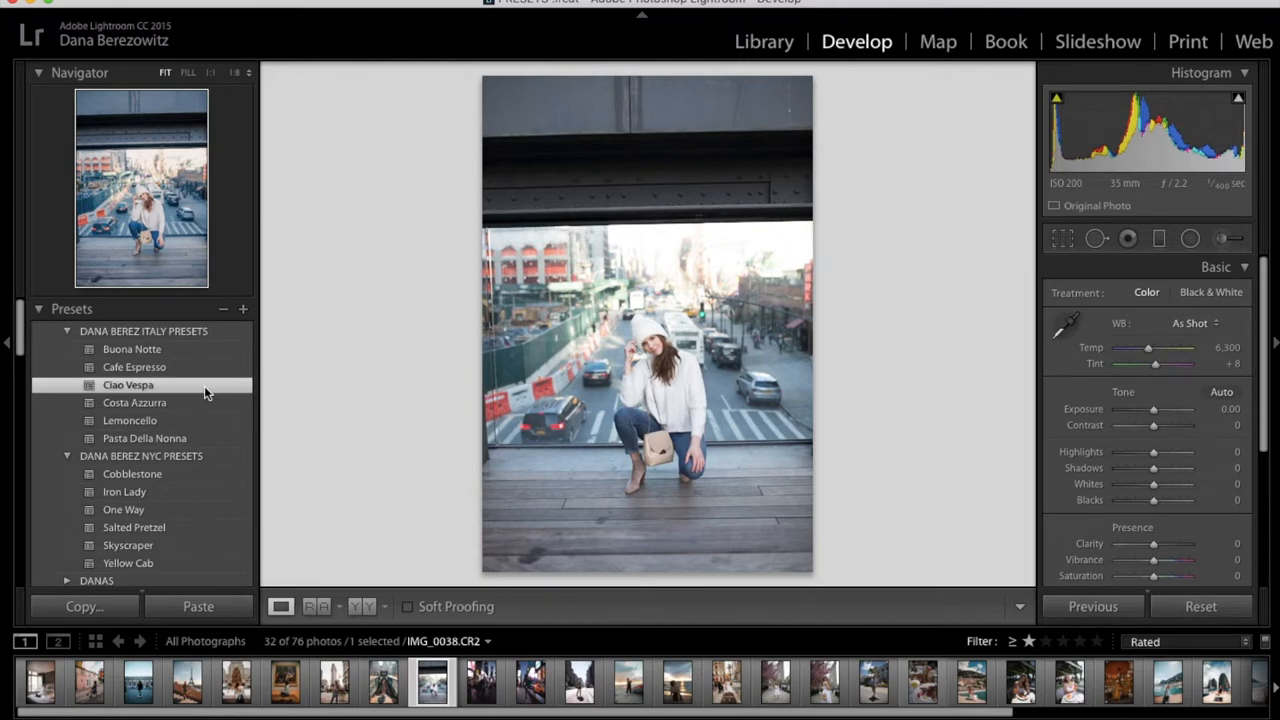
pyautogui.click(128, 384)
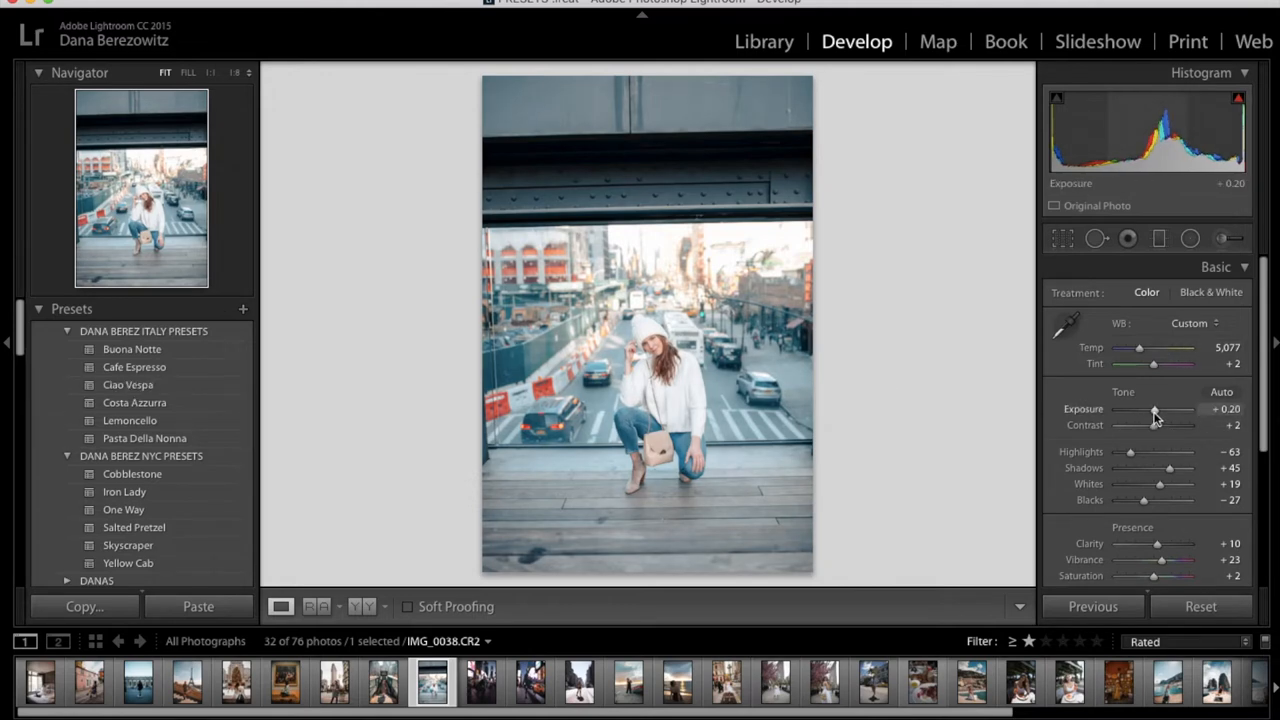
# Darken Exposure to -0.70 and warm the temperature to about 6,264
pyautogui.moveTo(1152, 408); pyautogui.dragTo(1148, 408)
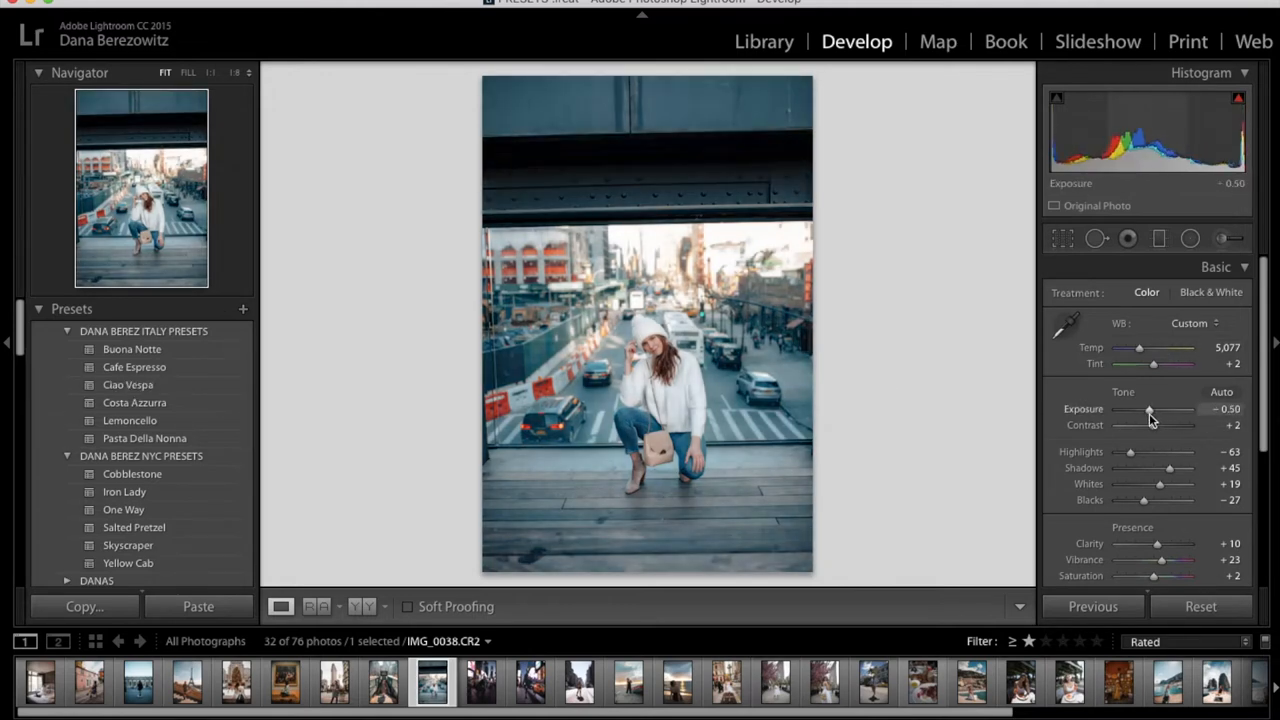
pyautogui.moveTo(1148, 408); pyautogui.dragTo(1140, 408)
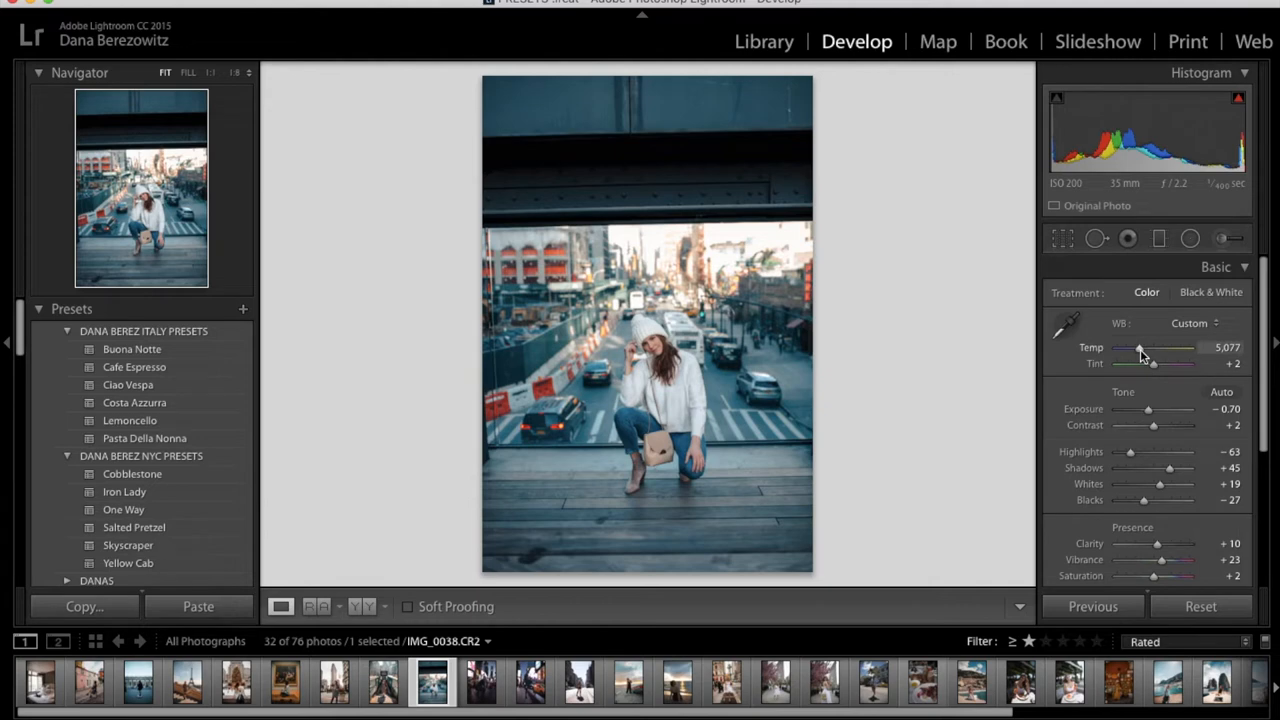
pyautogui.moveTo(1140, 348); pyautogui.dragTo(1148, 348)
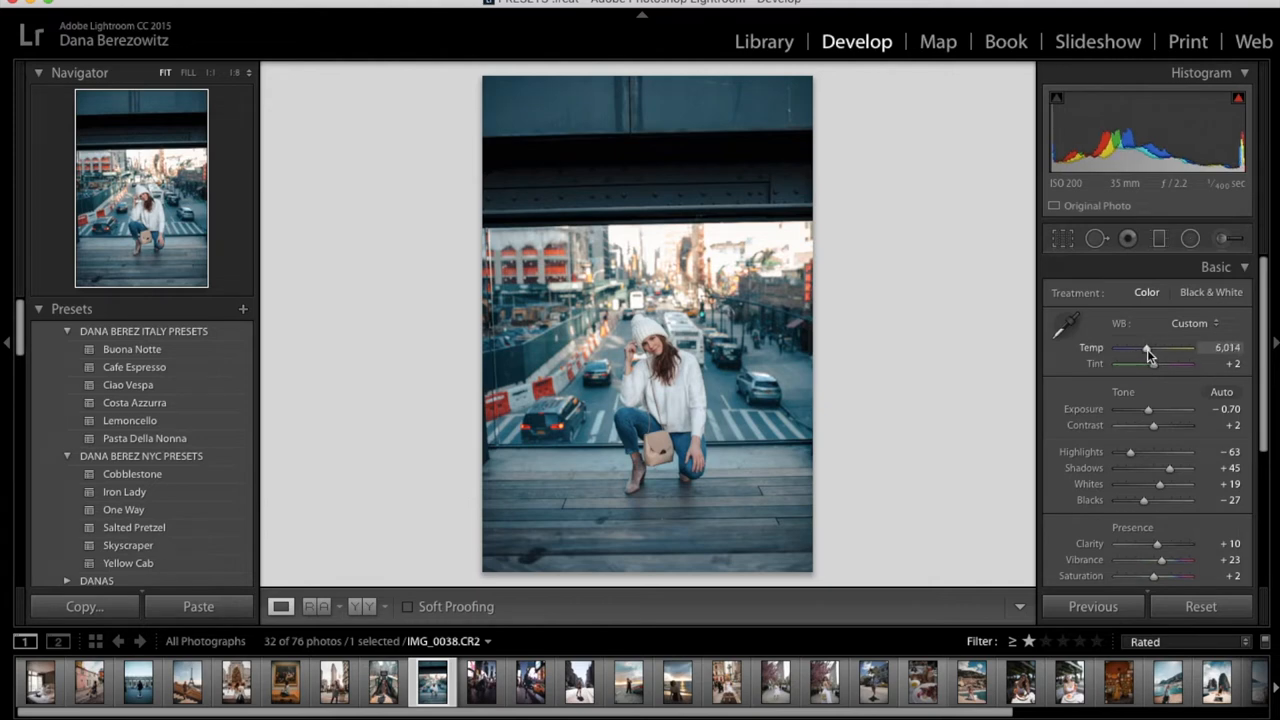
pyautogui.moveTo(1148, 356); pyautogui.dragTo(1152, 356)
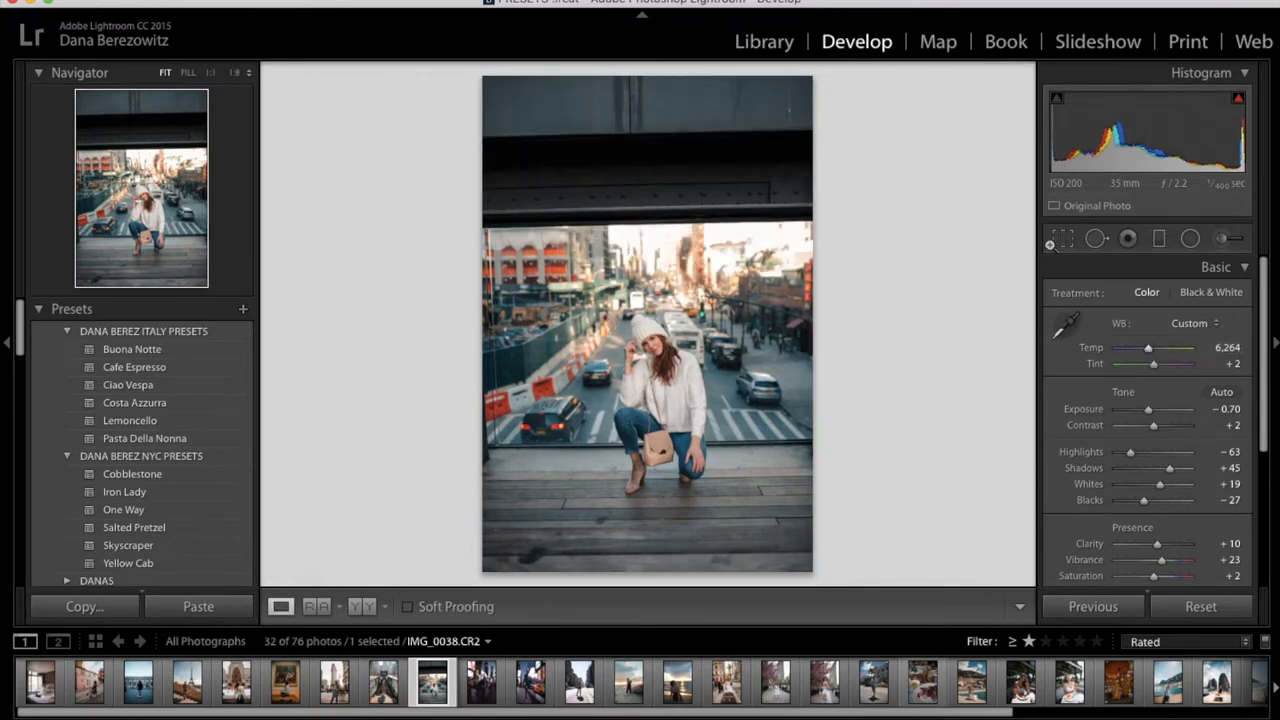
# Crop the overpass portrait to a 4x5 aspect ratio, then move to the beach sunset photo
pyautogui.click(1062, 238)
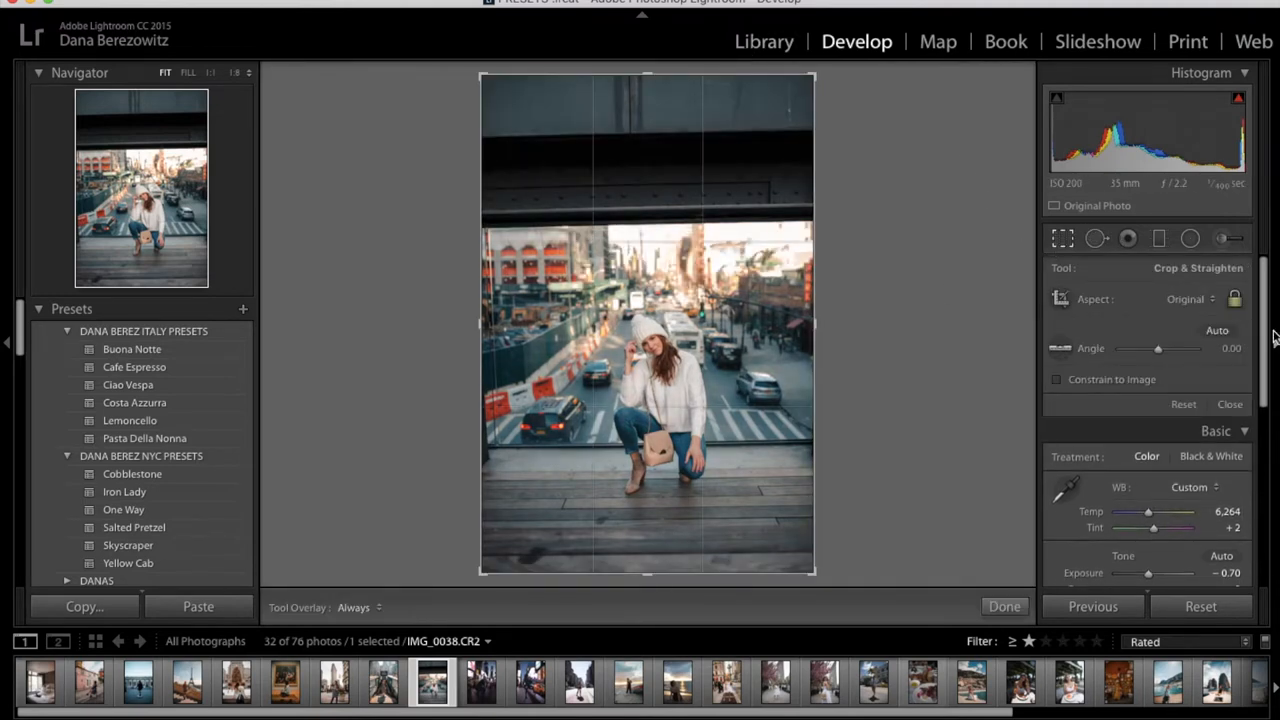
pyautogui.click(1190, 300)
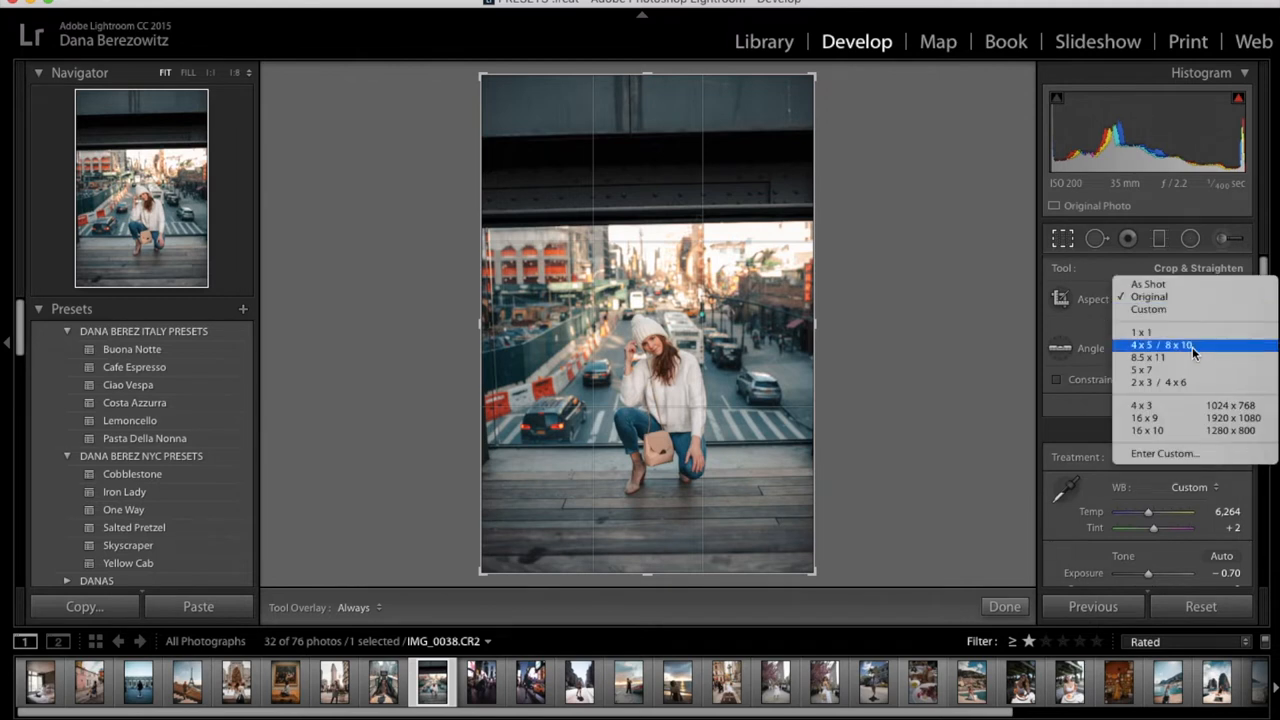
pyautogui.click(1162, 344)
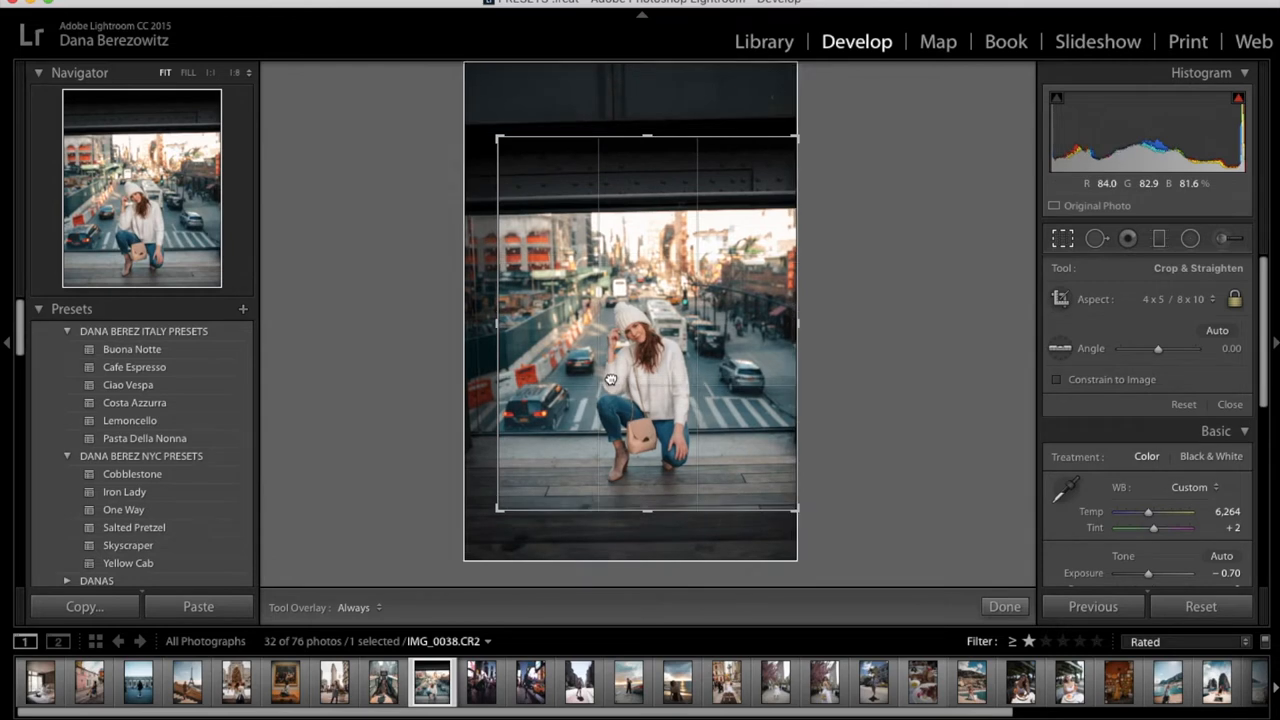
pyautogui.click(1004, 606)
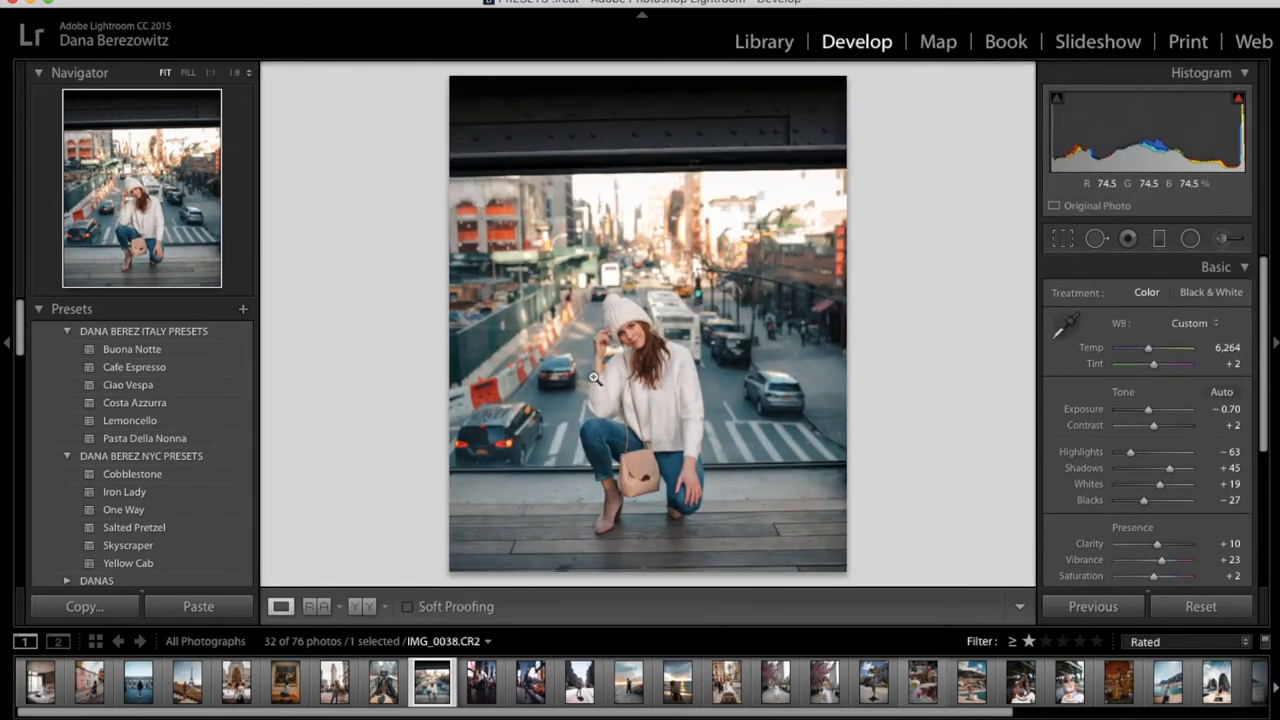
pyautogui.click(676, 680)
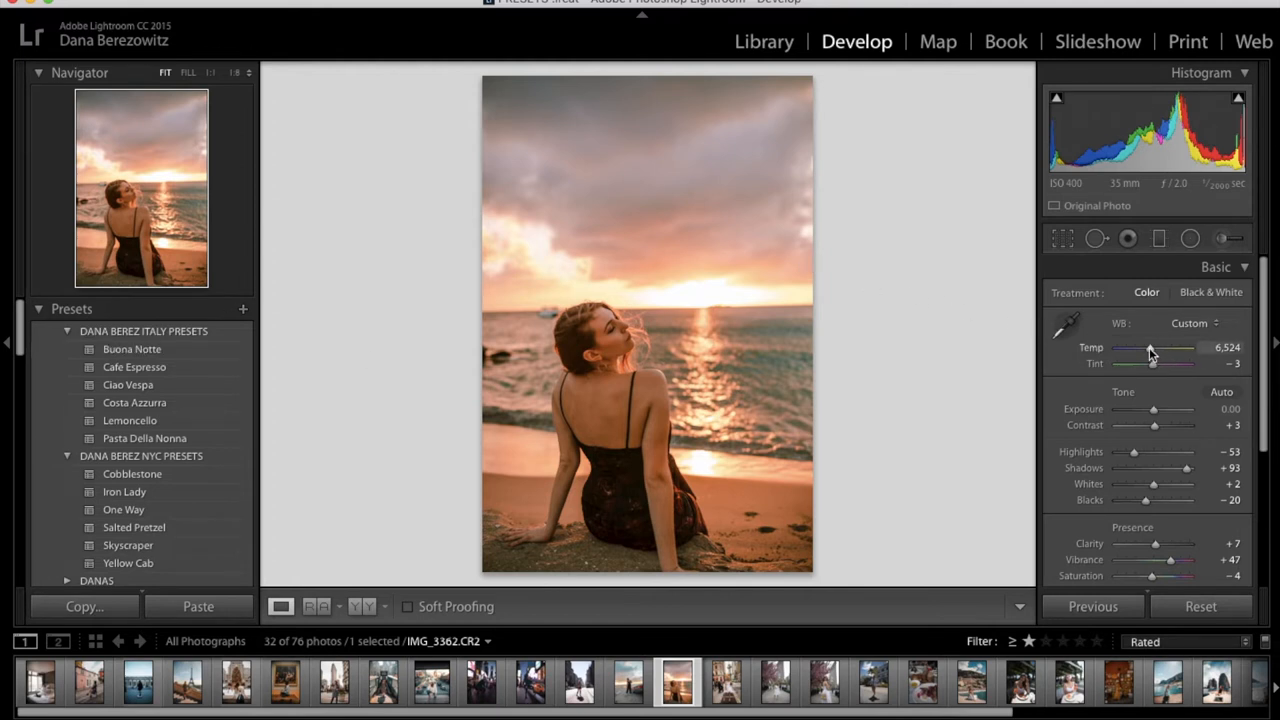
# Cool the sunset portrait's Temp from about 6,524 to 5,421, then move to the next photo
pyautogui.moveTo(1156, 352); pyautogui.dragTo(1144, 352)
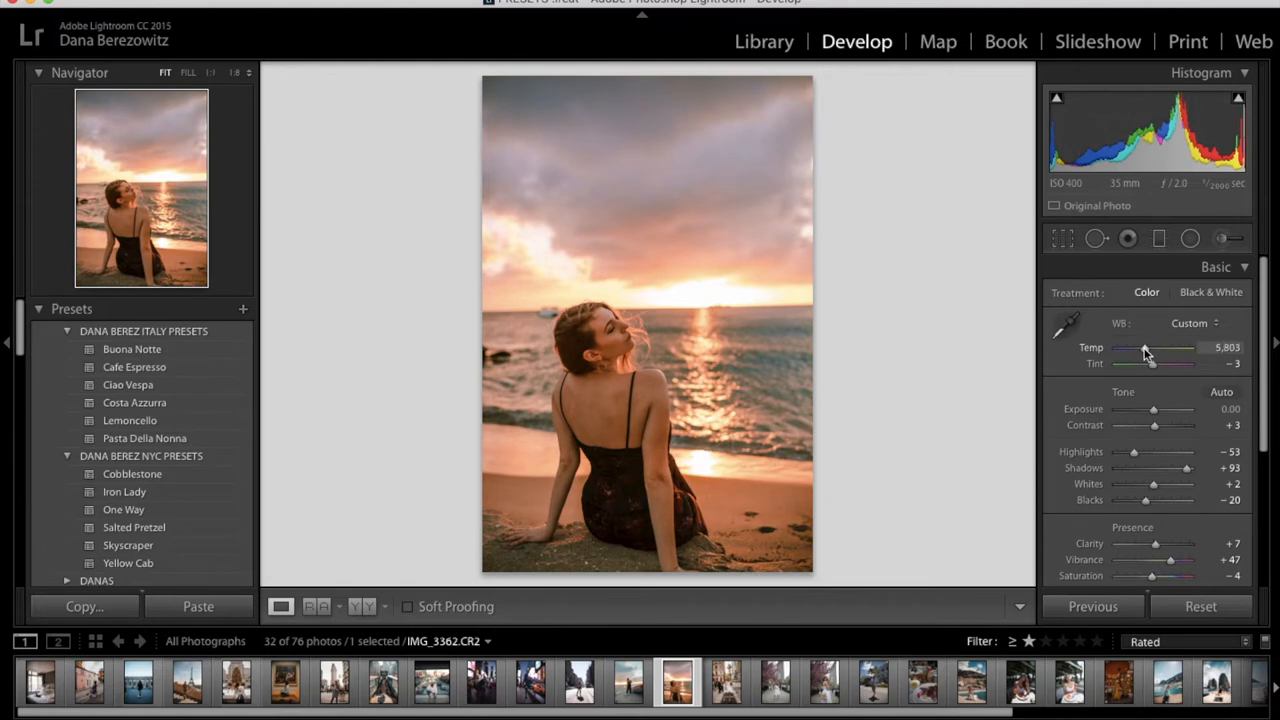
pyautogui.moveTo(1180, 348); pyautogui.dragTo(1144, 348)
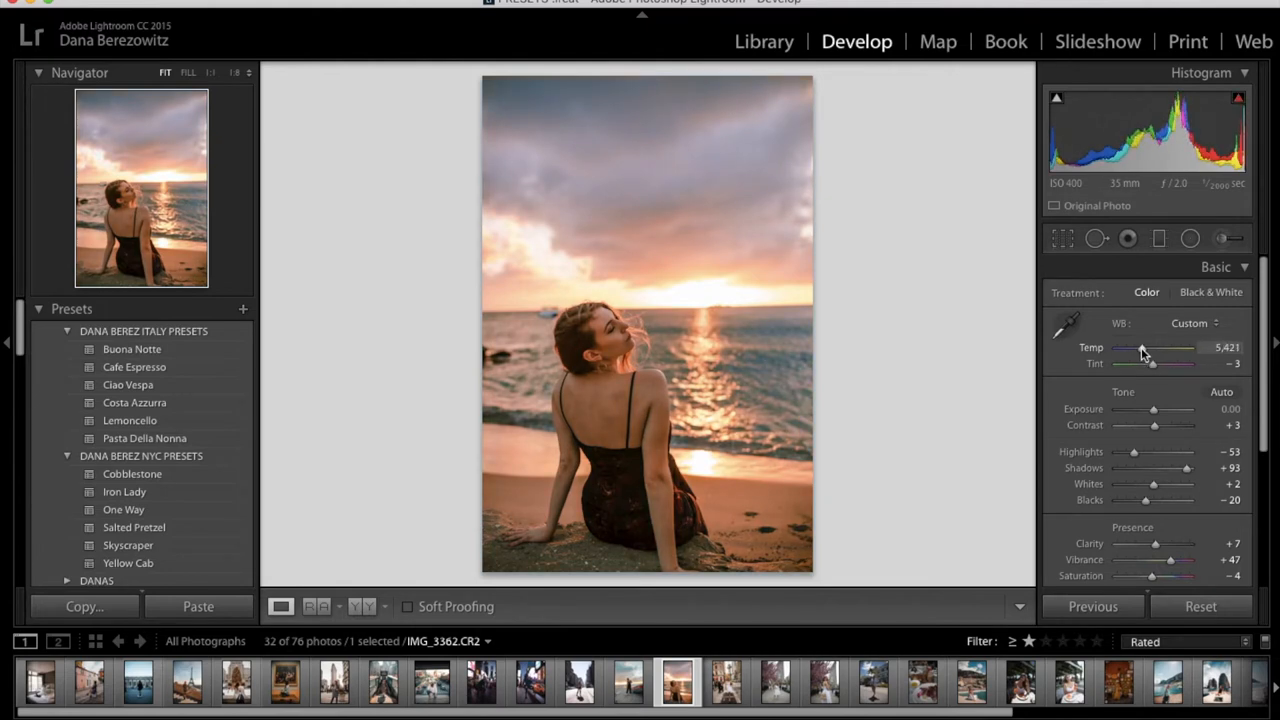
pyautogui.click(1192, 680)
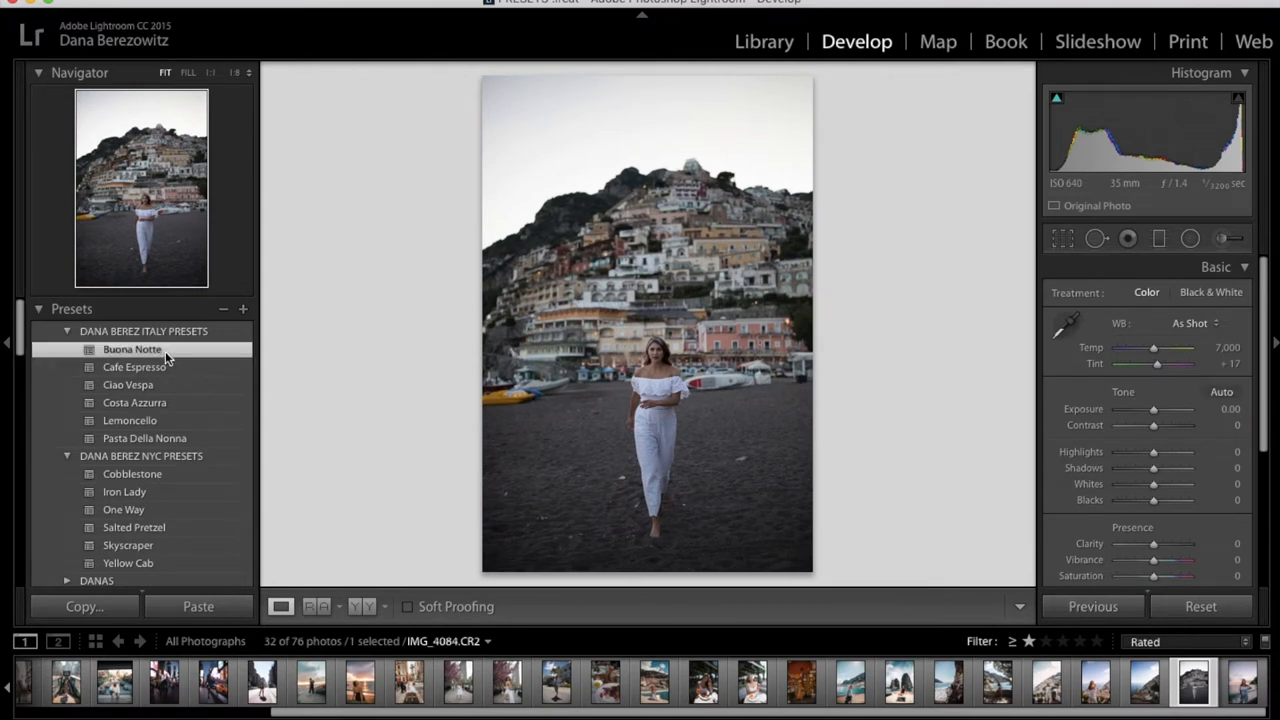
# Apply Buona Notte to the cliffside-village portrait and the dusk seaside portrait, then move to the palm-street photo
pyautogui.click(132, 348)
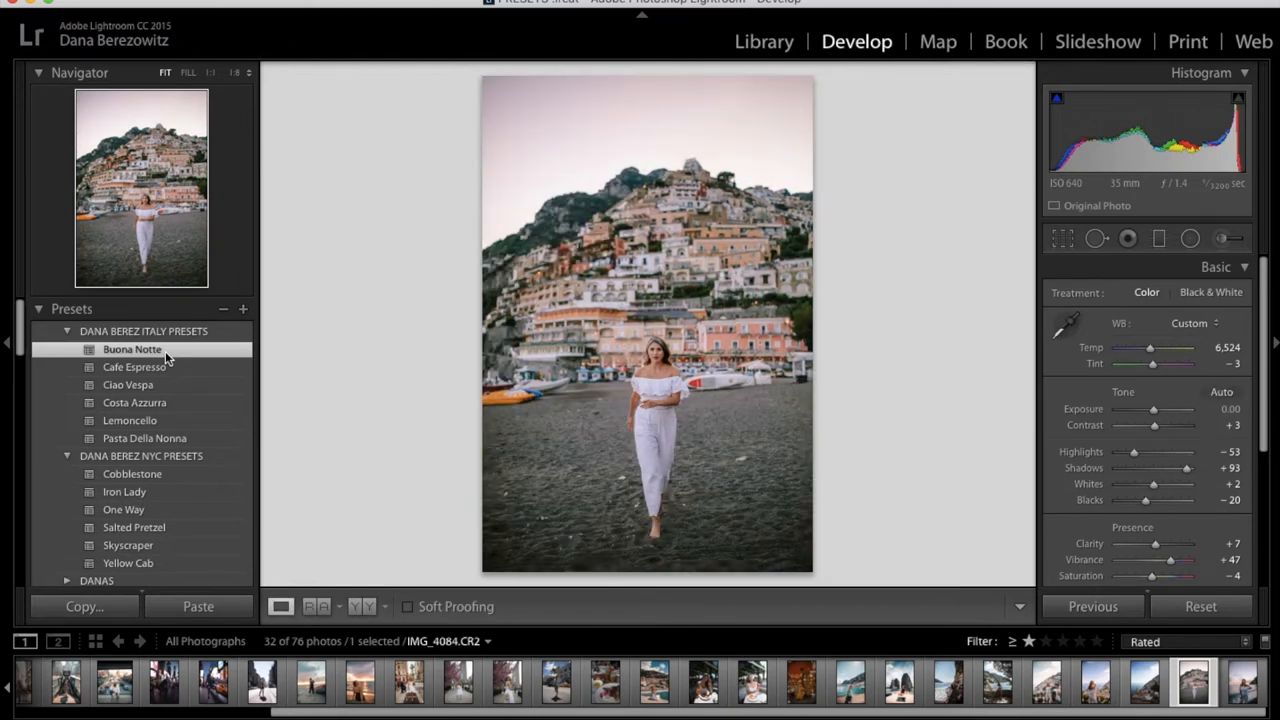
pyautogui.click(1240, 680)
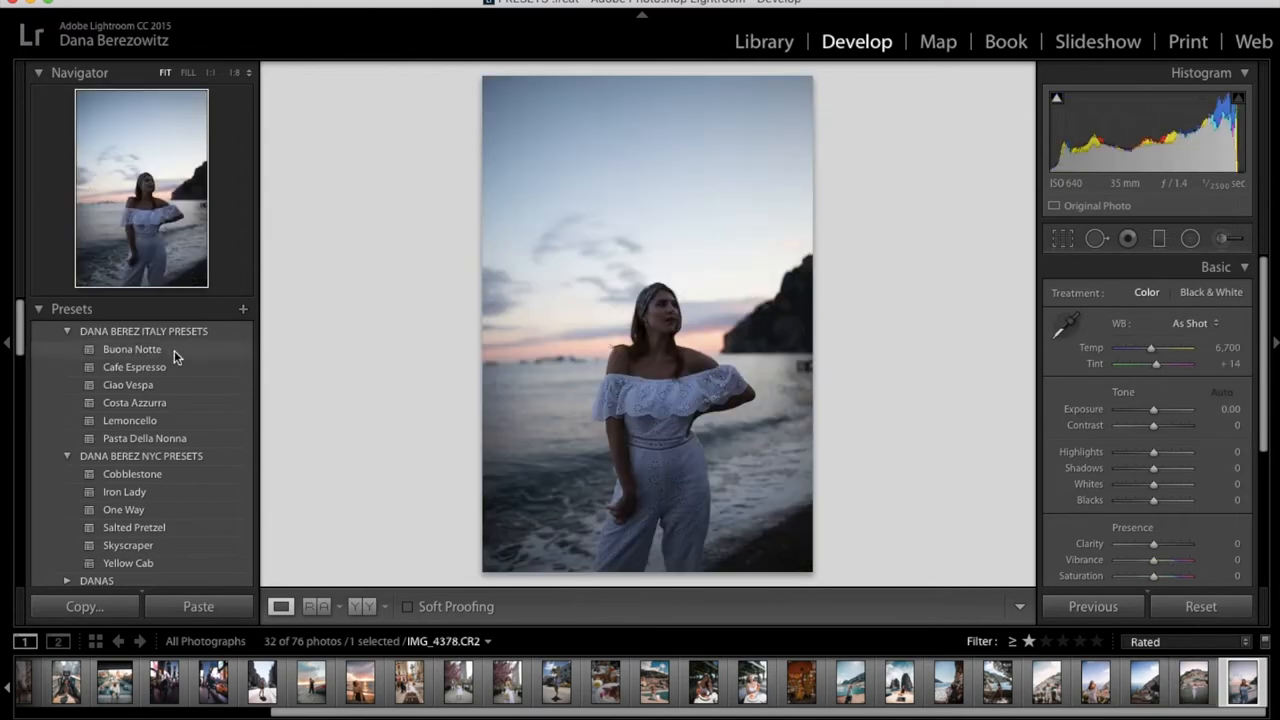
pyautogui.click(132, 348)
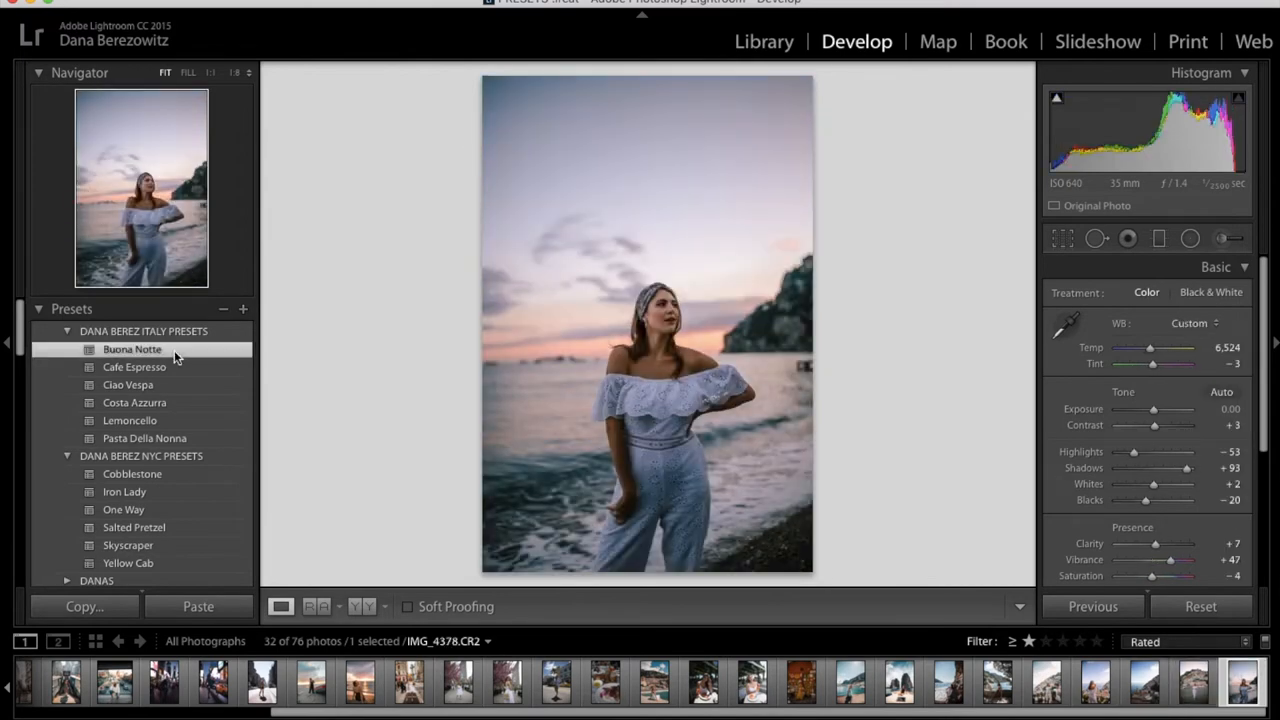
pyautogui.click(556, 680)
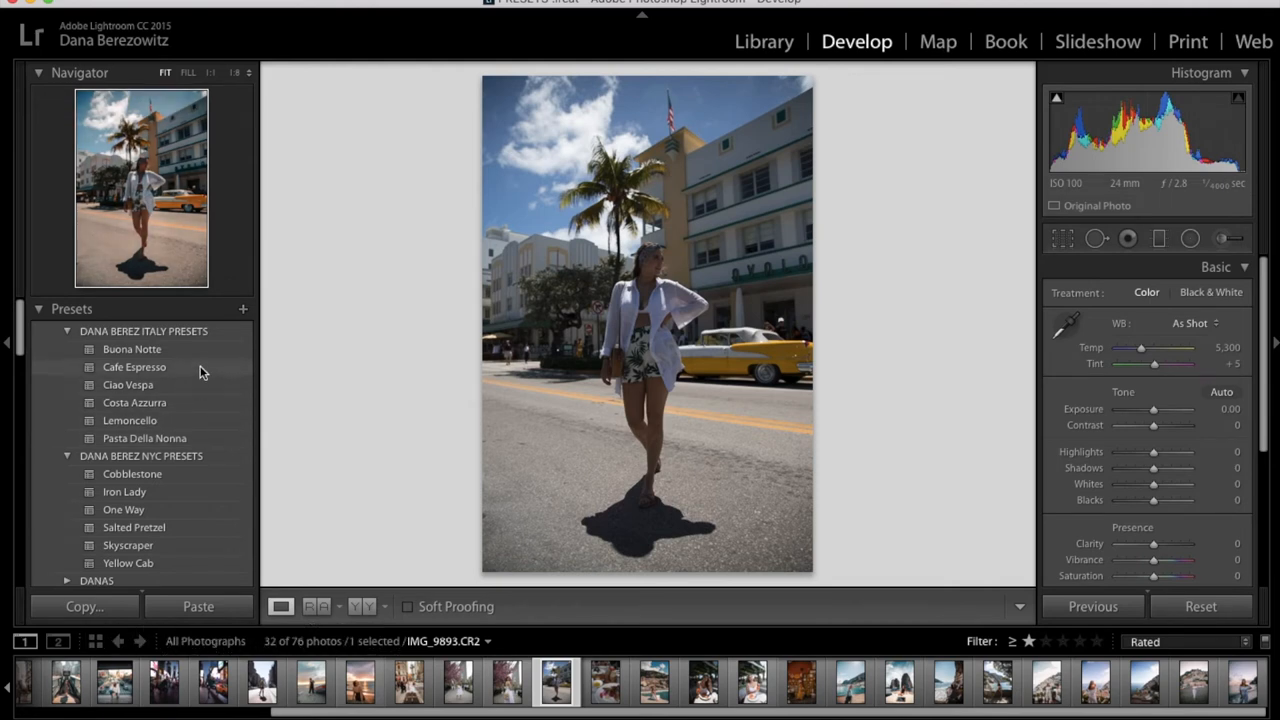
# Apply the Cafe Espresso preset to the Miami street portrait and lift its shadows and exposure
pyautogui.click(134, 368)
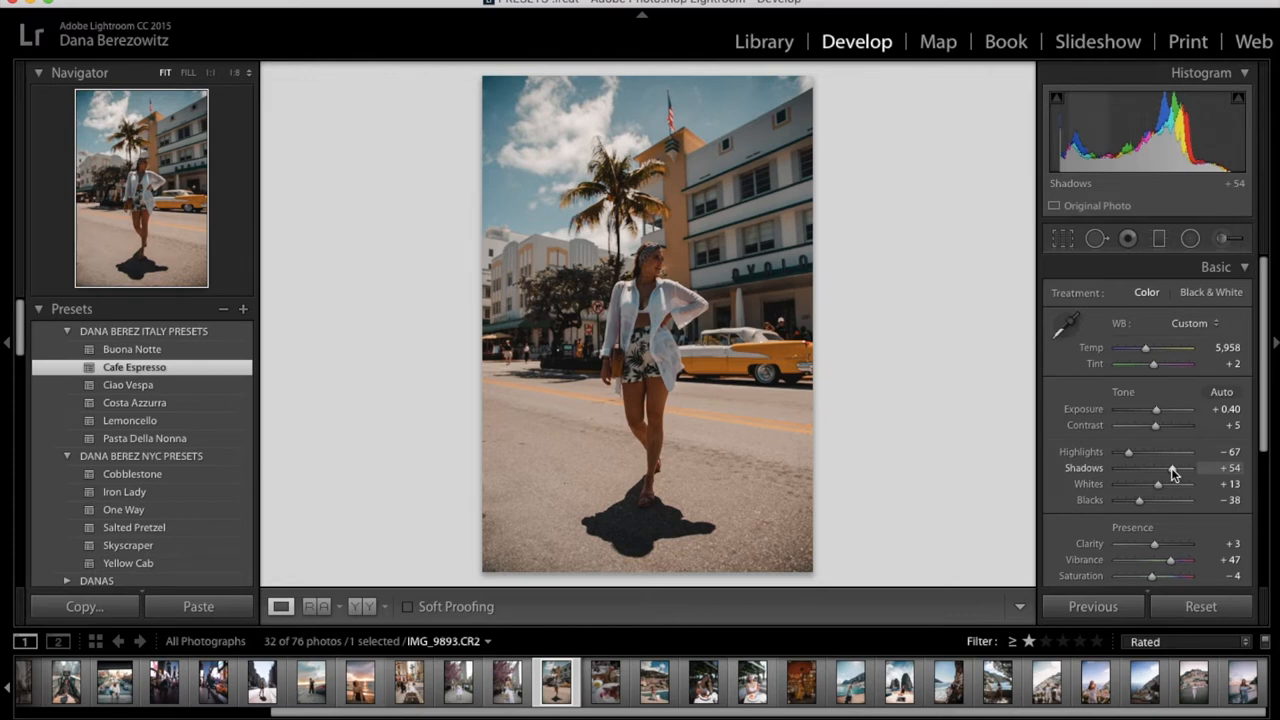
pyautogui.moveTo(1156, 468); pyautogui.dragTo(1188, 468)
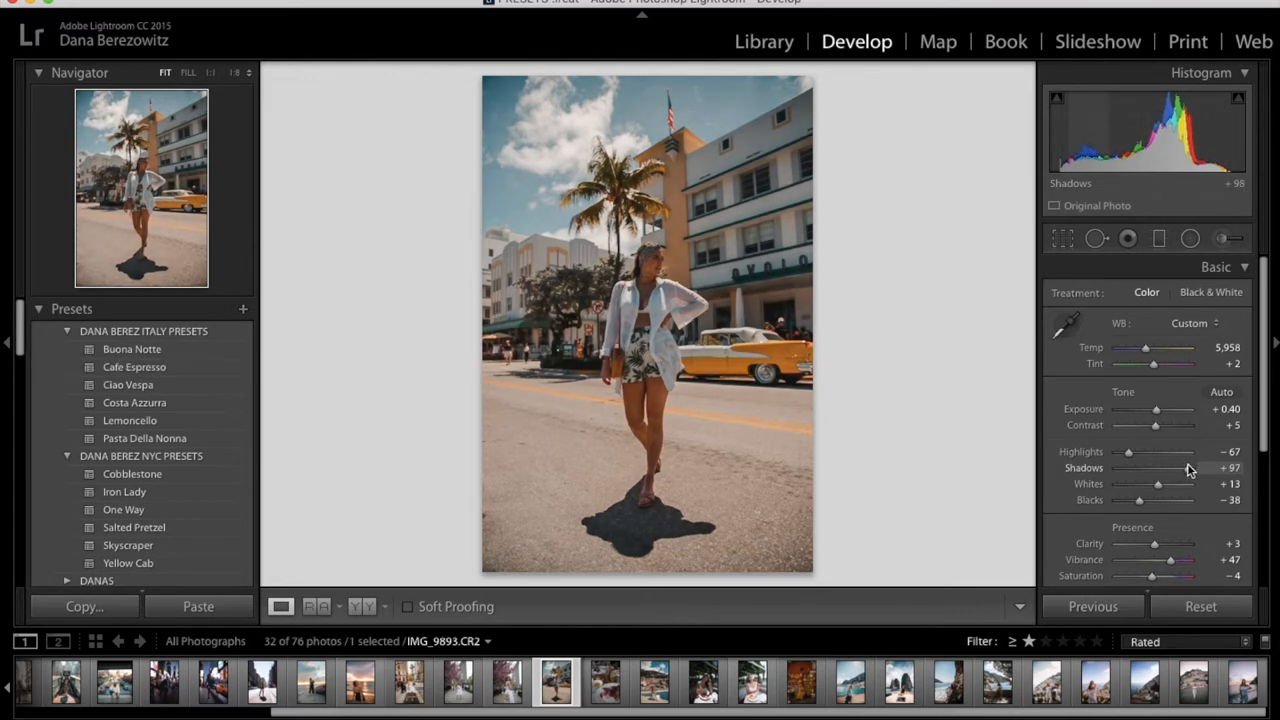
pyautogui.moveTo(1156, 408); pyautogui.dragTo(1170, 408)
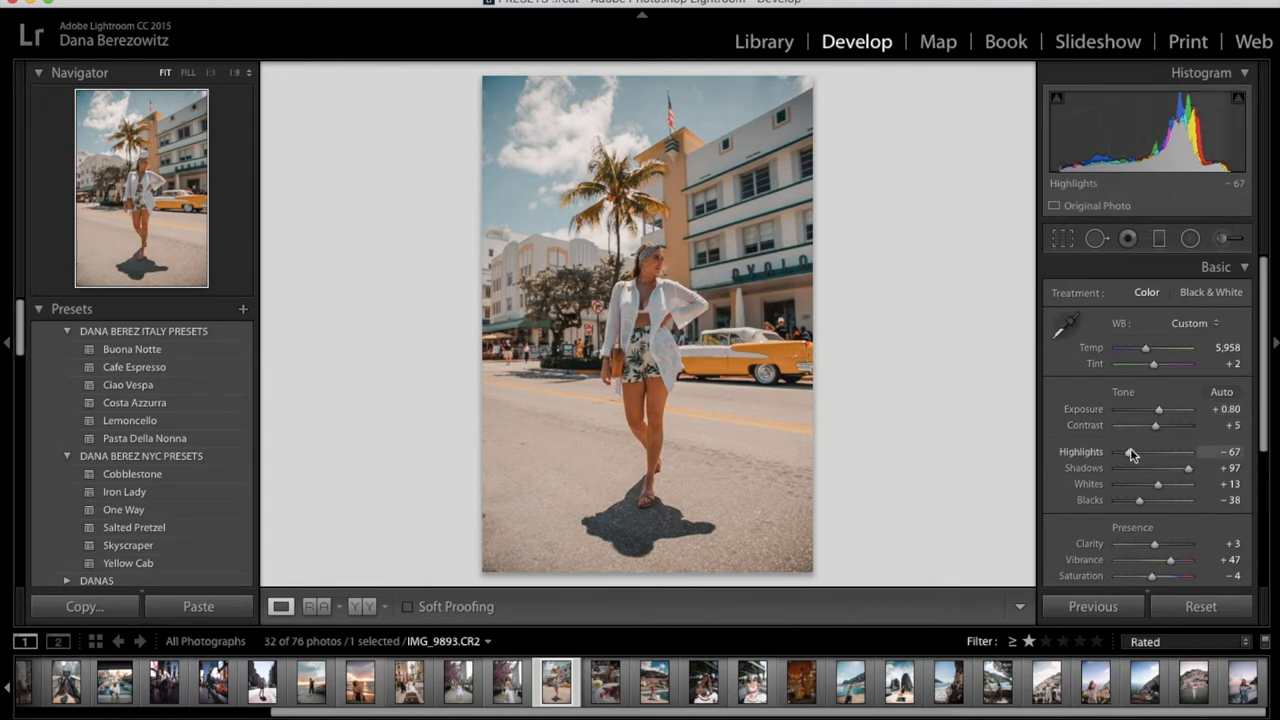
# Pull Highlights to -100 and rebalance Whites to about +4, then move to the cherry-blossom portrait
pyautogui.moveTo(1132, 452); pyautogui.dragTo(1120, 452)
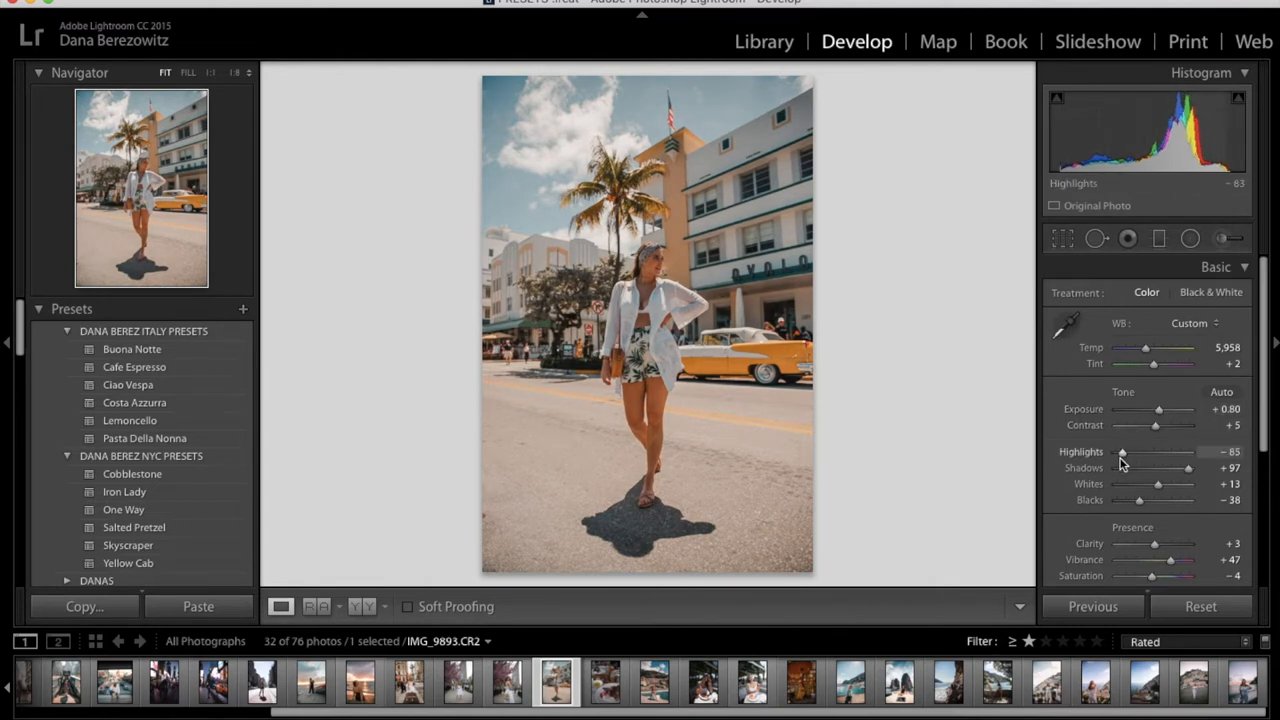
pyautogui.moveTo(1122, 452); pyautogui.dragTo(1116, 452)
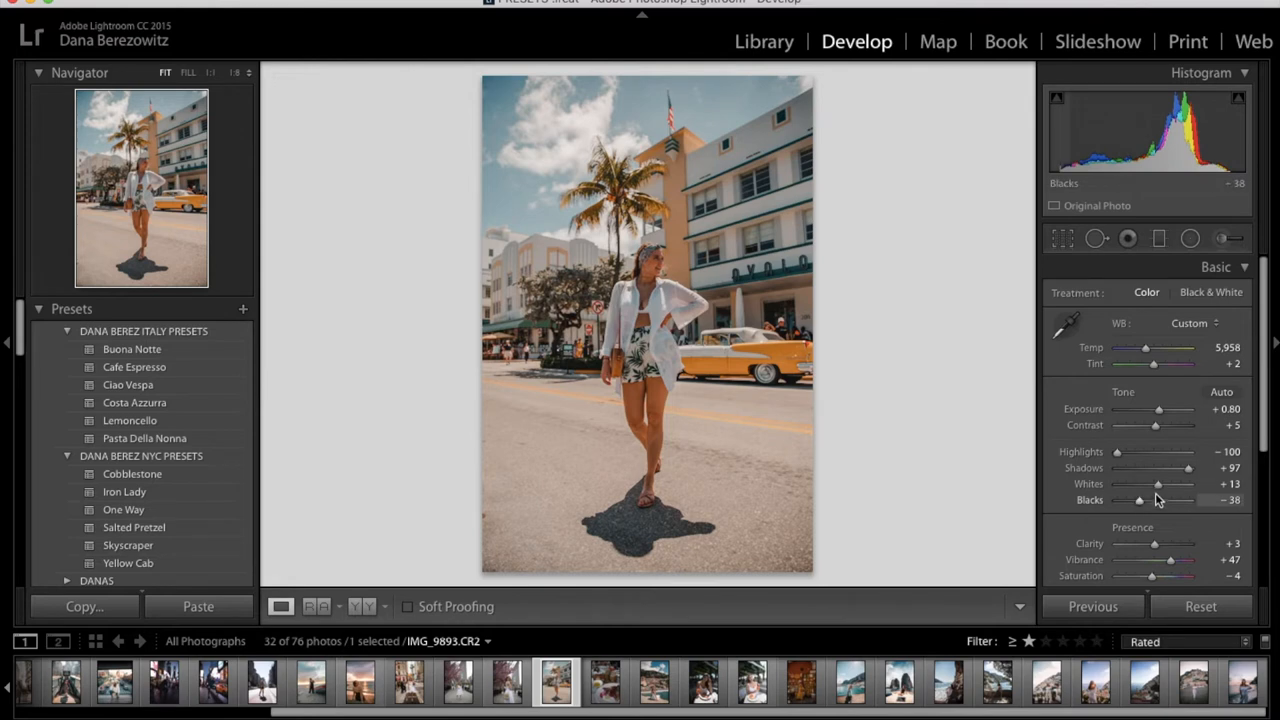
pyautogui.moveTo(1156, 484); pyautogui.dragTo(1144, 484)
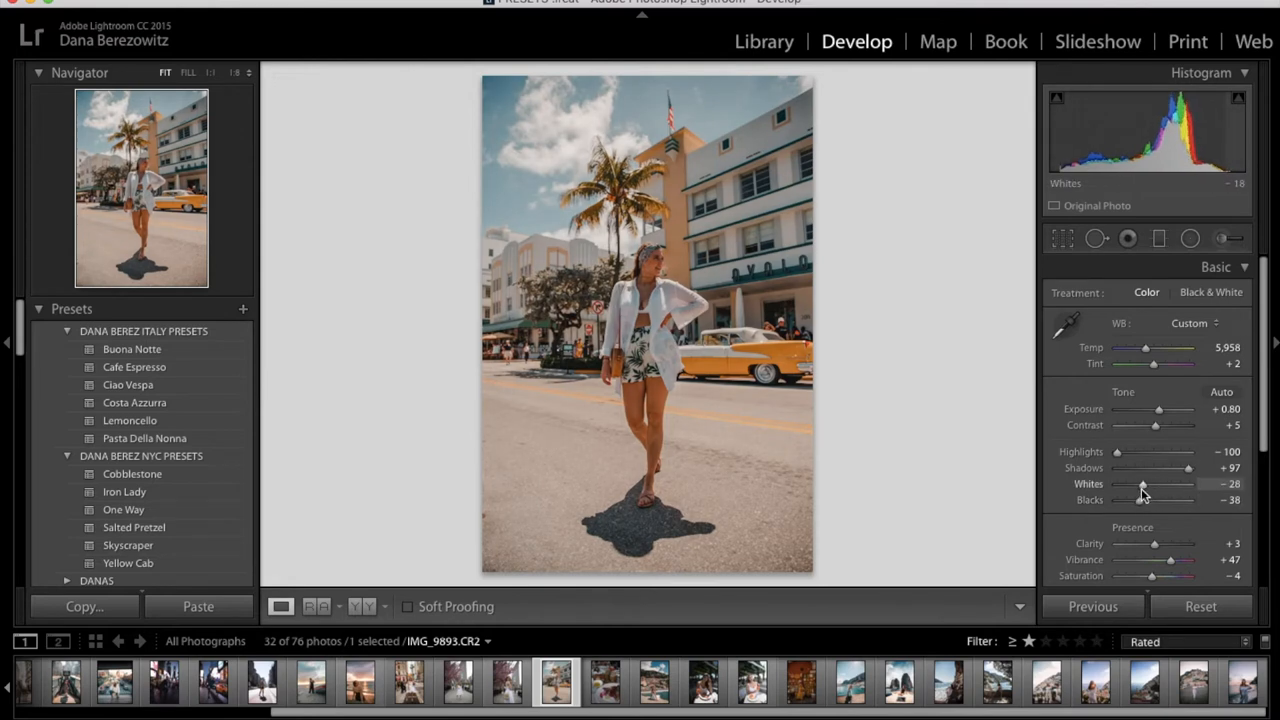
pyautogui.moveTo(1144, 484); pyautogui.dragTo(1136, 484)
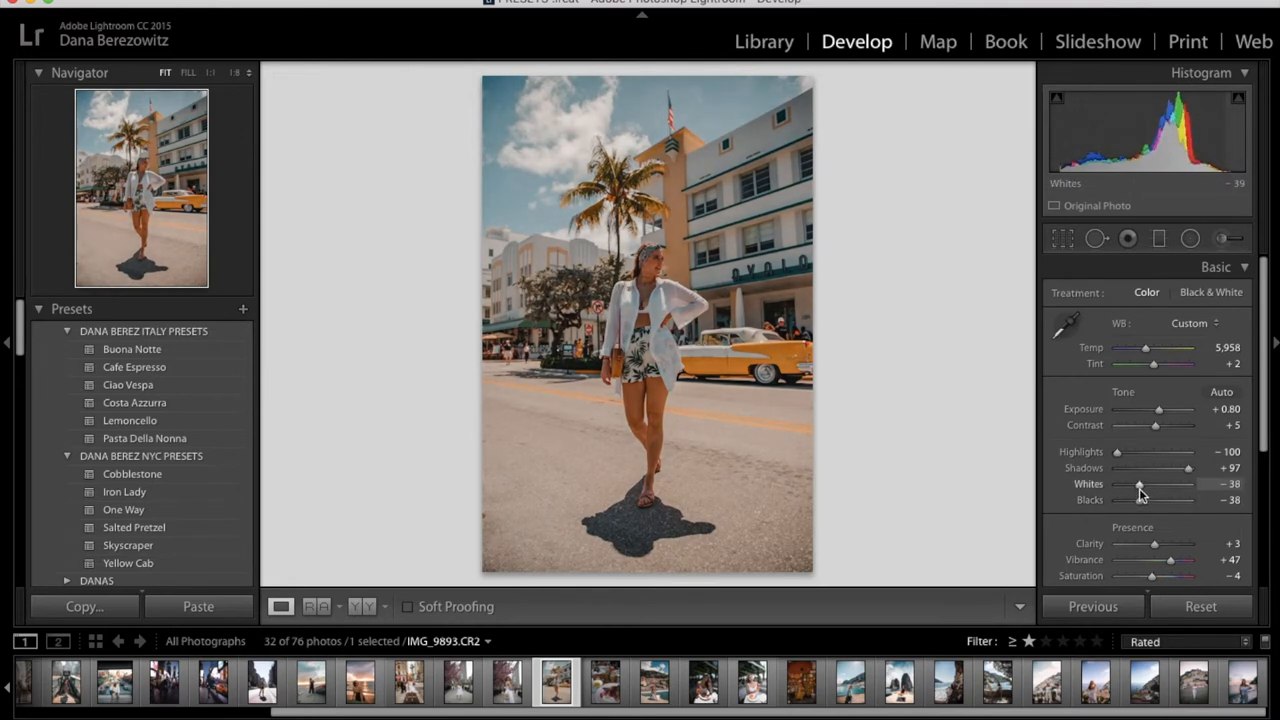
pyautogui.moveTo(1140, 484); pyautogui.dragTo(1200, 484)
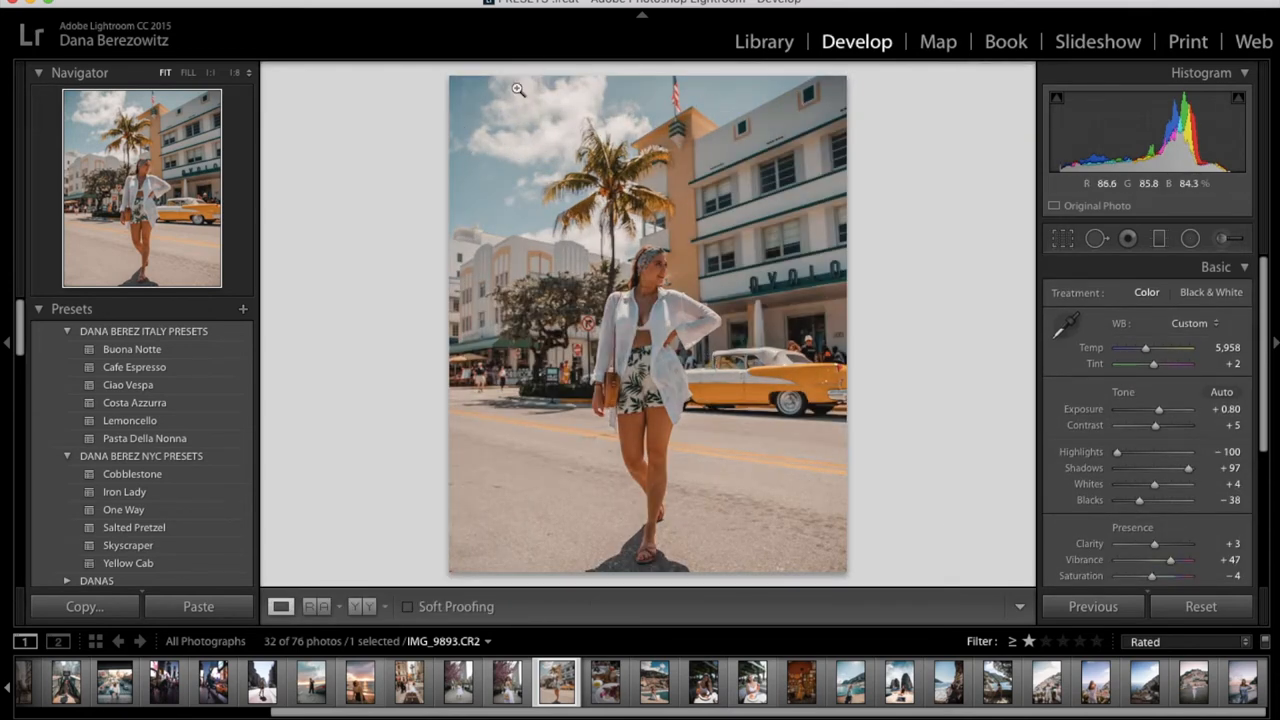
pyautogui.click(504, 680)
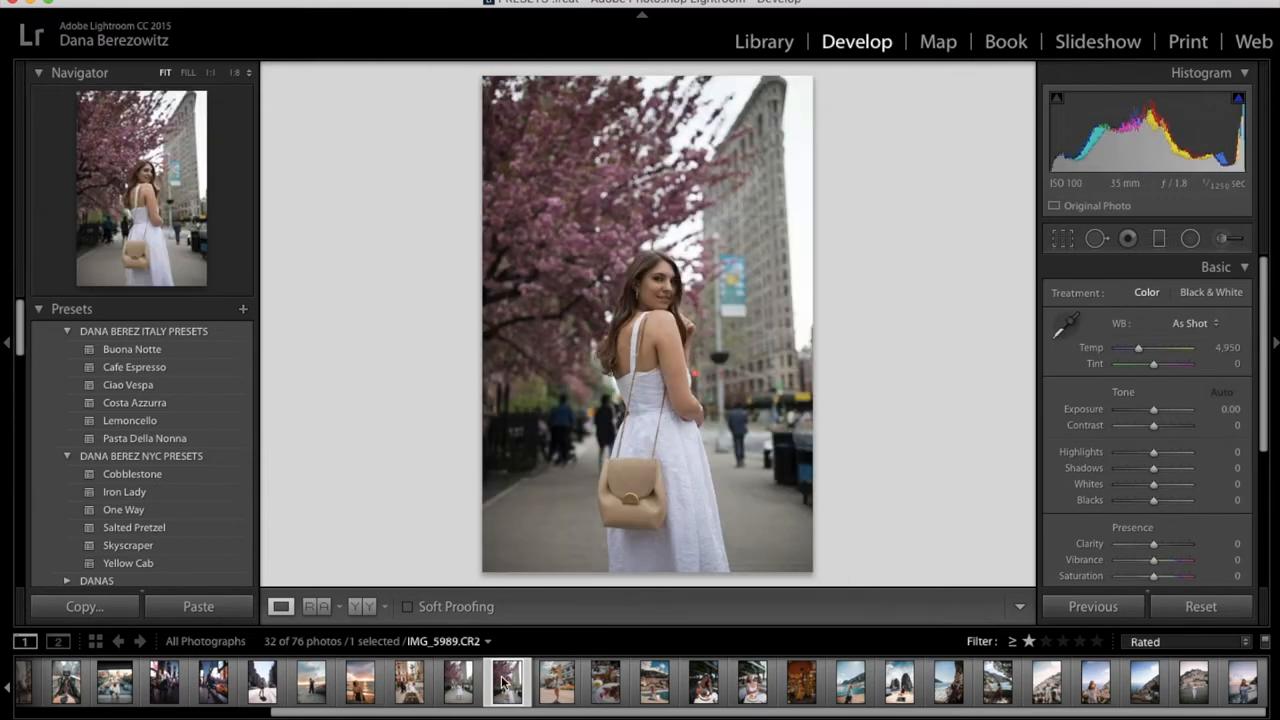
pyautogui.moveTo(504, 684)
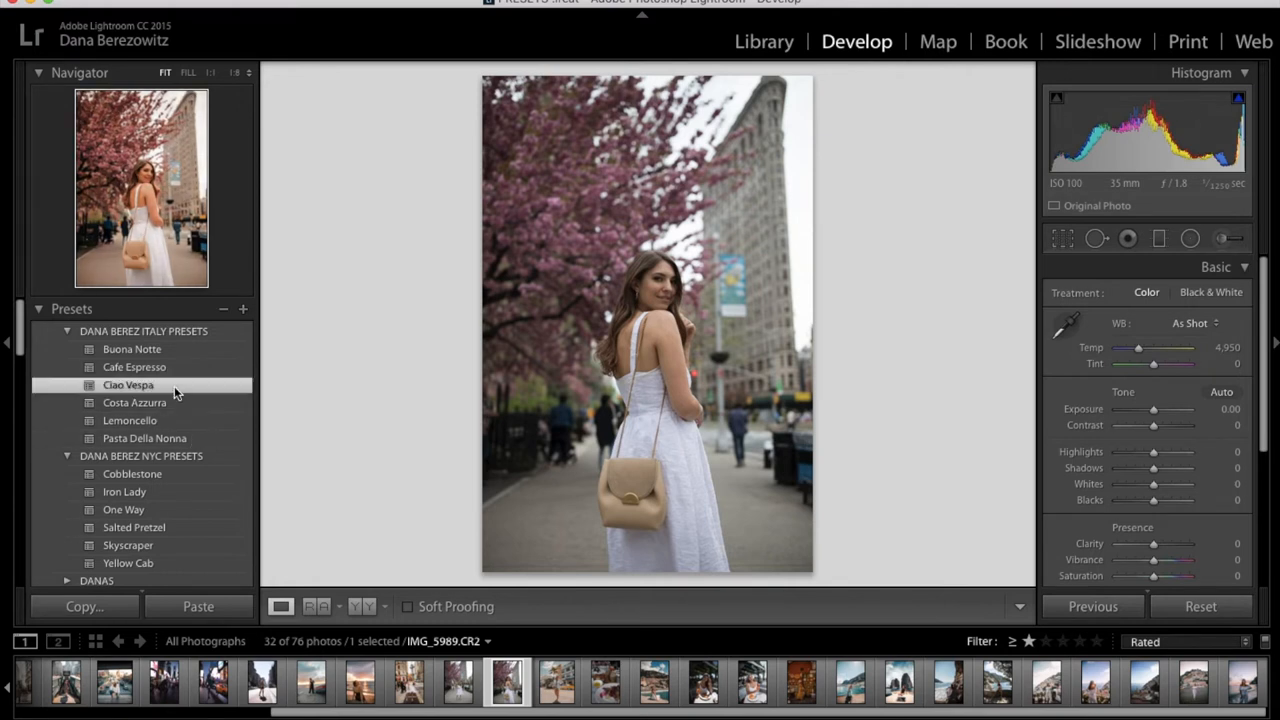
# Apply Ciao Vespa, lift Shadows and cool Temp to about 4,640, then move to the next portrait
pyautogui.click(128, 384)
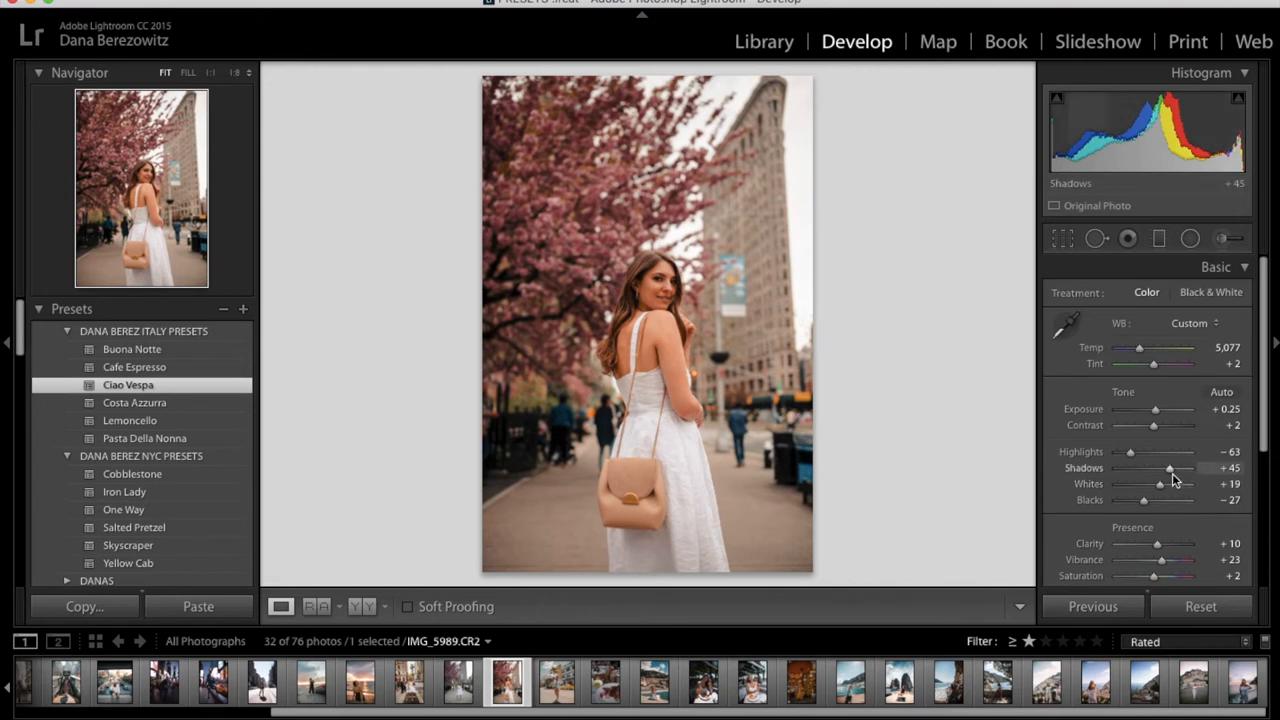
pyautogui.moveTo(1172, 468); pyautogui.dragTo(1184, 468)
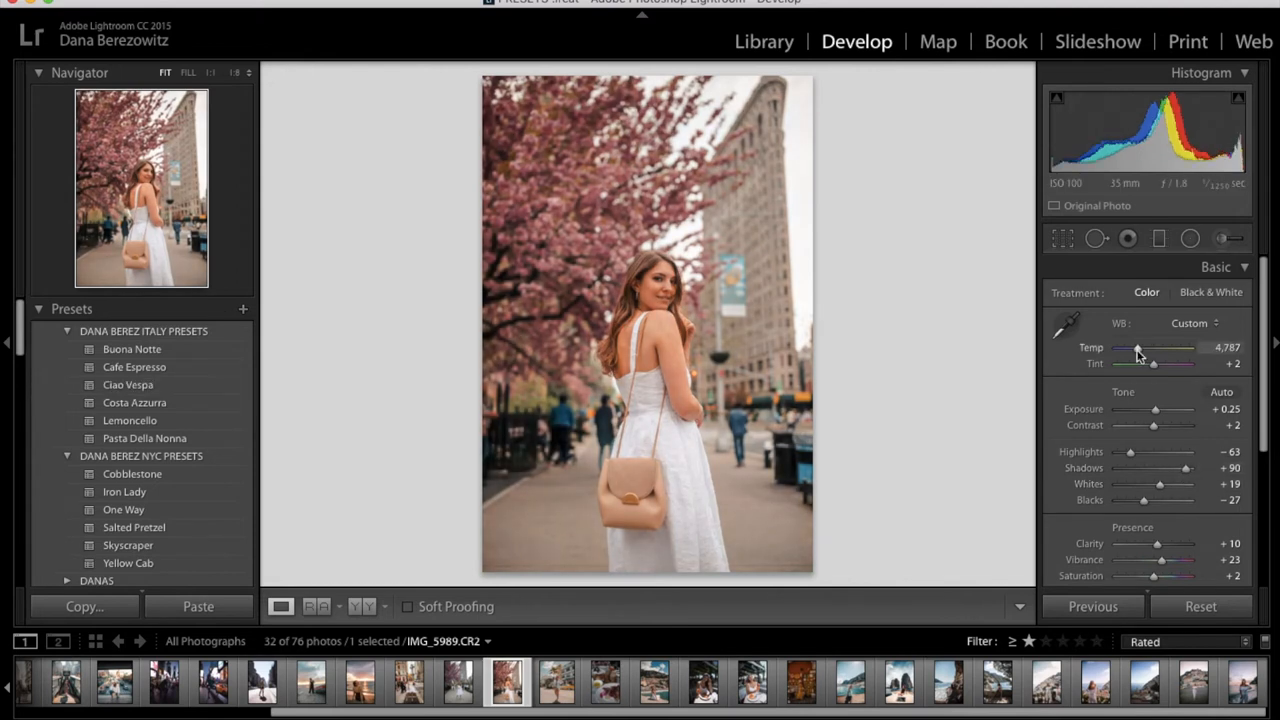
pyautogui.moveTo(1138, 348); pyautogui.dragTo(1132, 348)
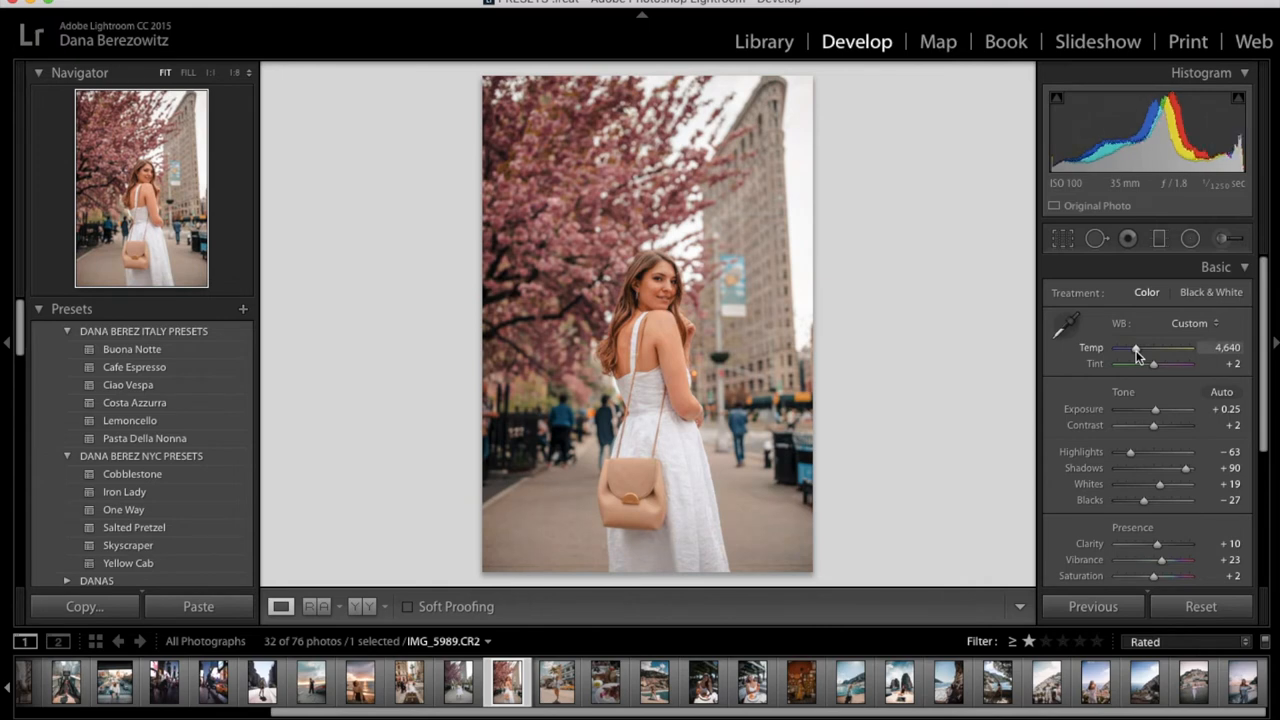
pyautogui.click(138, 682)
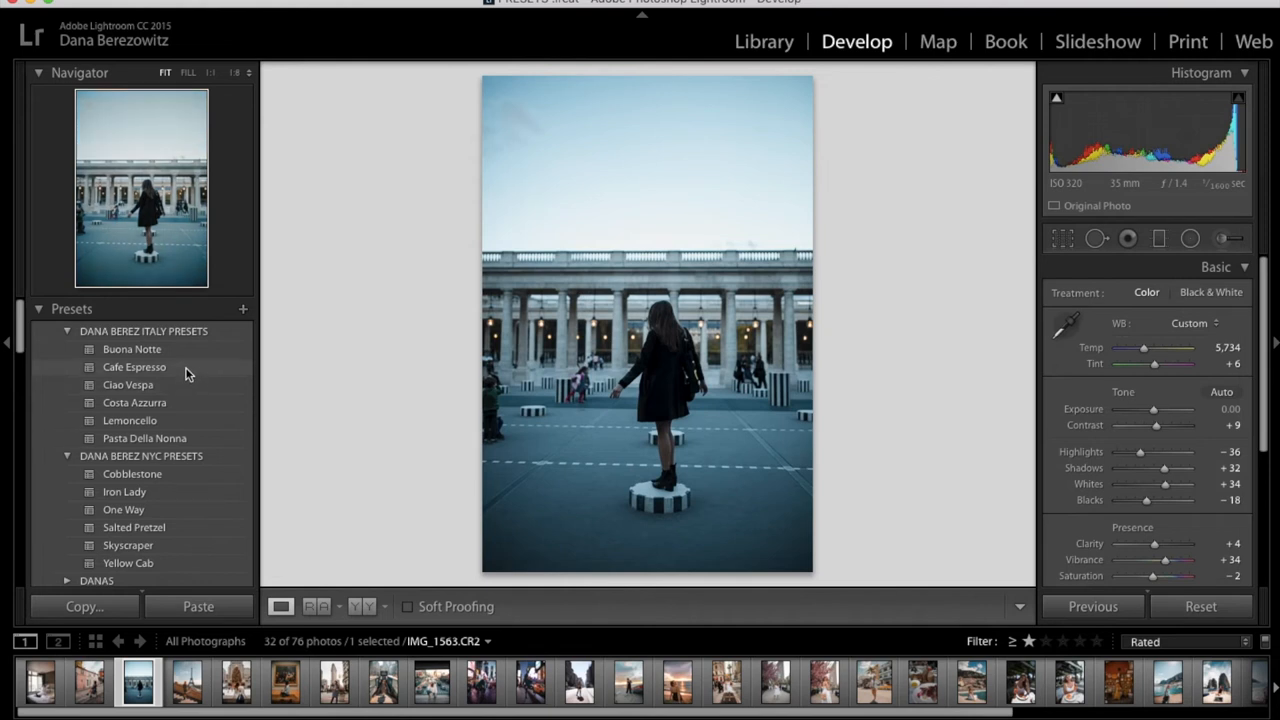
pyautogui.moveTo(128, 384)
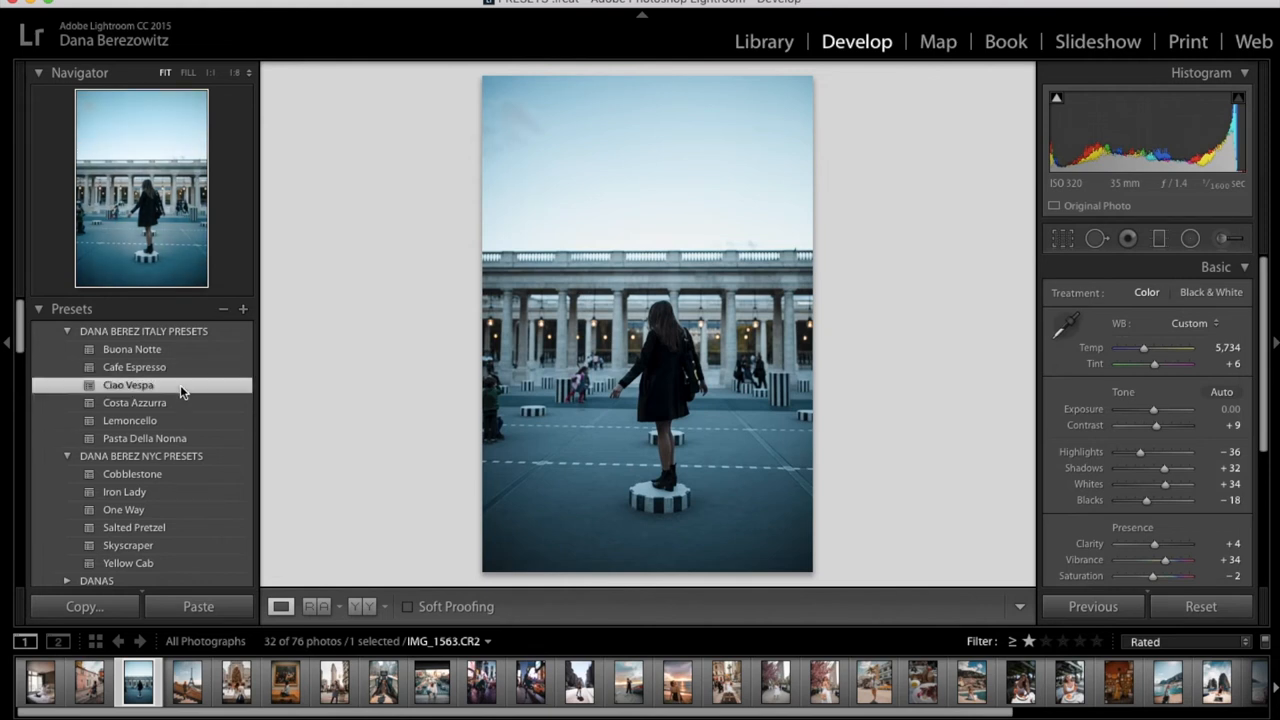
# Apply the Ciao Vespa preset and cool the white balance temperature
pyautogui.click(128, 384)
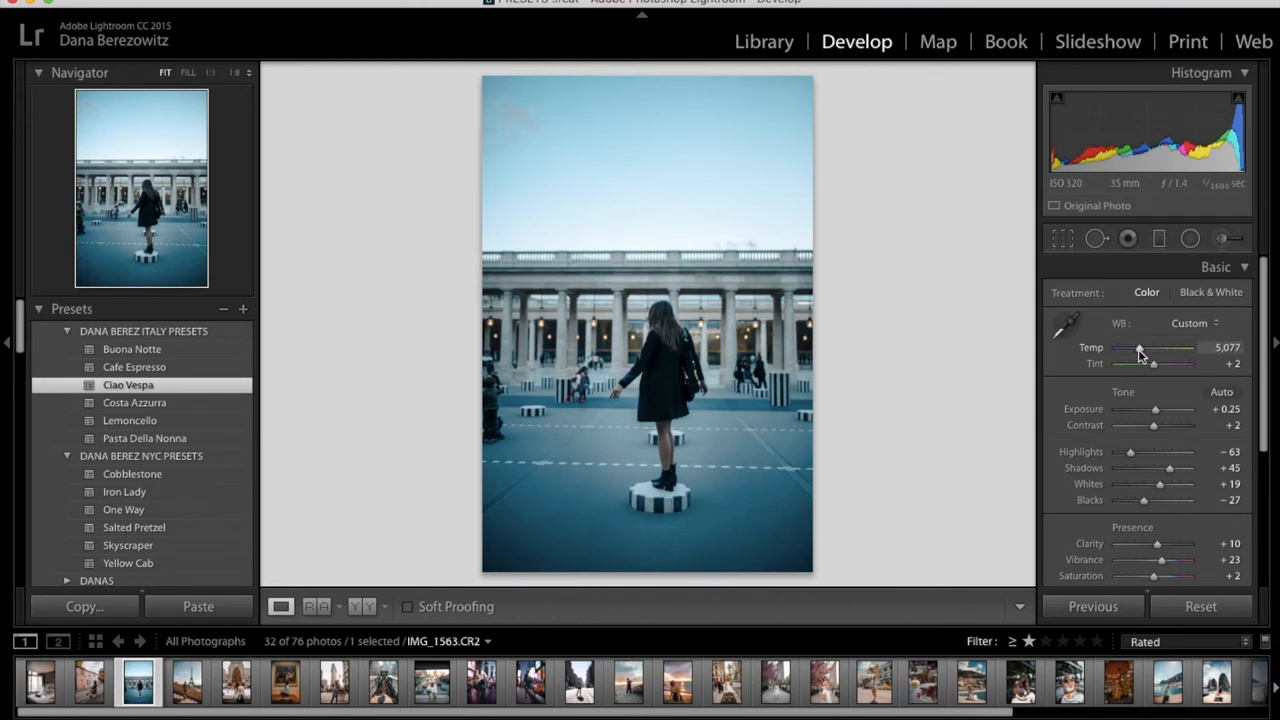
pyautogui.moveTo(1138, 350); pyautogui.dragTo(1152, 350)
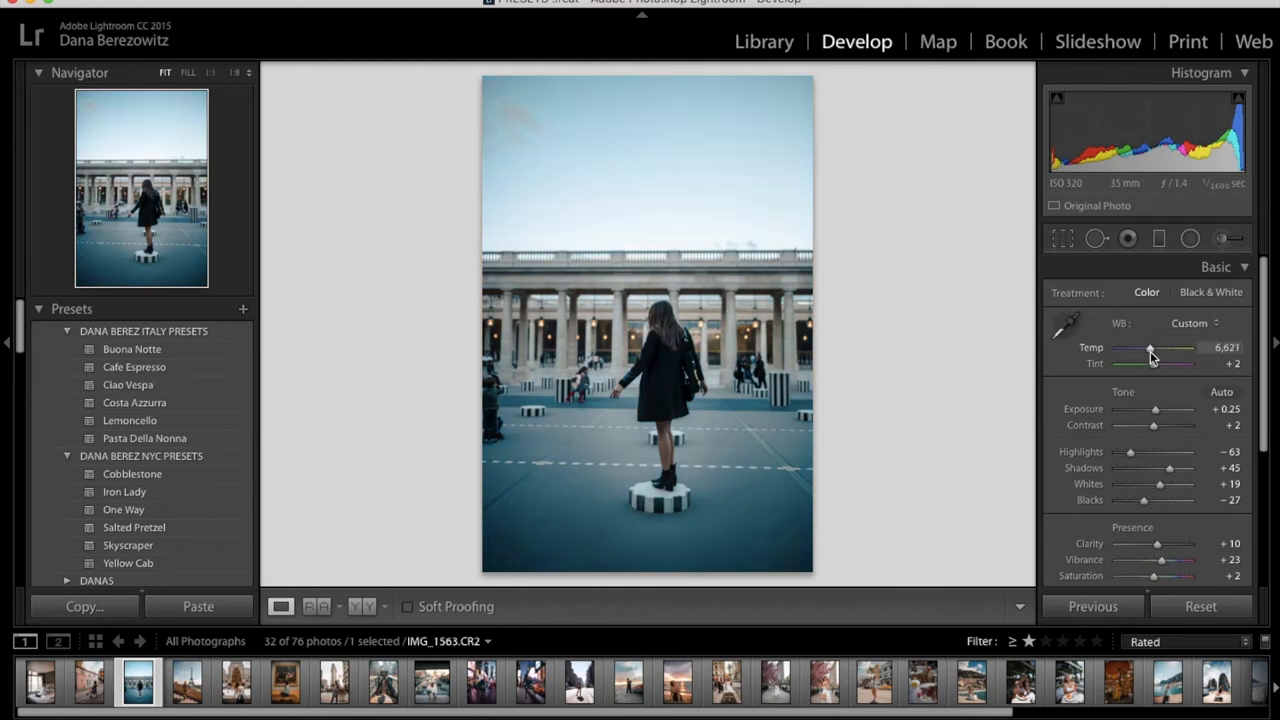
pyautogui.moveTo(1150, 348); pyautogui.dragTo(1160, 348)
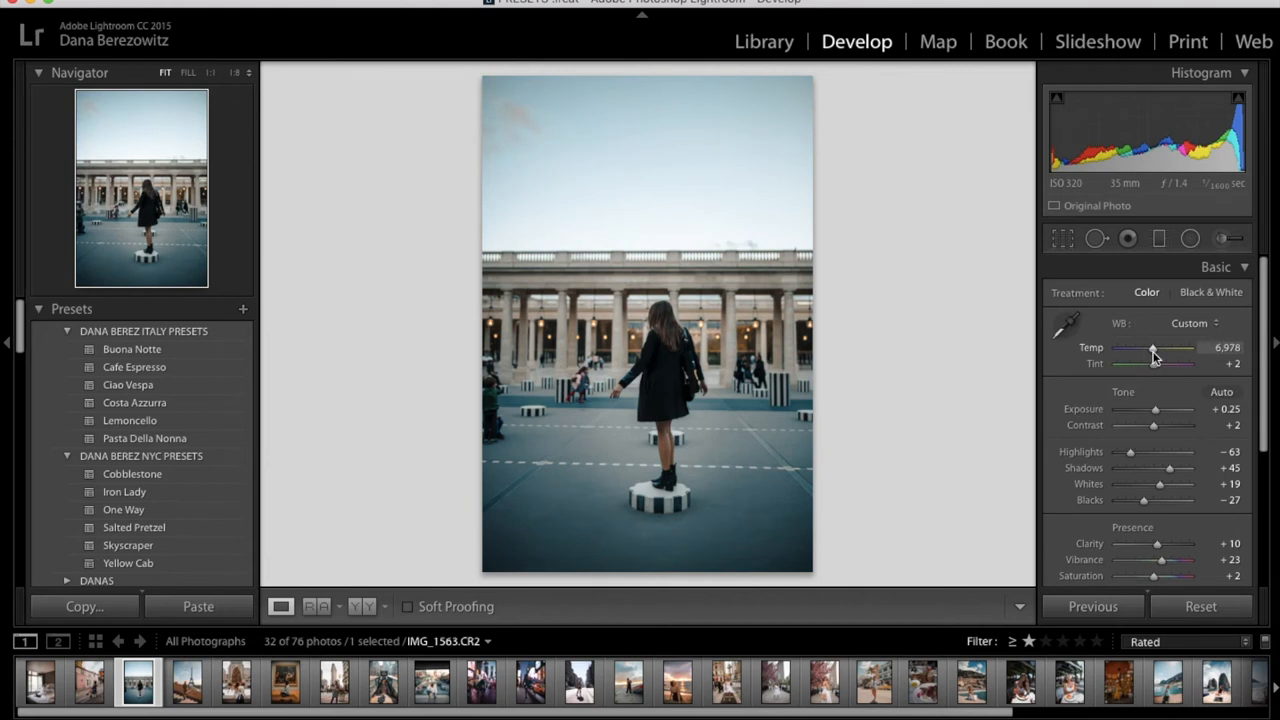
# Recrop the colonnade portrait tighter to trim the sky
pyautogui.click(1216, 266)
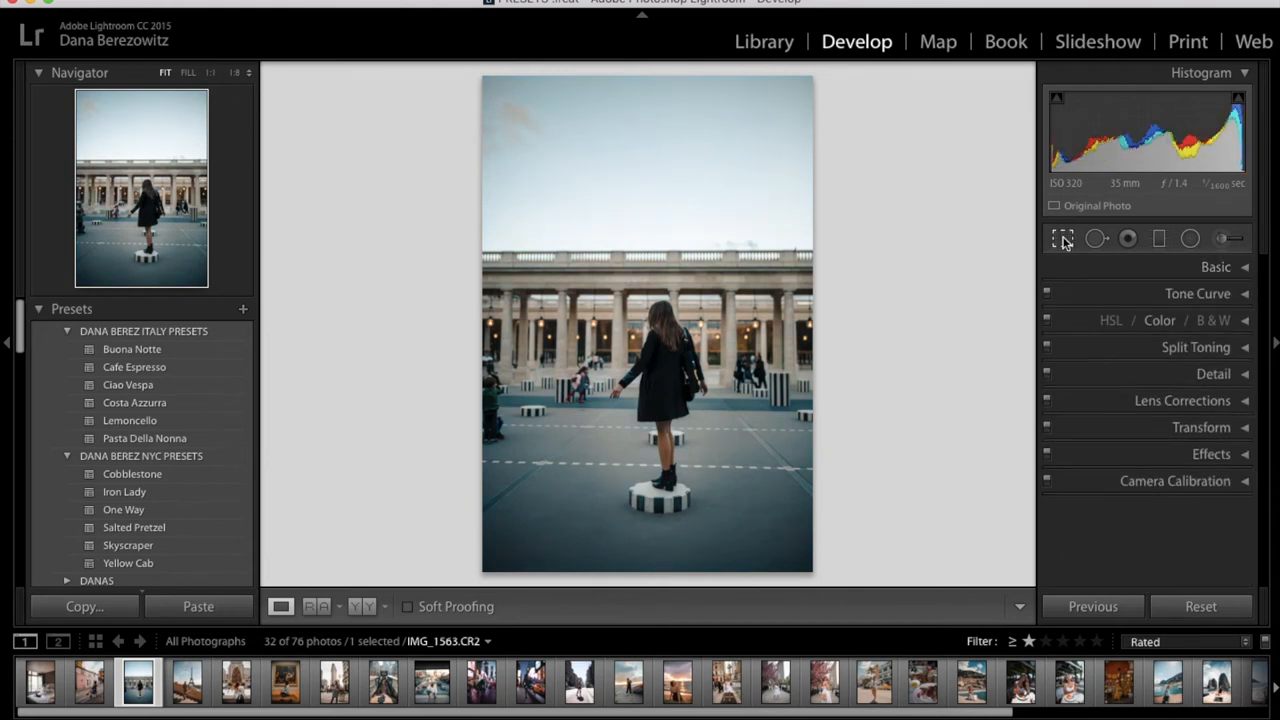
pyautogui.click(1064, 238)
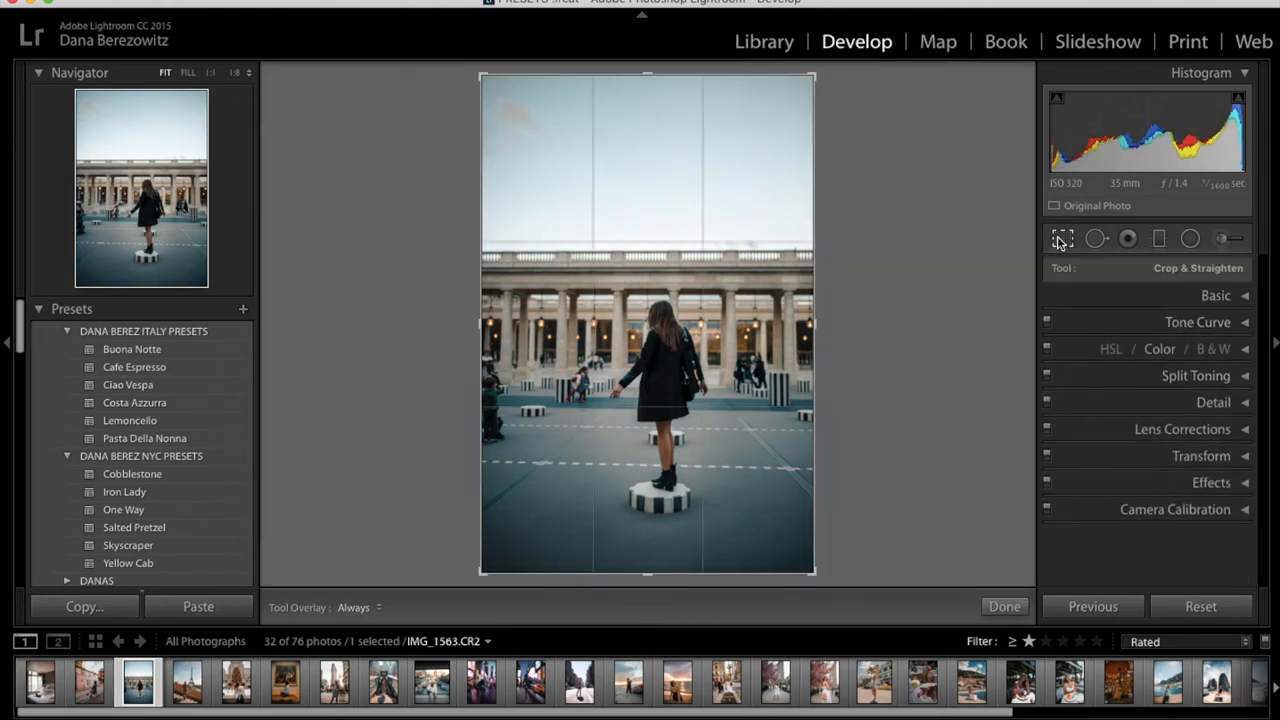
pyautogui.click(1062, 238)
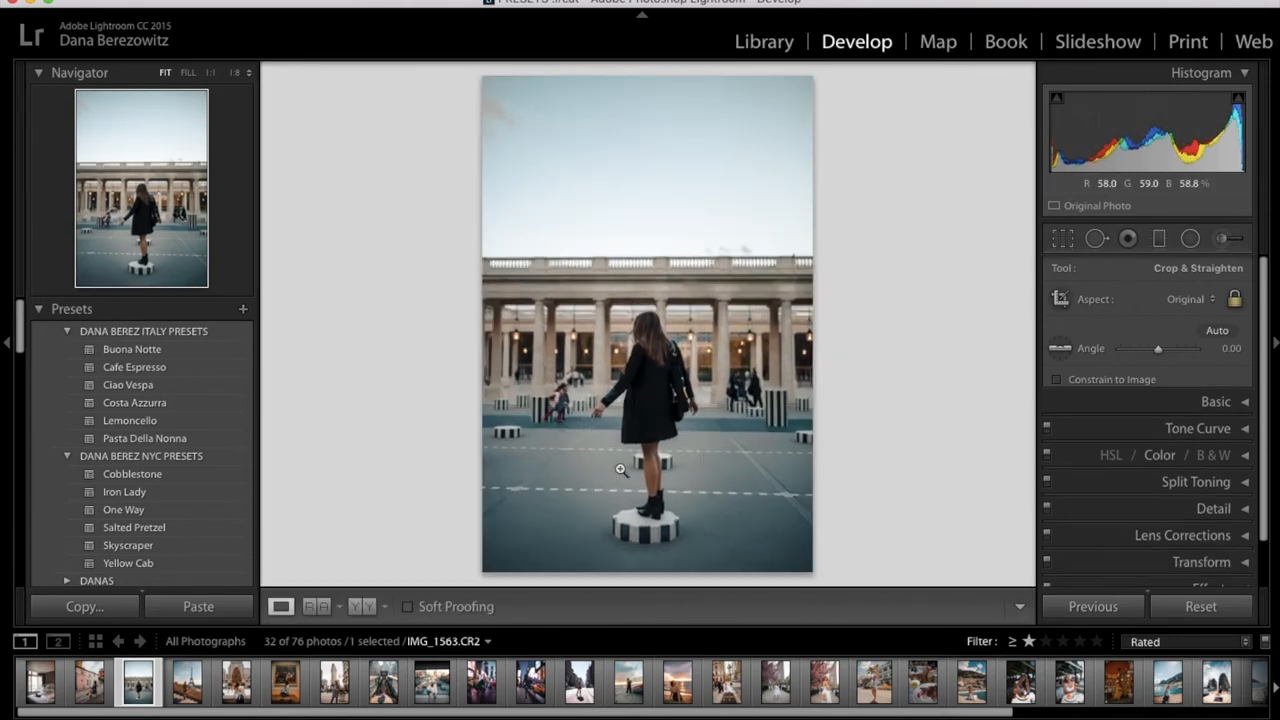
# Apply Iron Lady to the pottery-shop portrait, raise Exposure to +0.80 and zoom in
pyautogui.click(1116, 680)
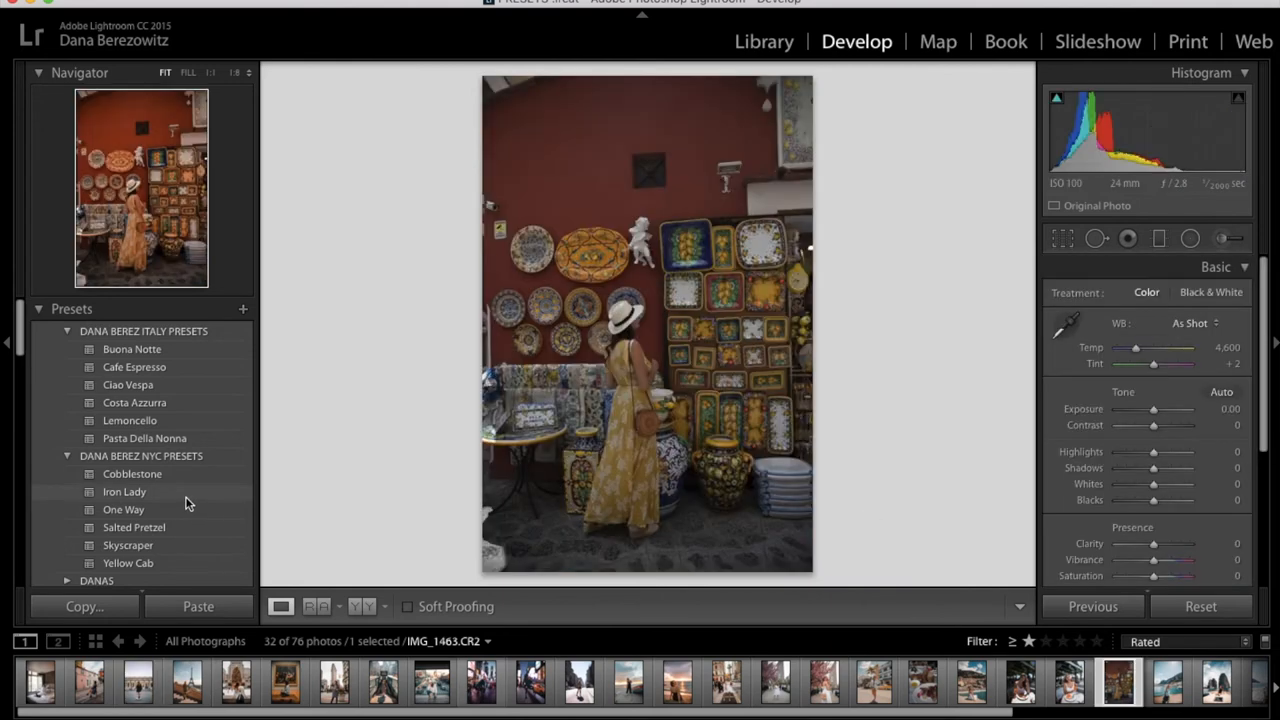
pyautogui.click(124, 492)
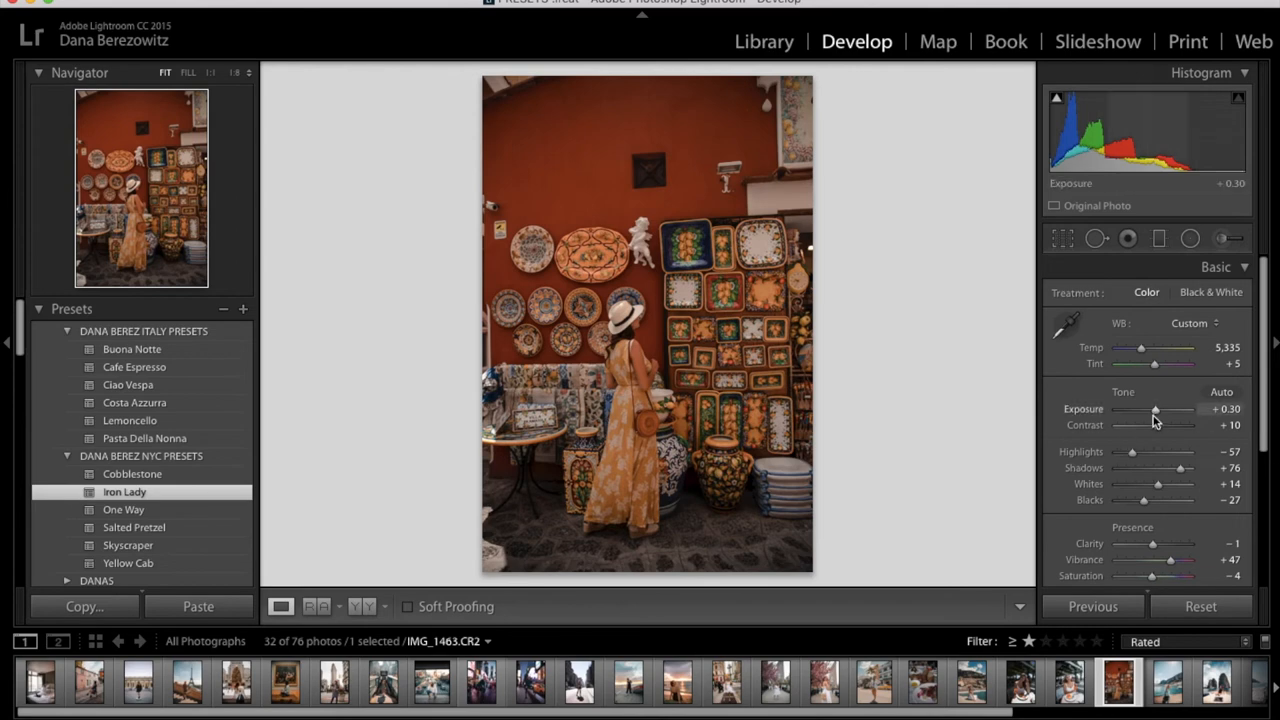
pyautogui.moveTo(1156, 408); pyautogui.dragTo(1158, 408)
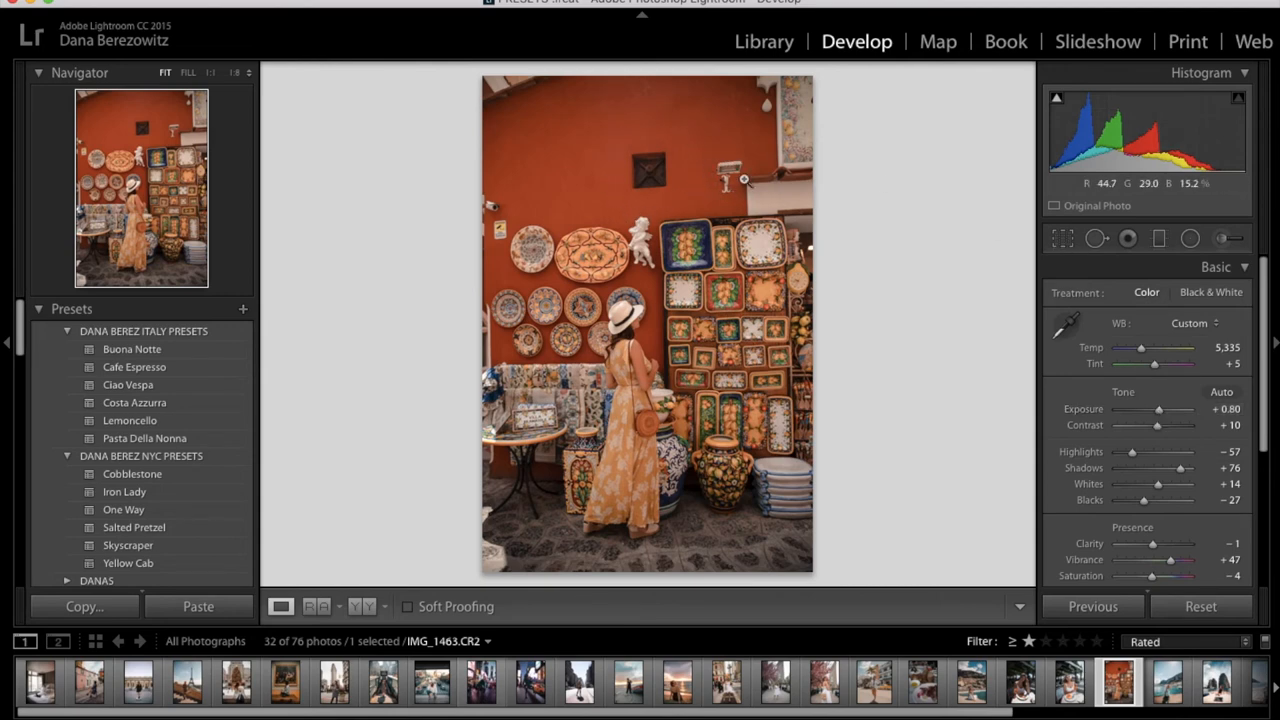
pyautogui.click(744, 180)
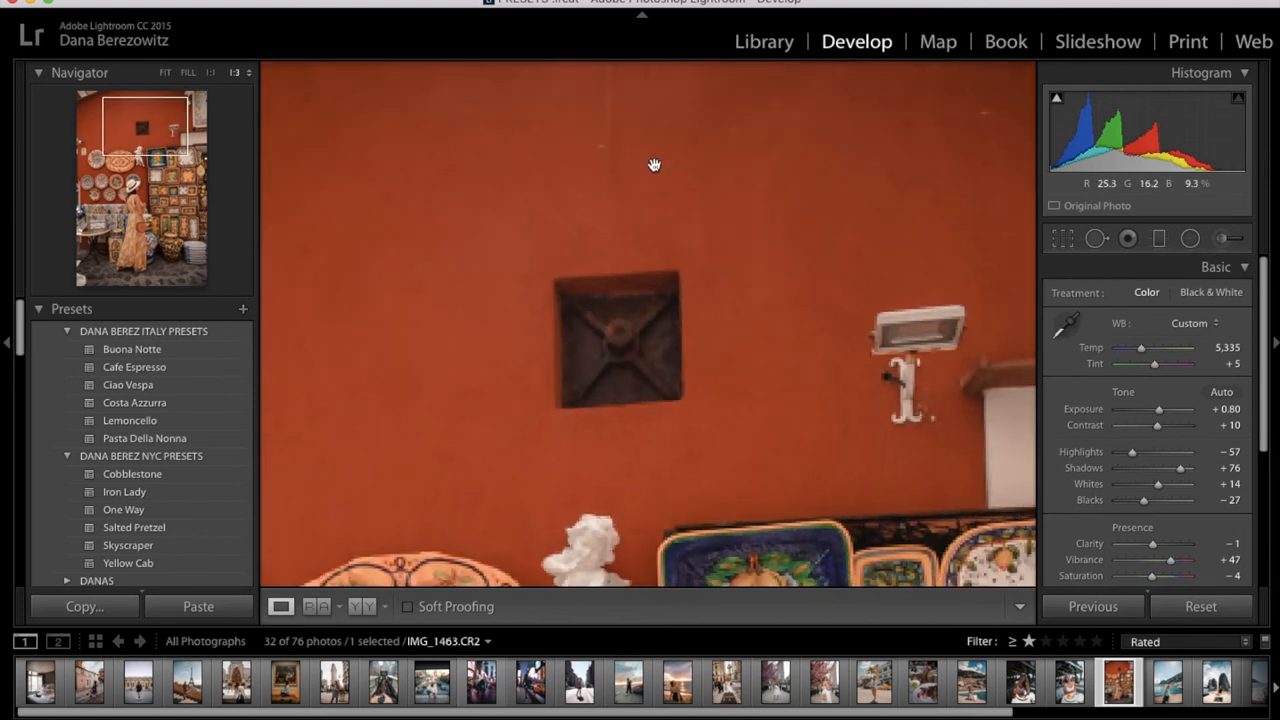
# Heal out the square vent on the red wall with an enlarged Spot Removal brush
pyautogui.click(1096, 238)
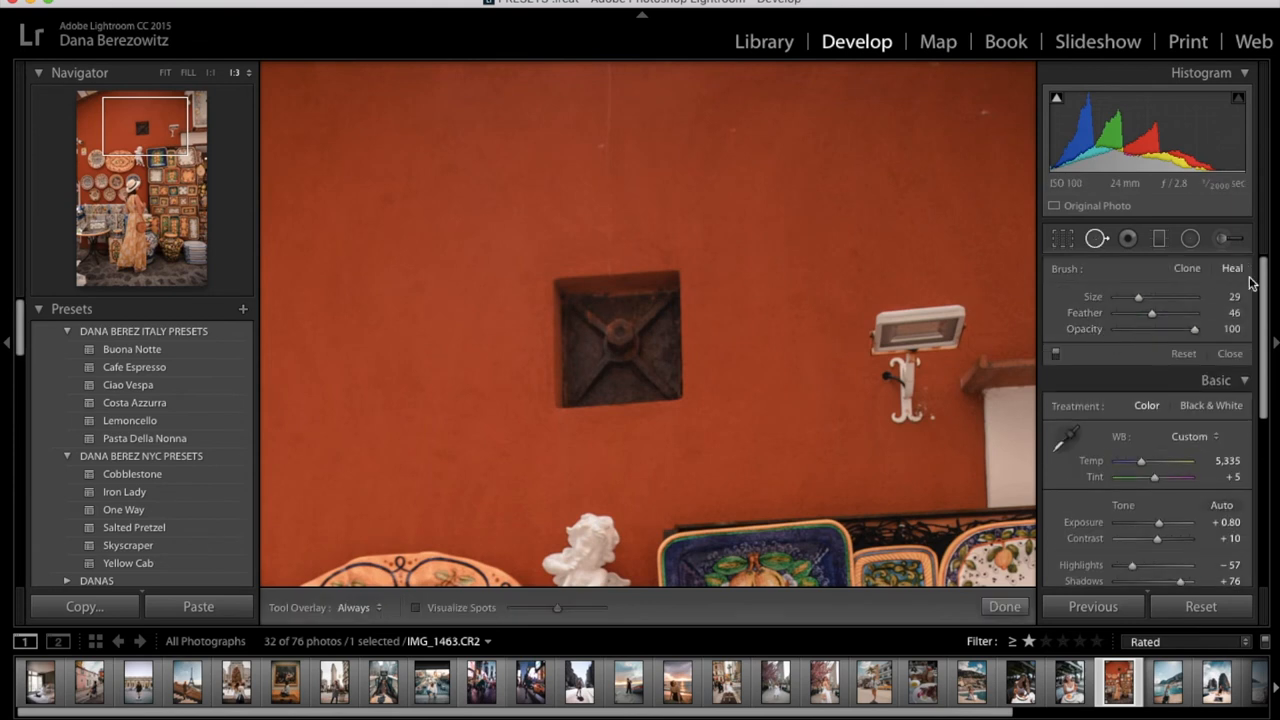
pyautogui.moveTo(1138, 296); pyautogui.dragTo(1188, 296)
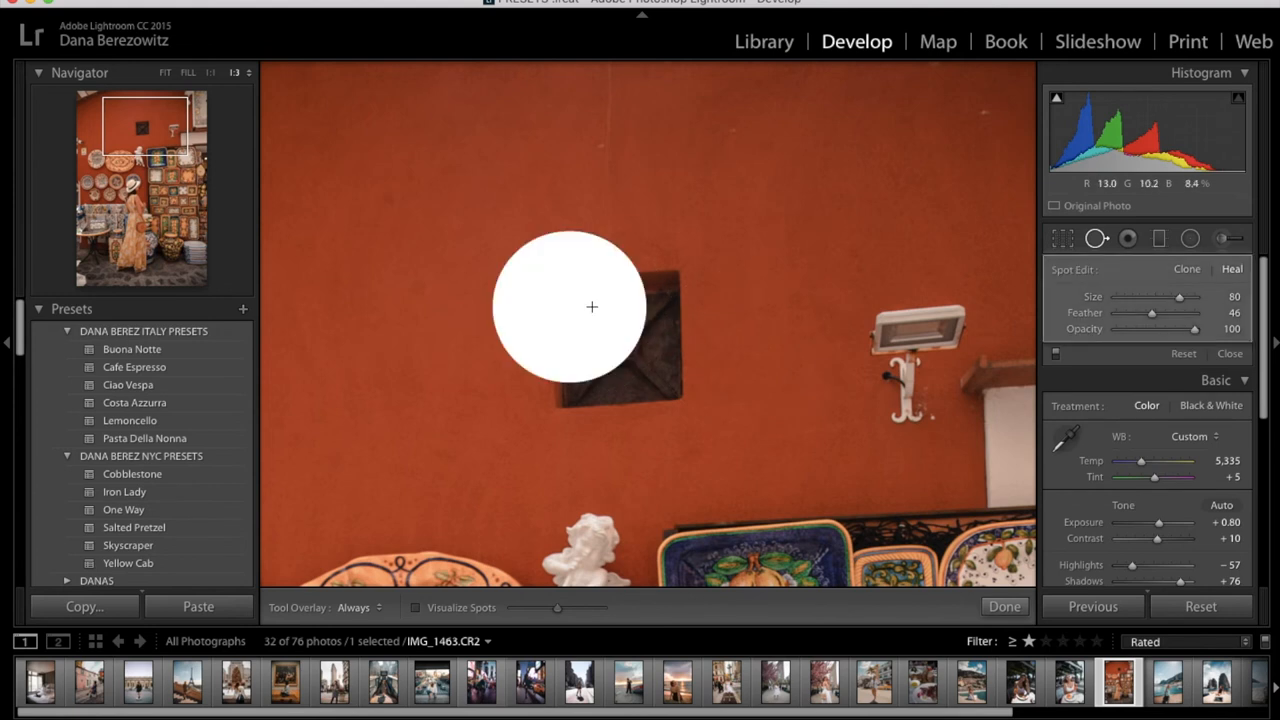
pyautogui.moveTo(592, 308); pyautogui.dragTo(650, 380)
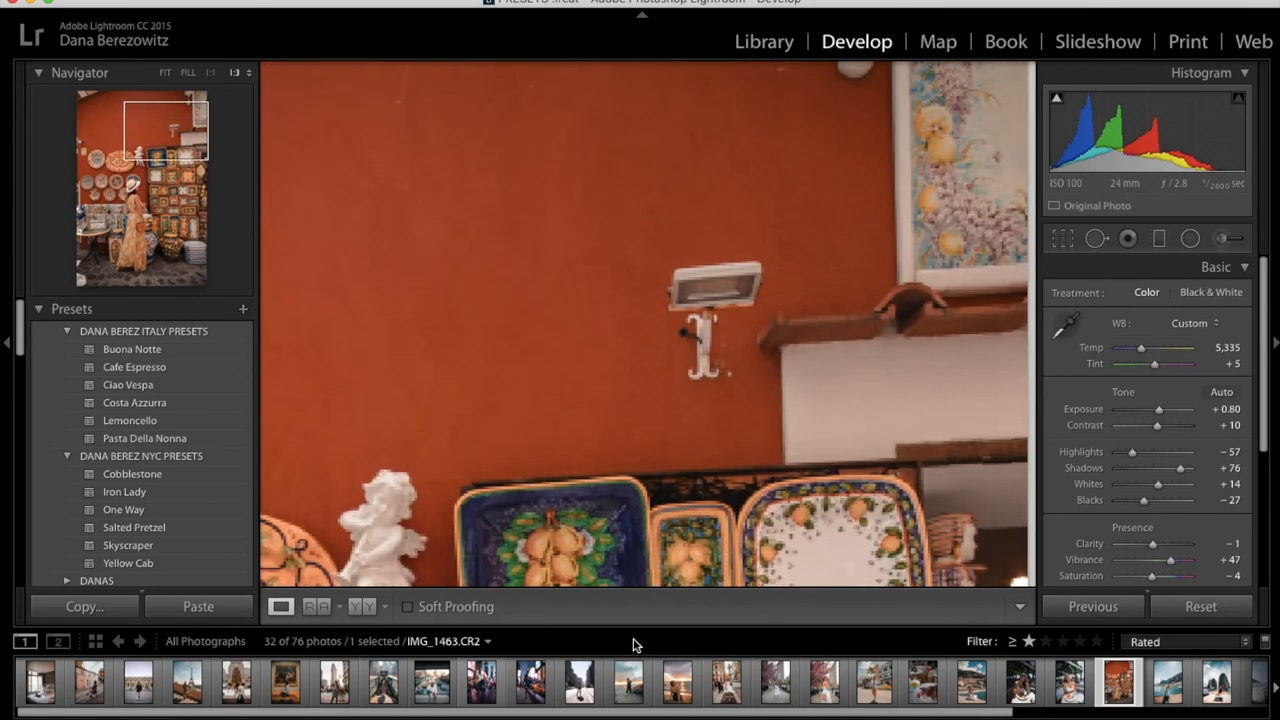
# Heal out the wall light fixture and finish spot removal
pyautogui.click(1096, 238)
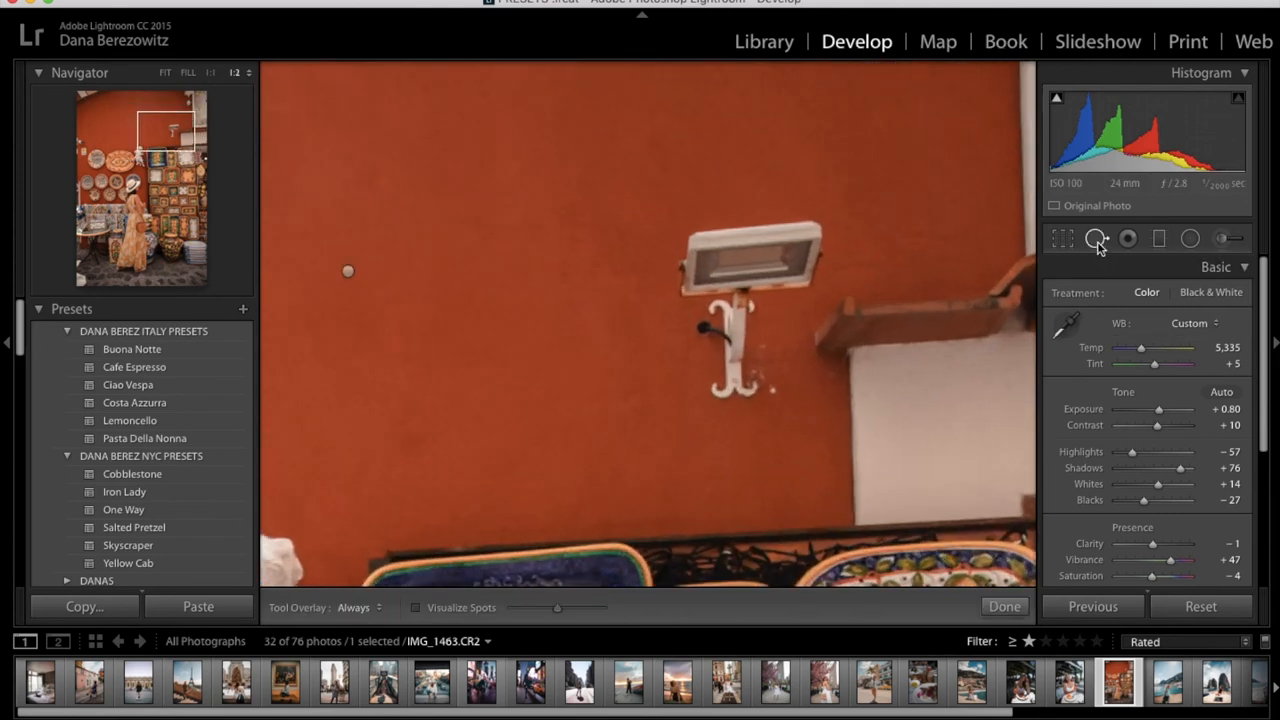
pyautogui.click(1128, 238)
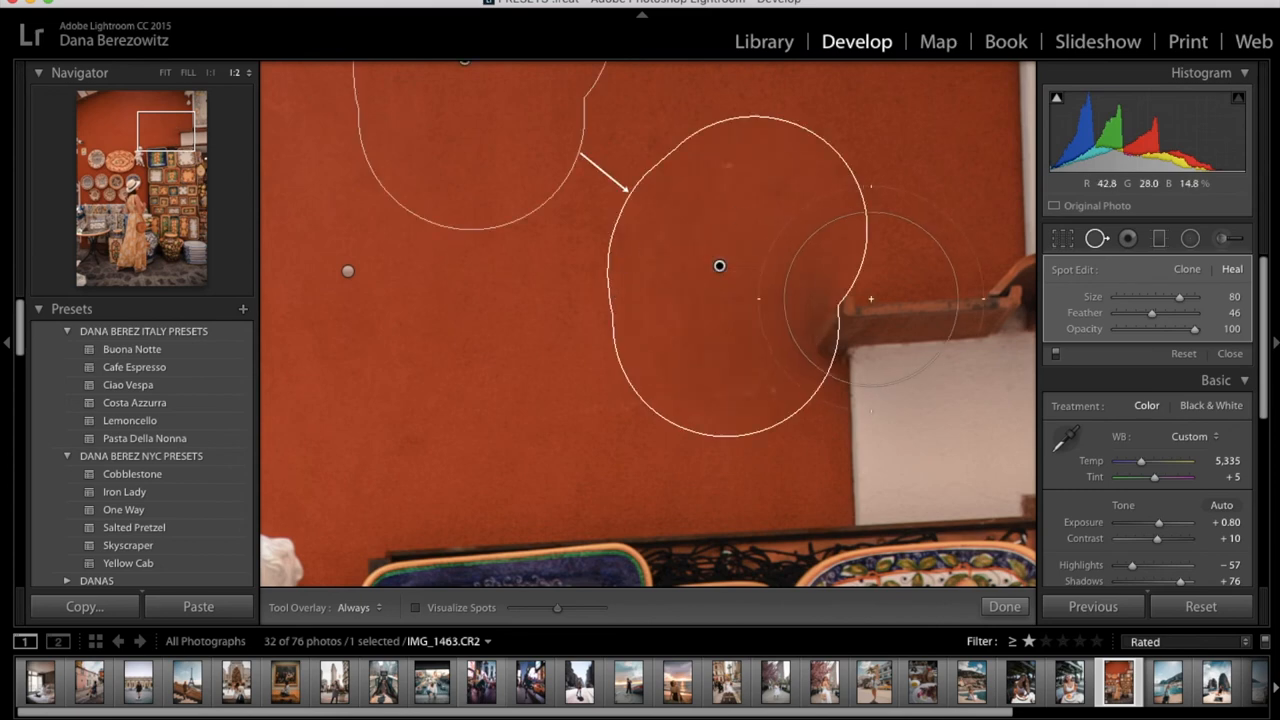
pyautogui.click(1004, 606)
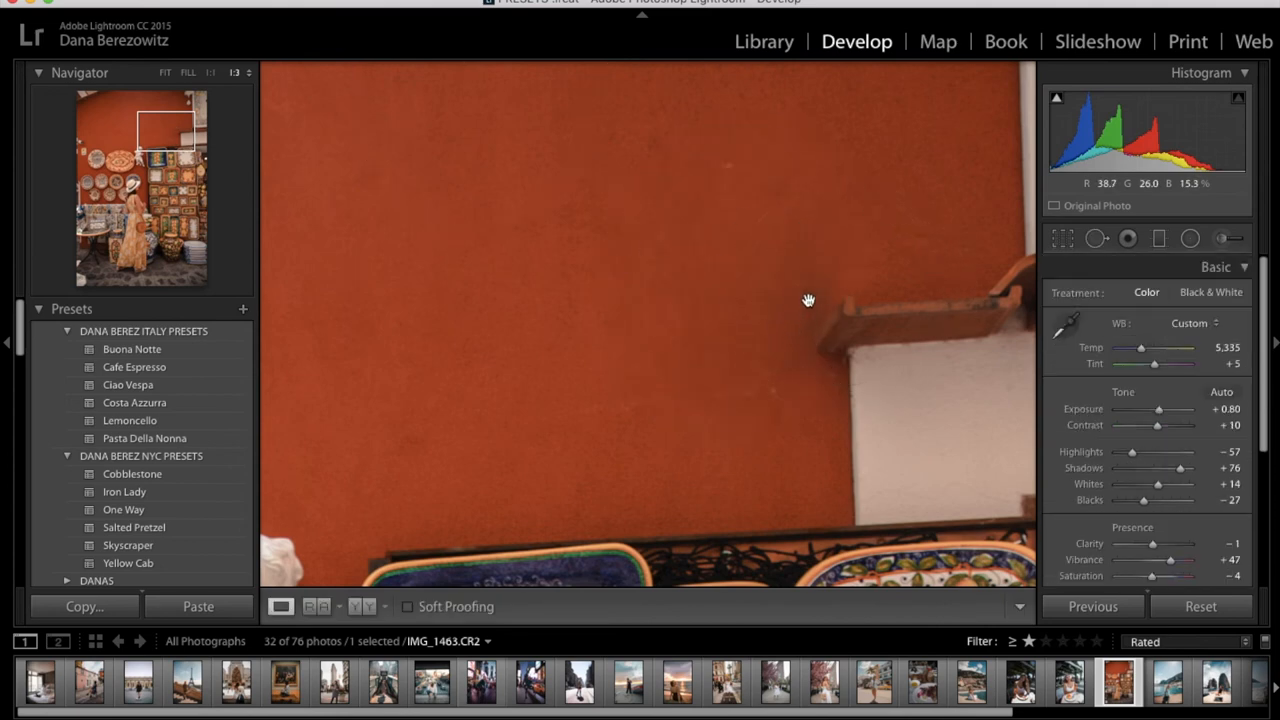